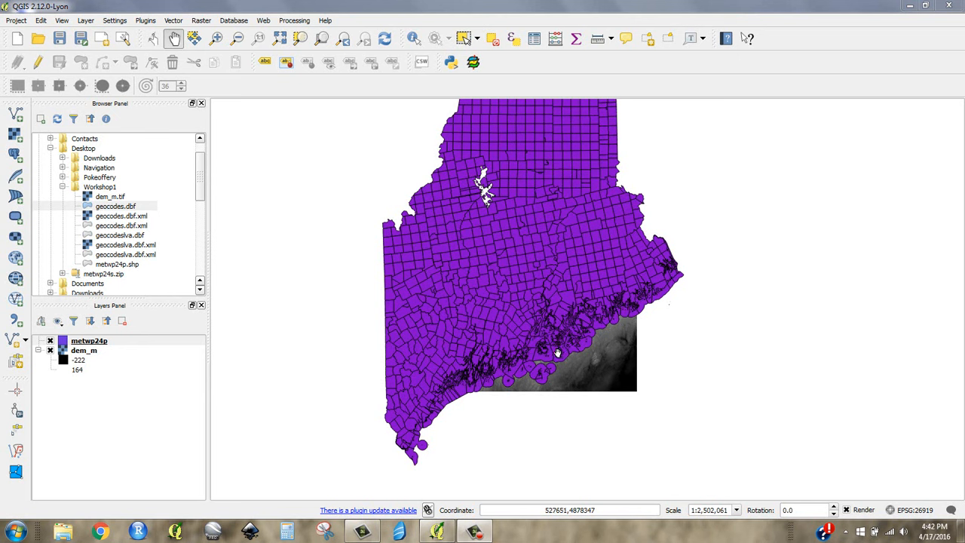
mouse_move(540, 370)
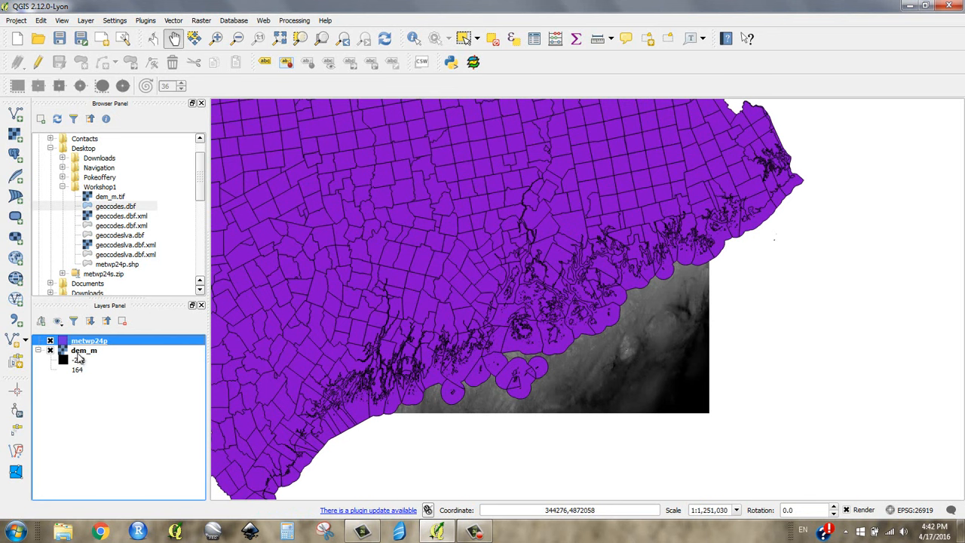
- Zoom into the coast and hide the metwp24p town boundaries, leaving only dem_m visible
click(49, 341)
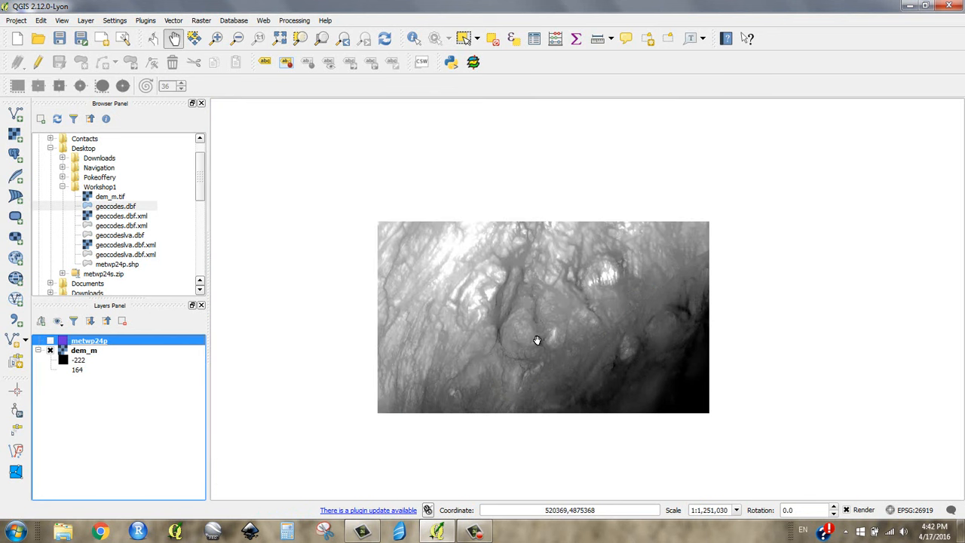
scroll(up, 3)
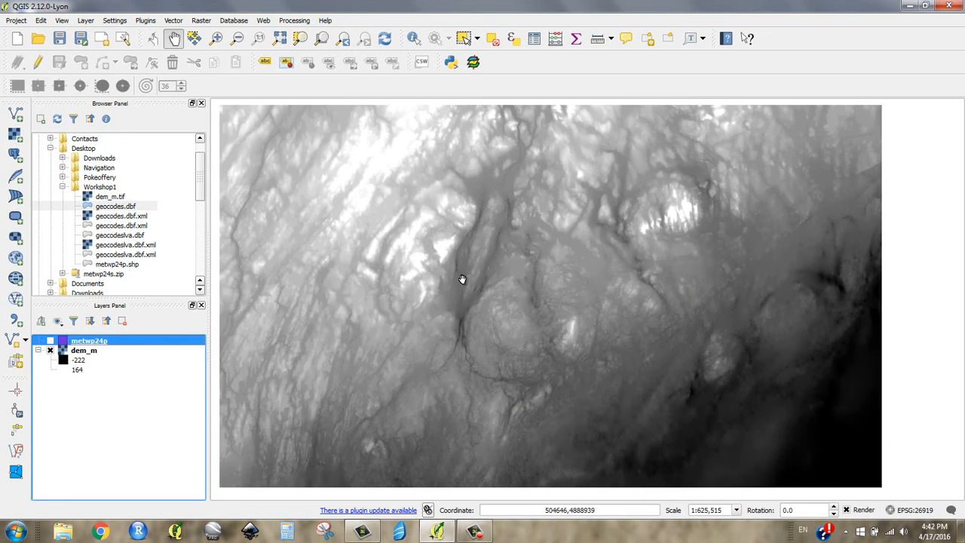
mouse_move(419, 272)
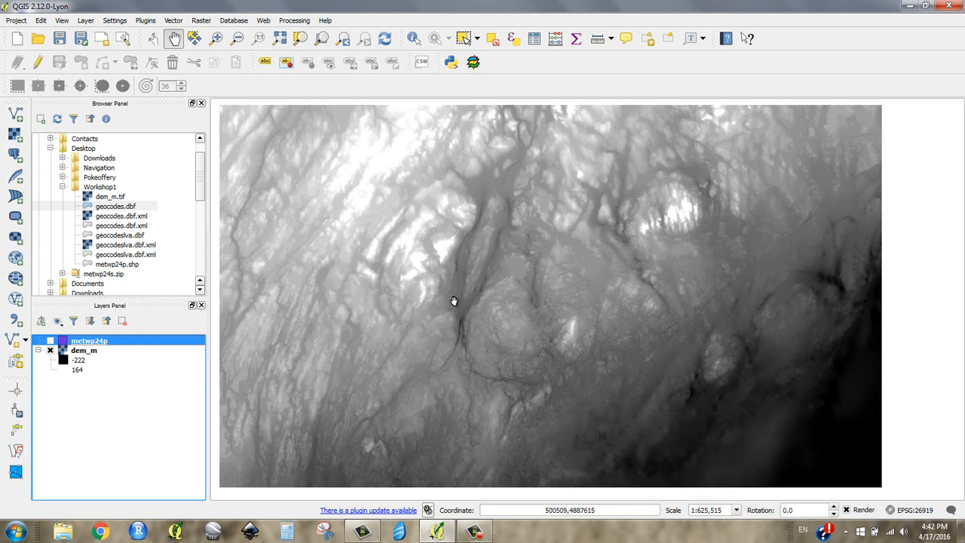
mouse_move(459, 297)
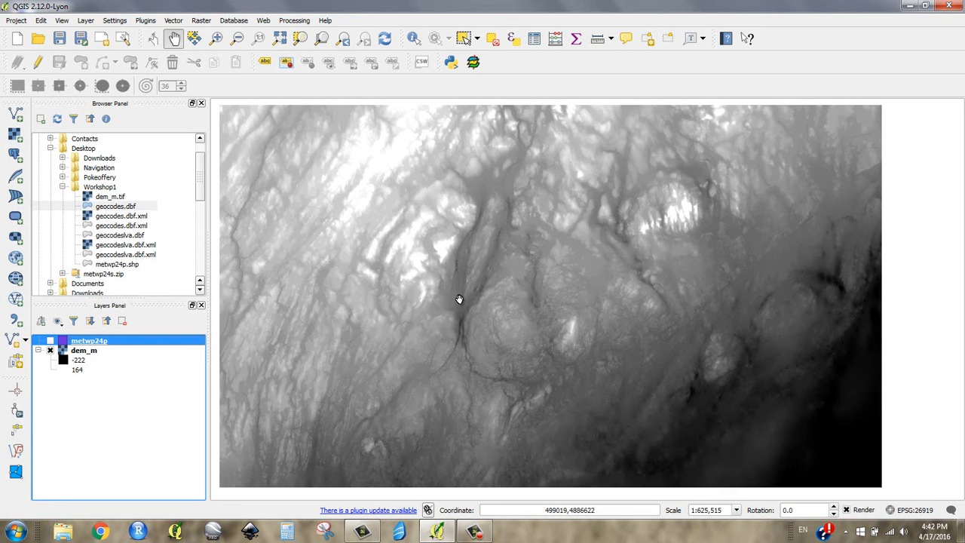
mouse_move(404, 239)
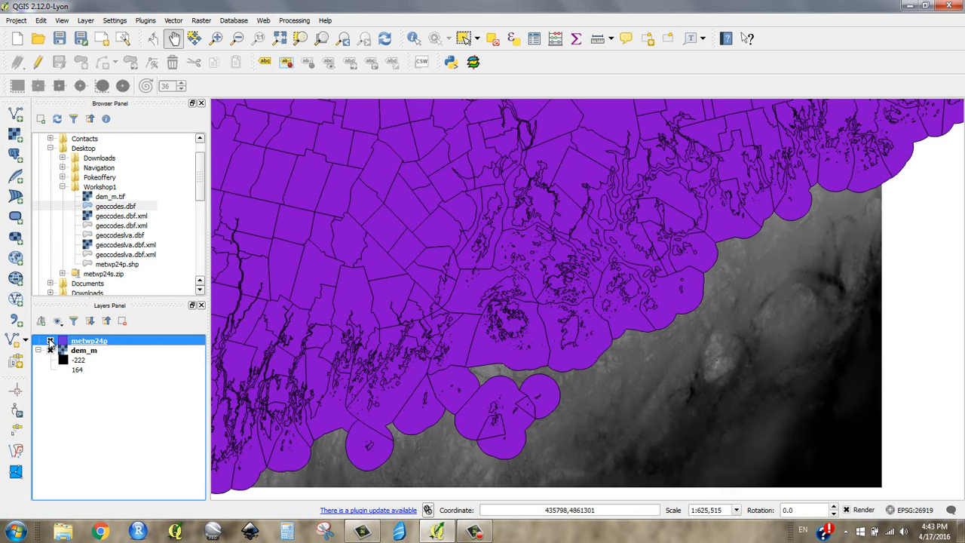
click(49, 340)
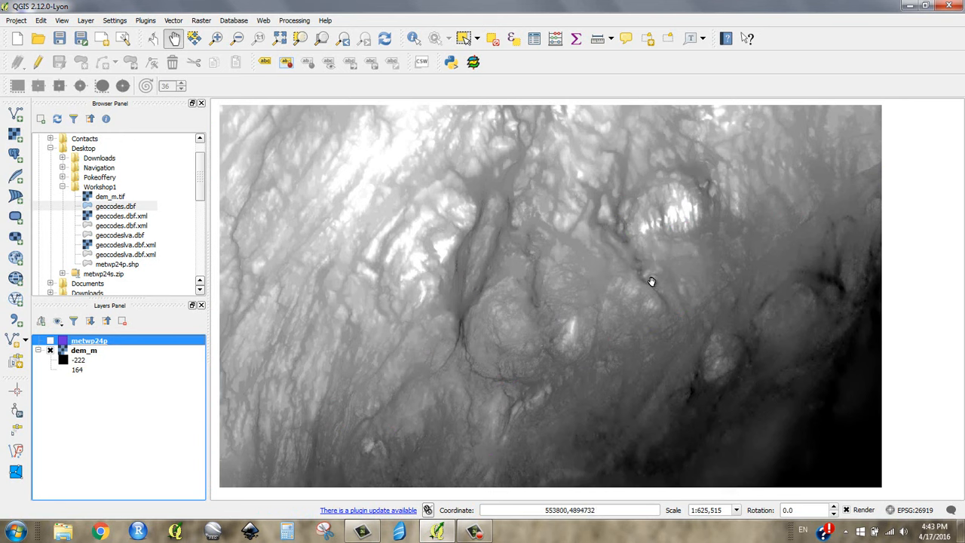
mouse_move(601, 255)
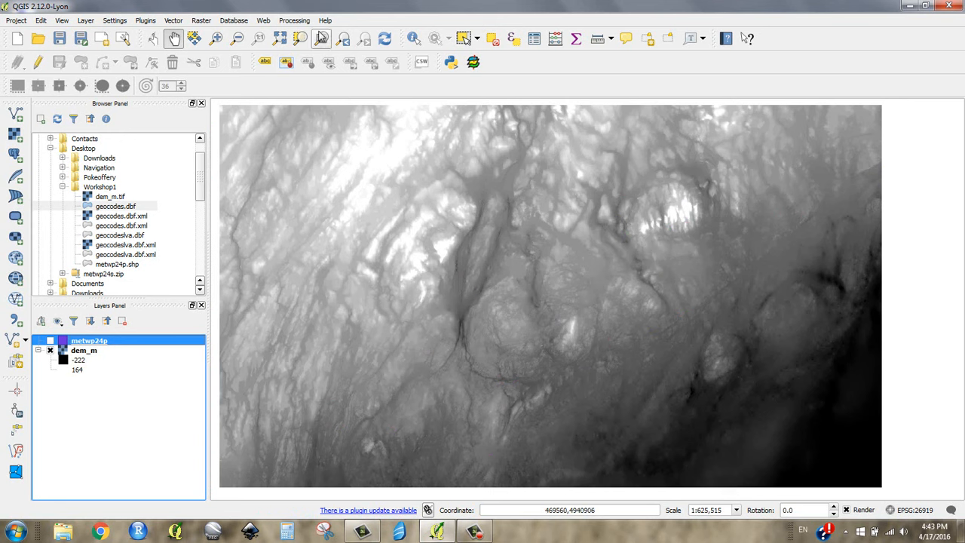
mouse_move(411, 39)
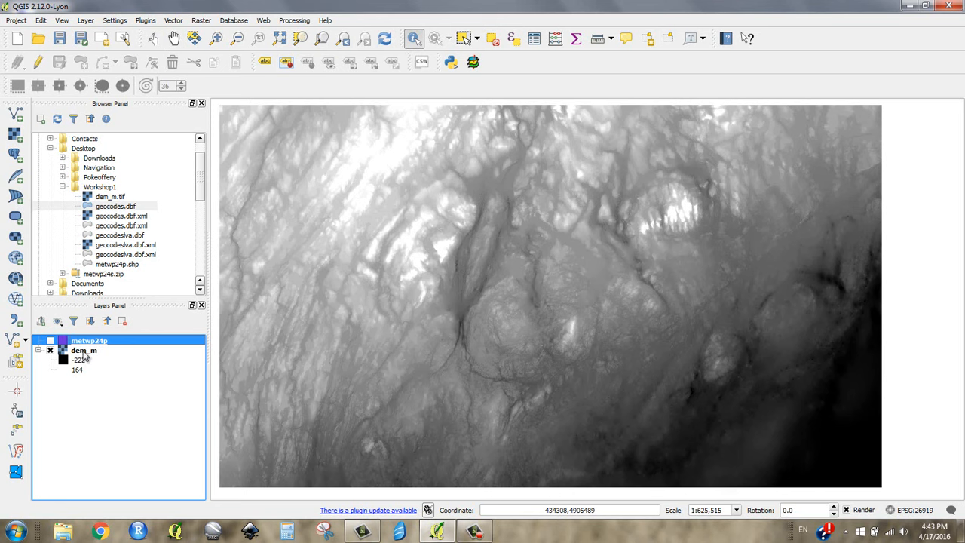
- Select dem_m and identify Band 1 elevation values at several map points, last reading 229
click(82, 349)
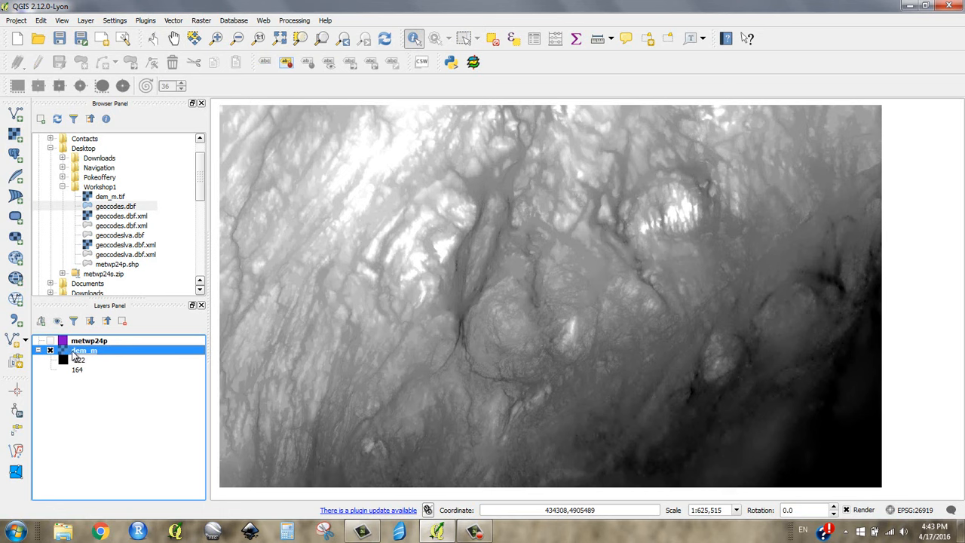
mouse_move(494, 353)
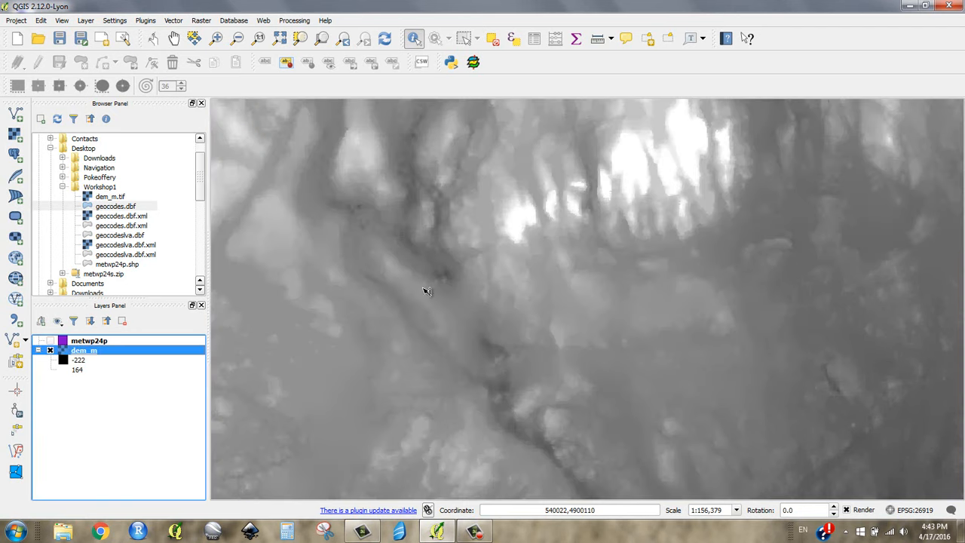
click(427, 291)
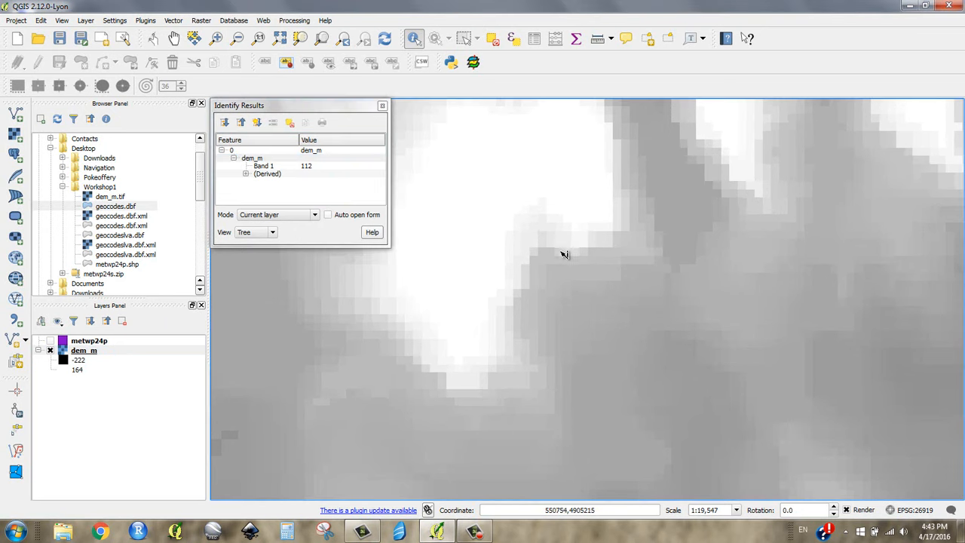
click(635, 238)
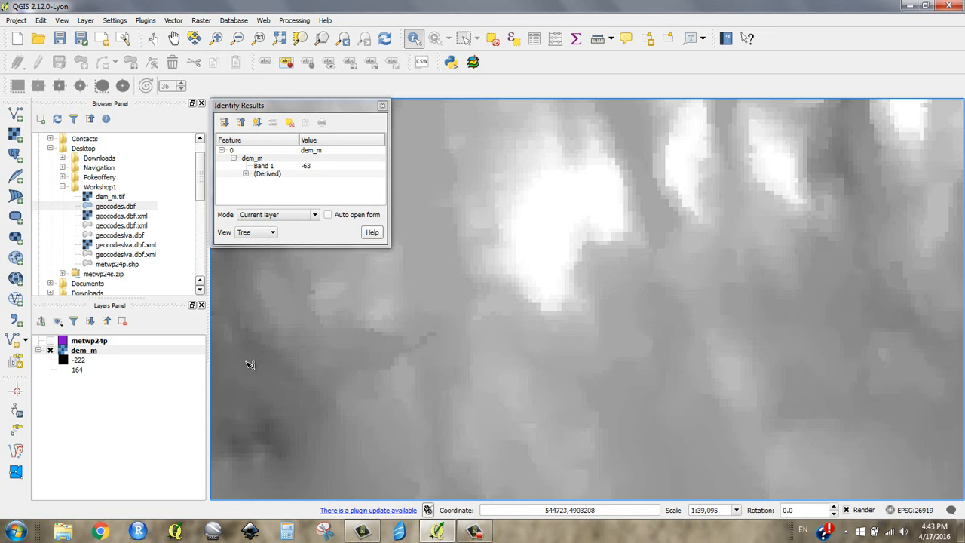
click(289, 331)
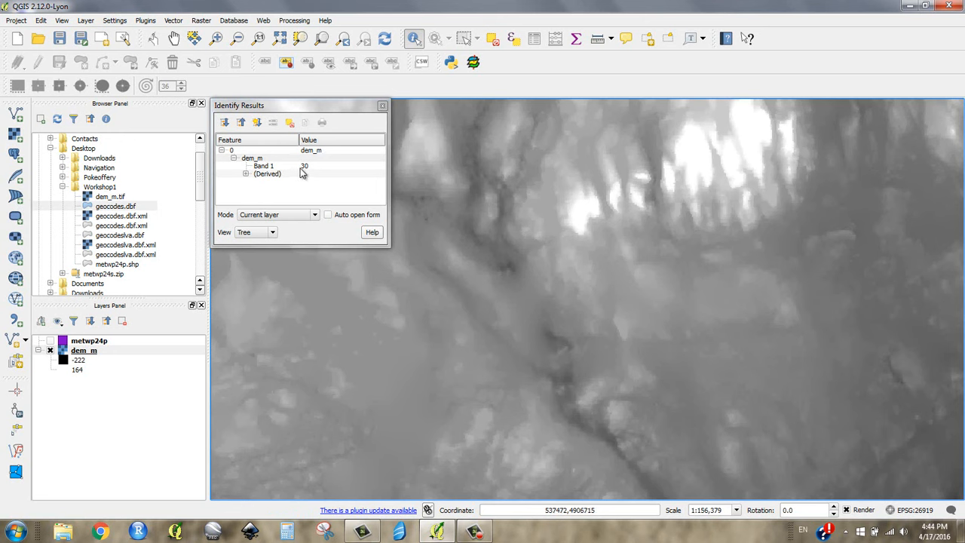
click(500, 257)
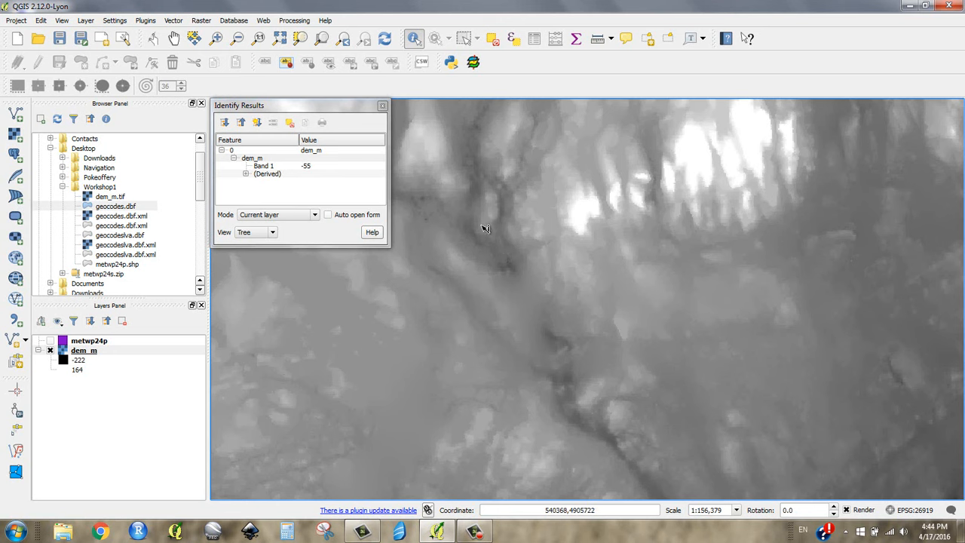
mouse_move(581, 226)
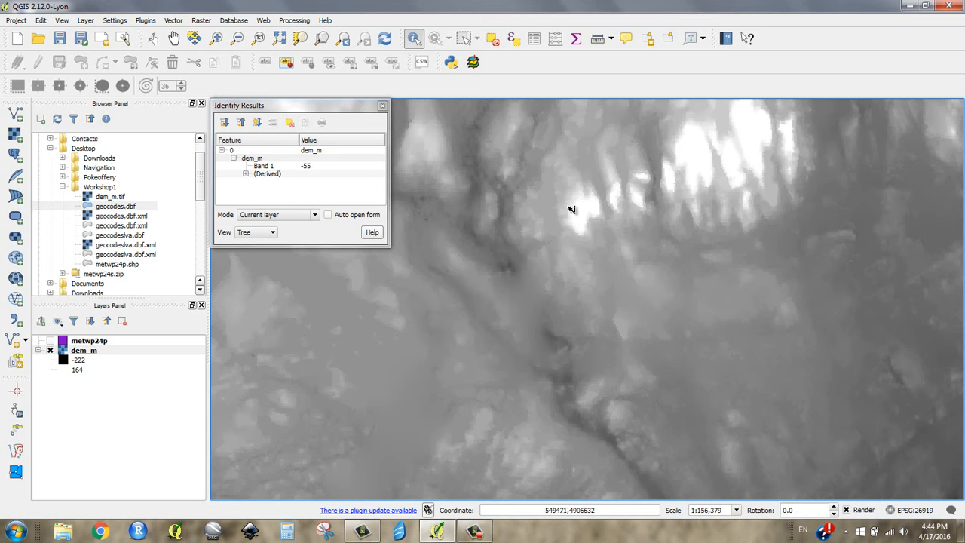
mouse_move(598, 187)
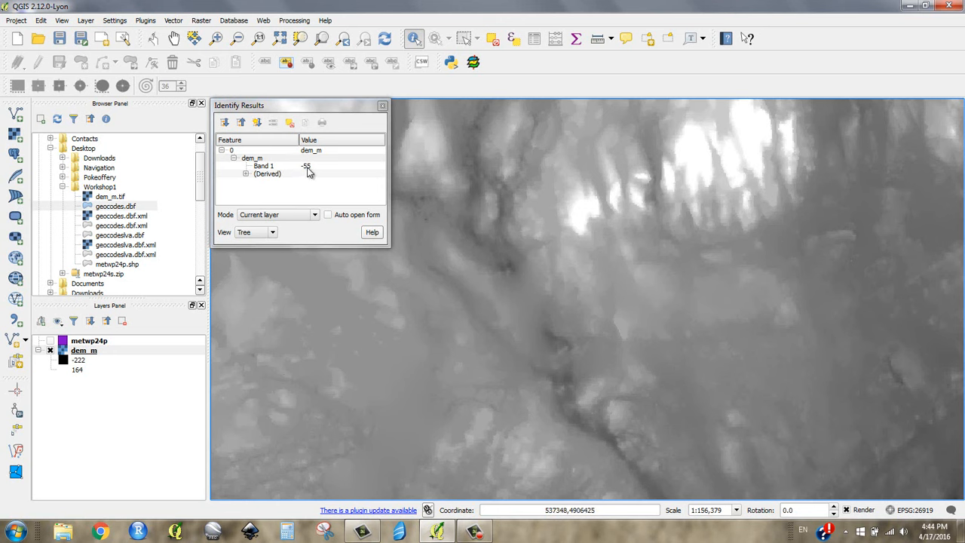
mouse_move(674, 202)
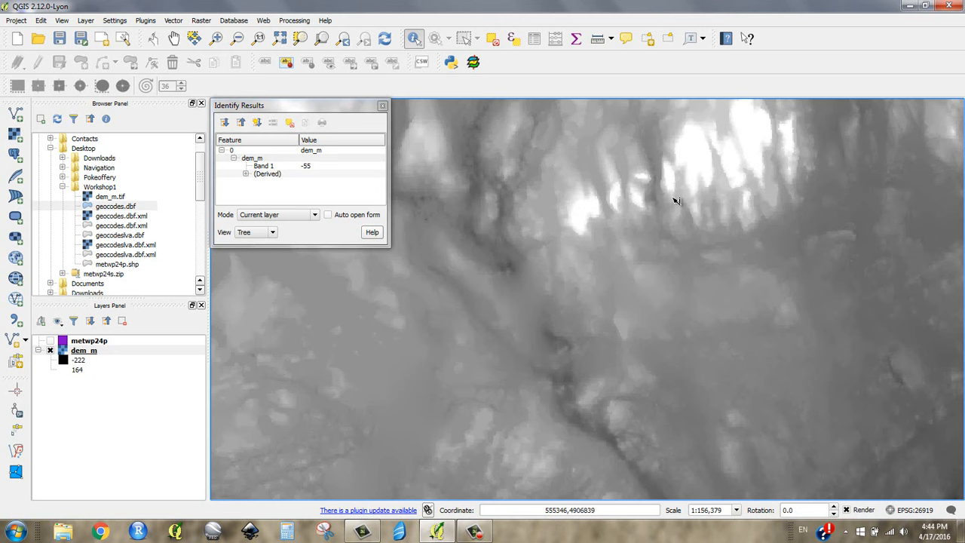
mouse_move(307, 174)
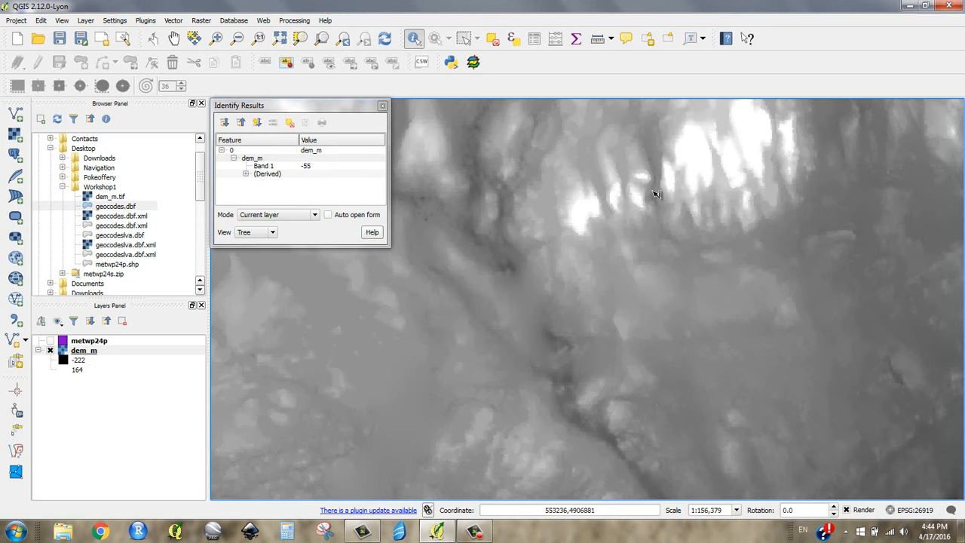
click(576, 232)
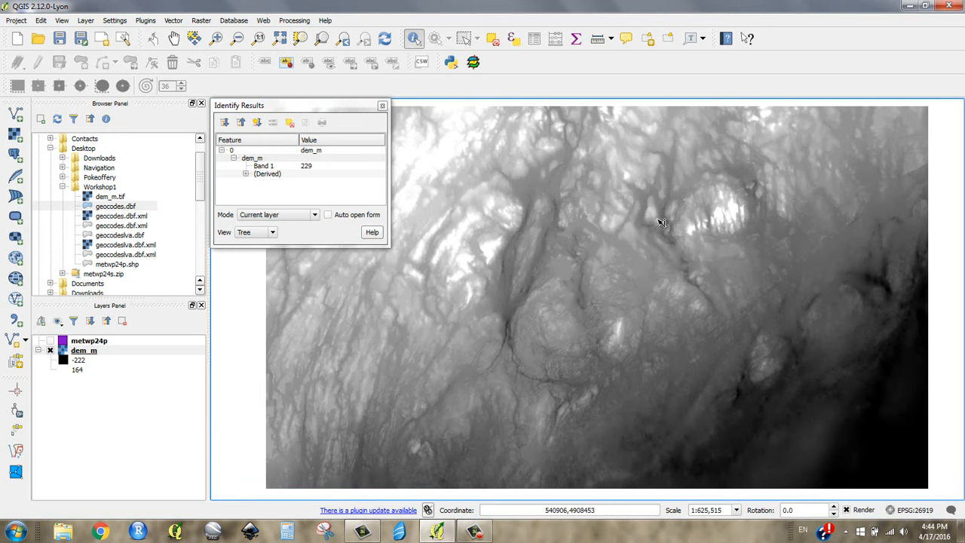
mouse_move(670, 205)
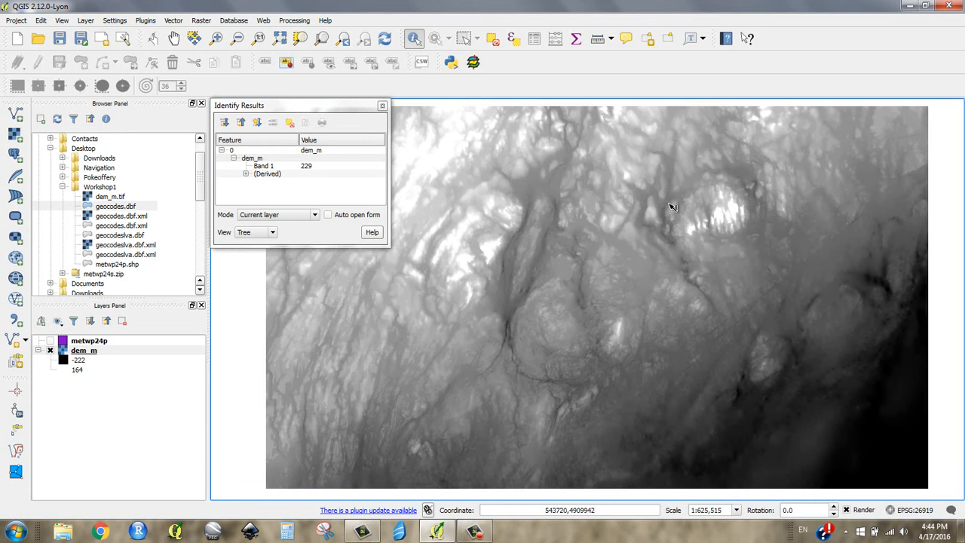
mouse_move(630, 267)
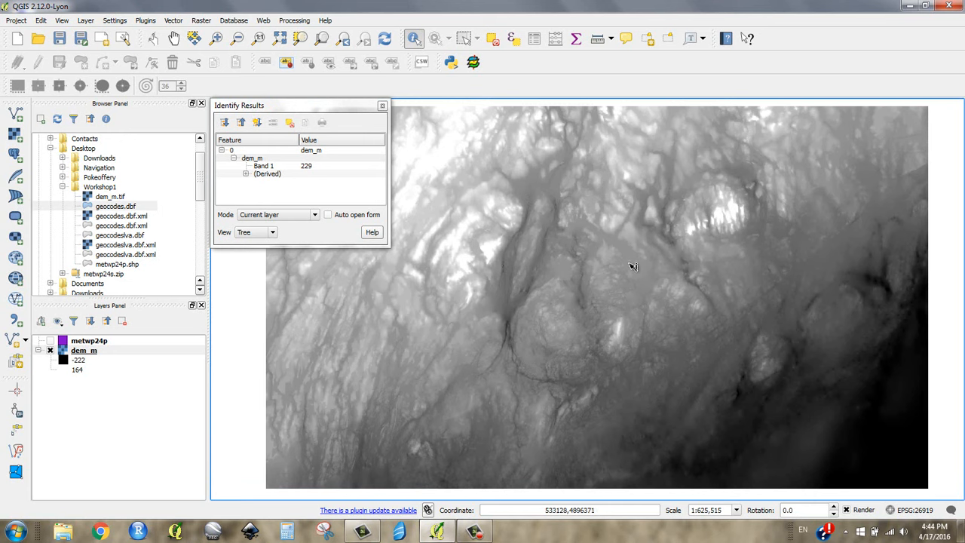
mouse_move(803, 271)
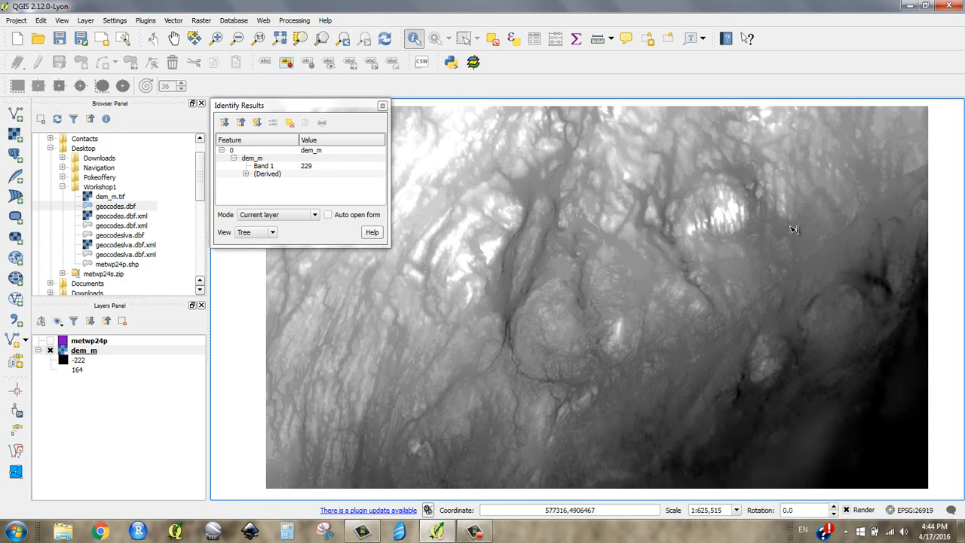
mouse_move(789, 227)
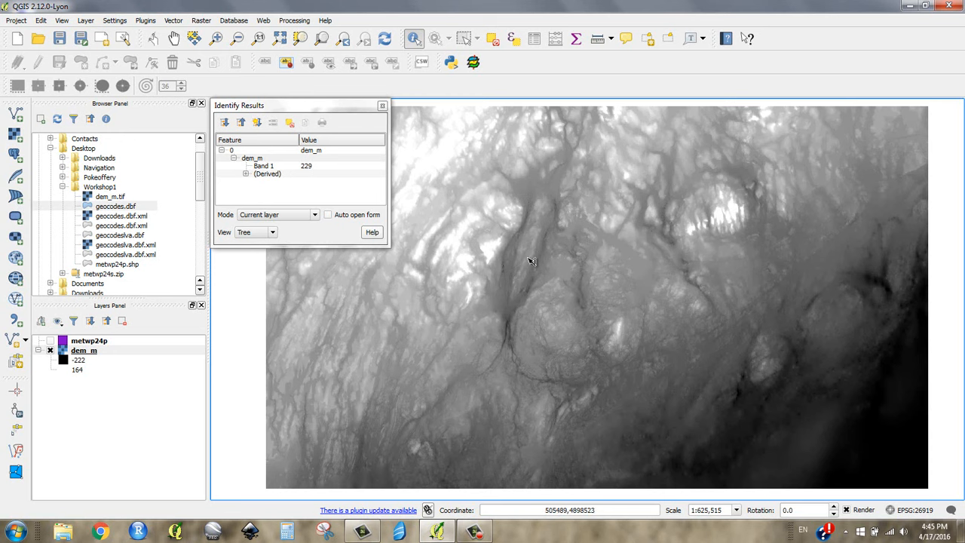
mouse_move(647, 249)
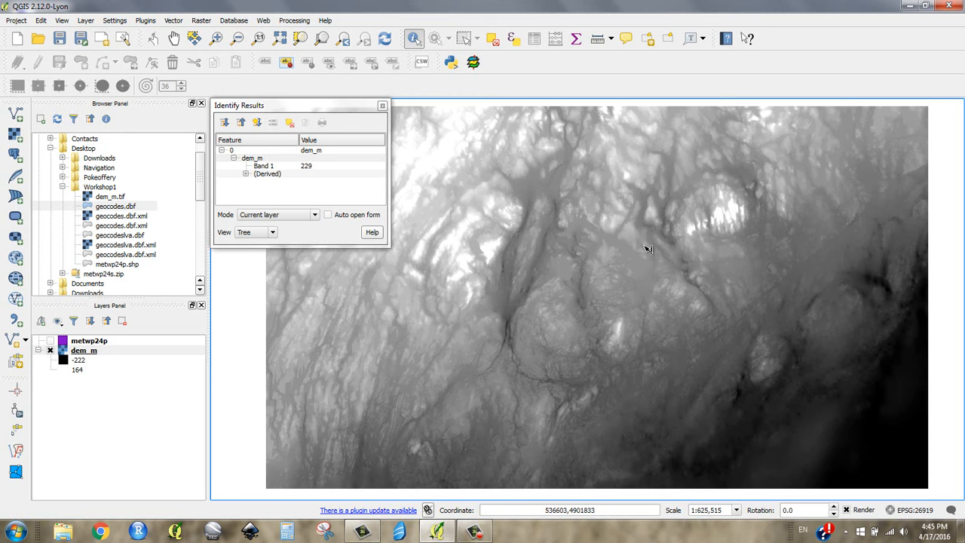
mouse_move(587, 325)
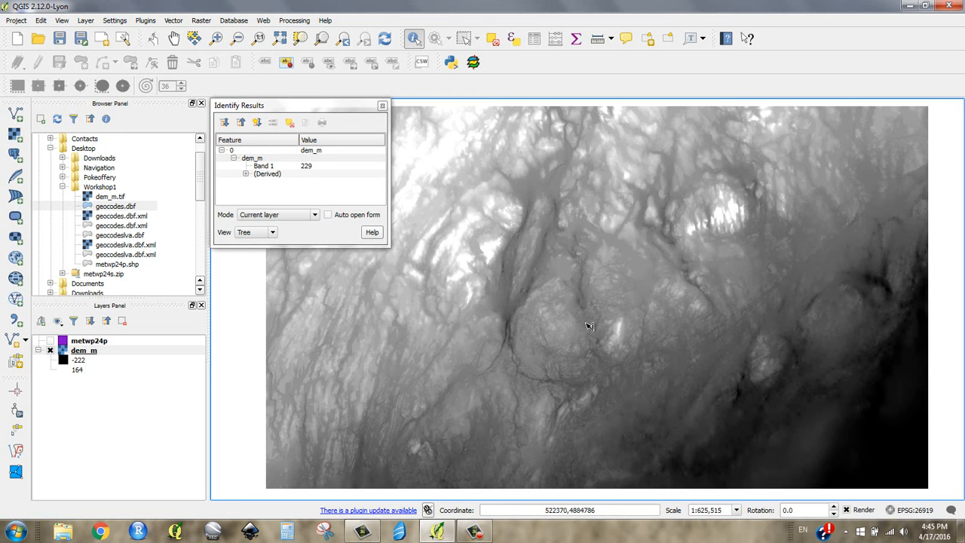
mouse_move(557, 171)
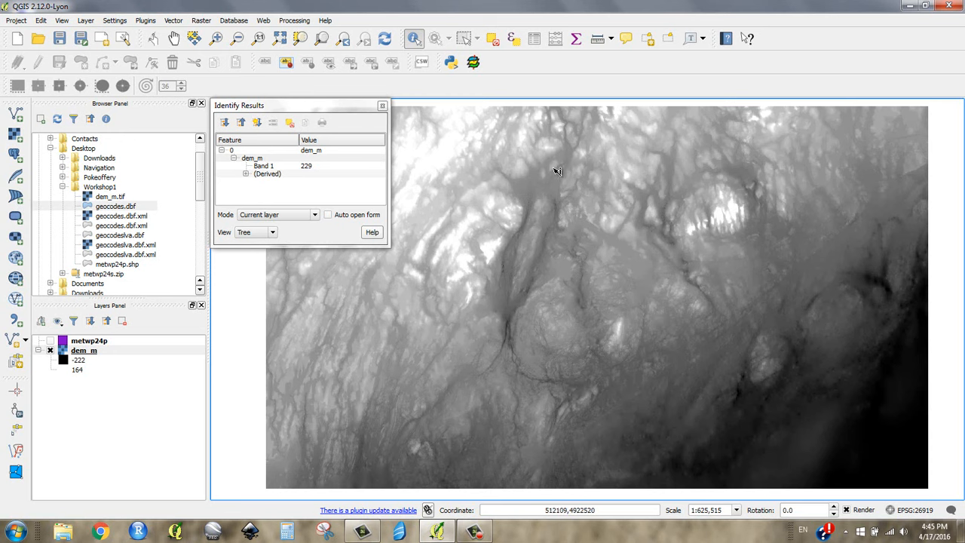
mouse_move(541, 154)
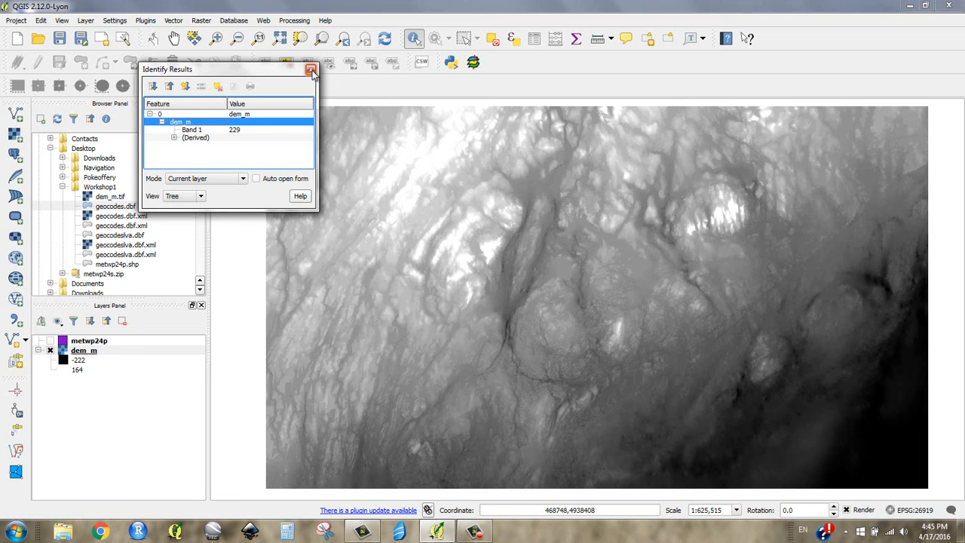
- Close Identify Results and reach the Raster Calculator from the Raster menu
click(199, 21)
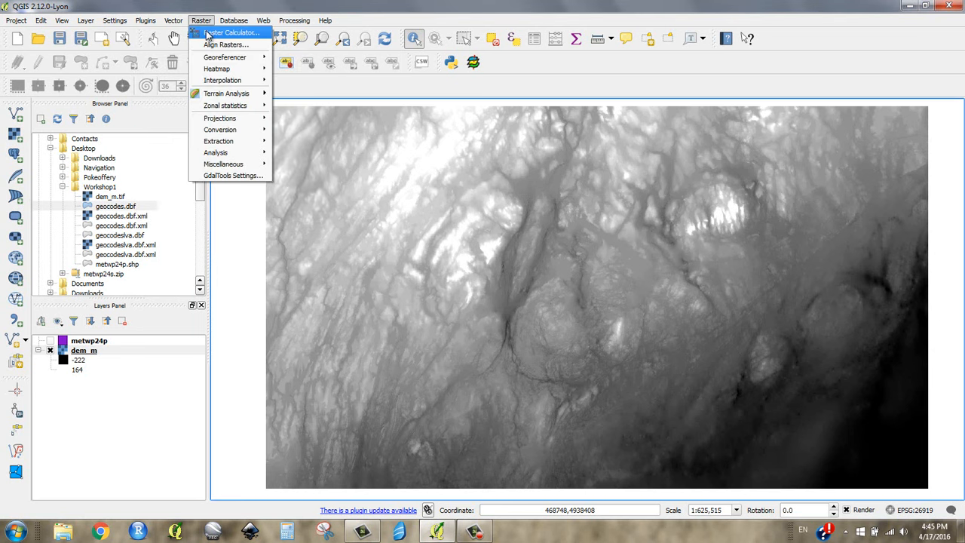
click(230, 30)
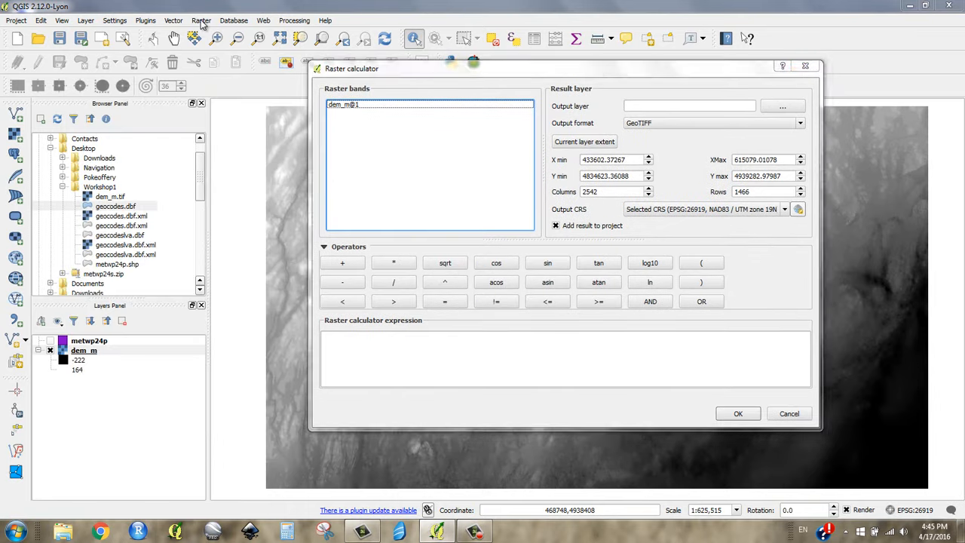
click(201, 20)
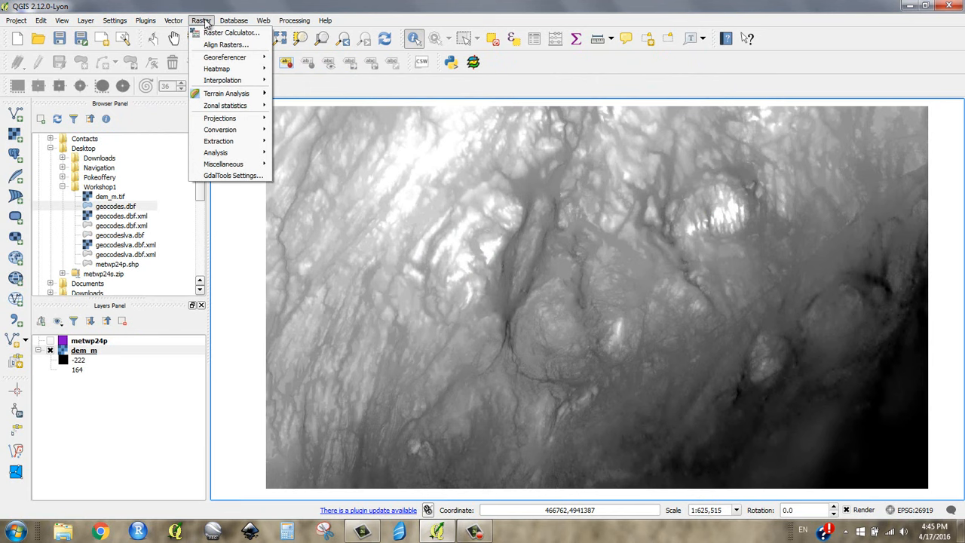
mouse_move(230, 32)
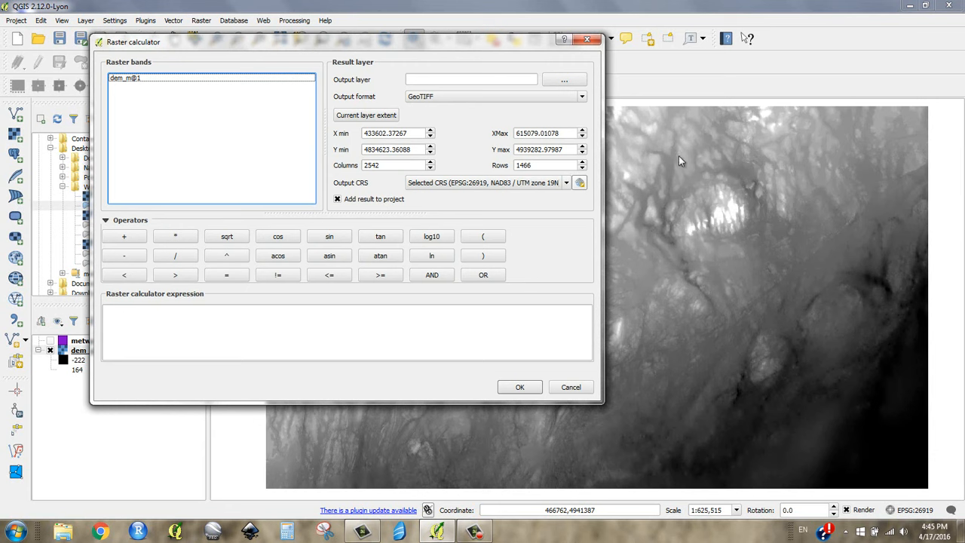
mouse_move(797, 419)
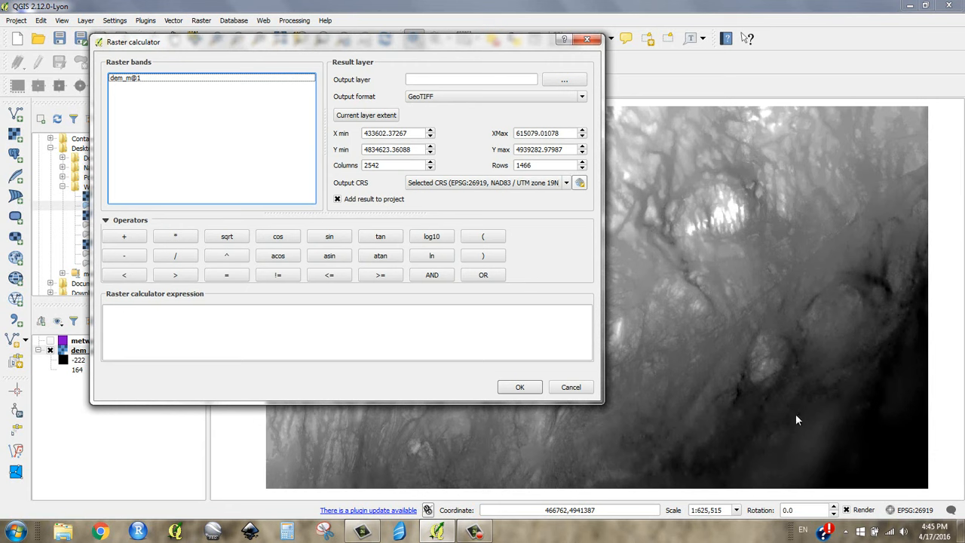
mouse_move(731, 380)
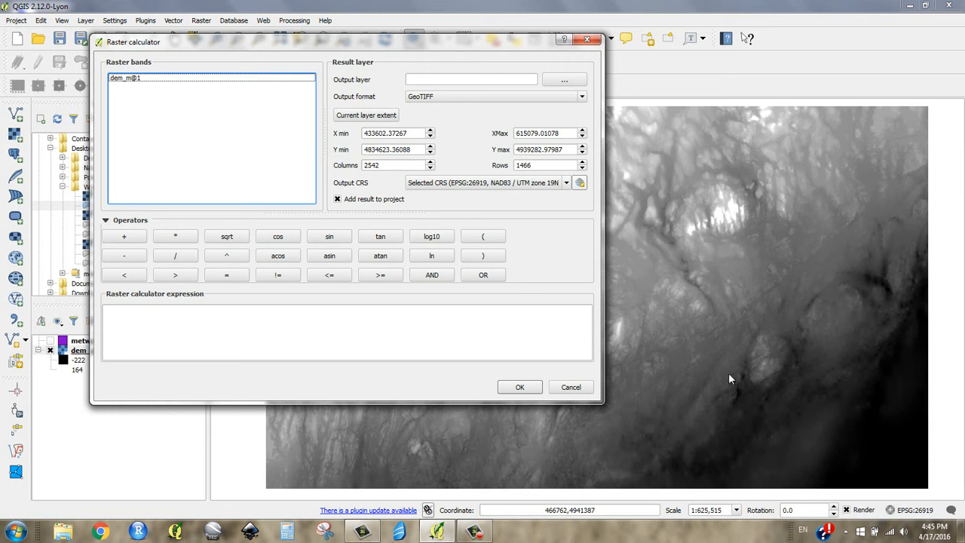
mouse_move(385, 47)
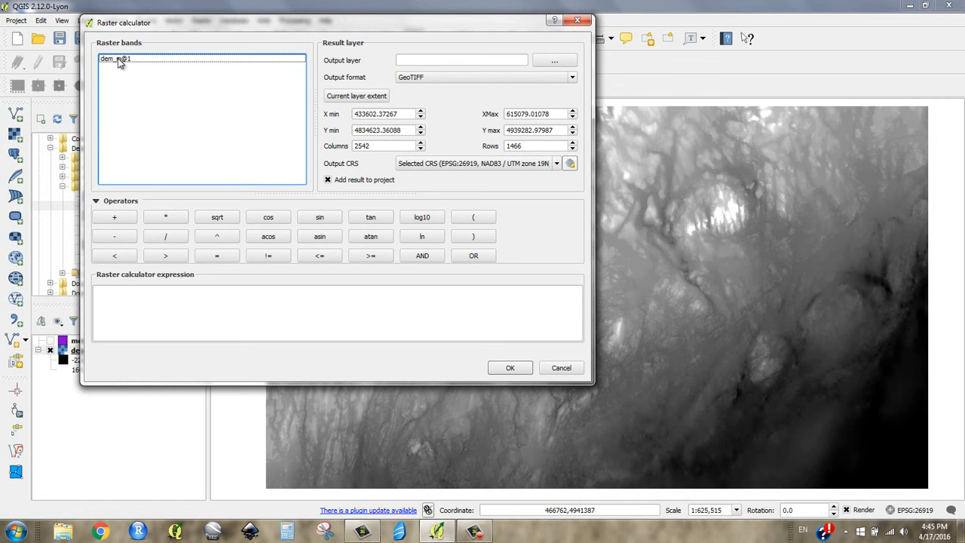
- Enter the raster calculator expression "dem_m@1" > 0 to flag land cells
double_click(115, 62)
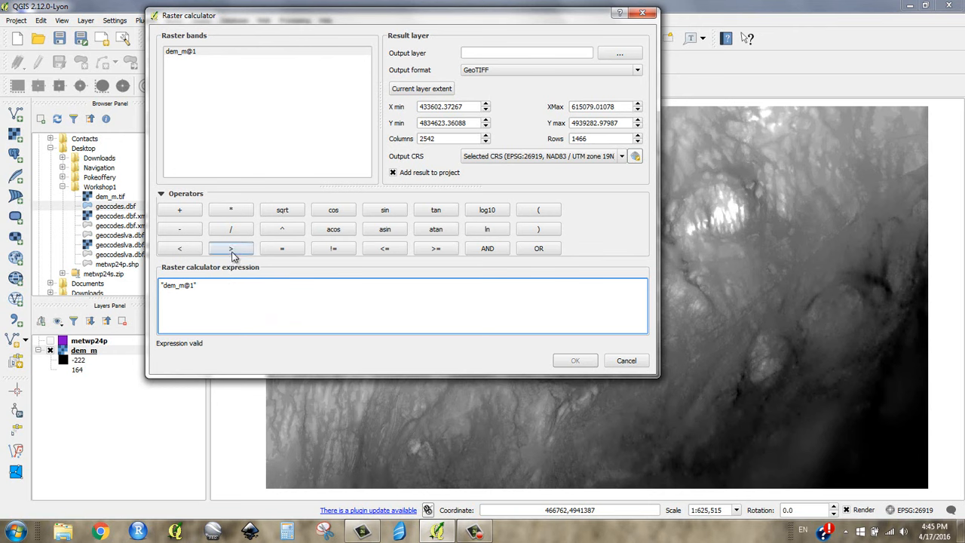
click(230, 248)
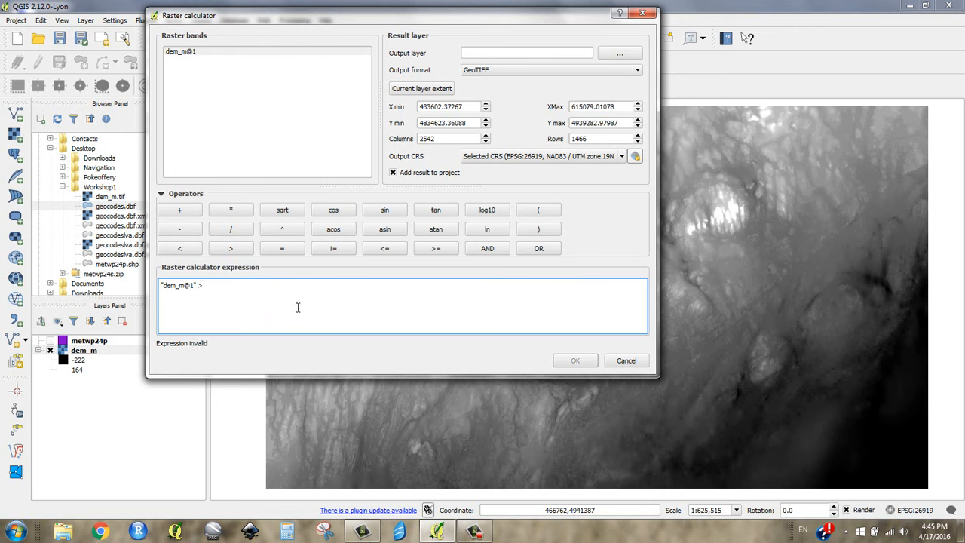
text(0)
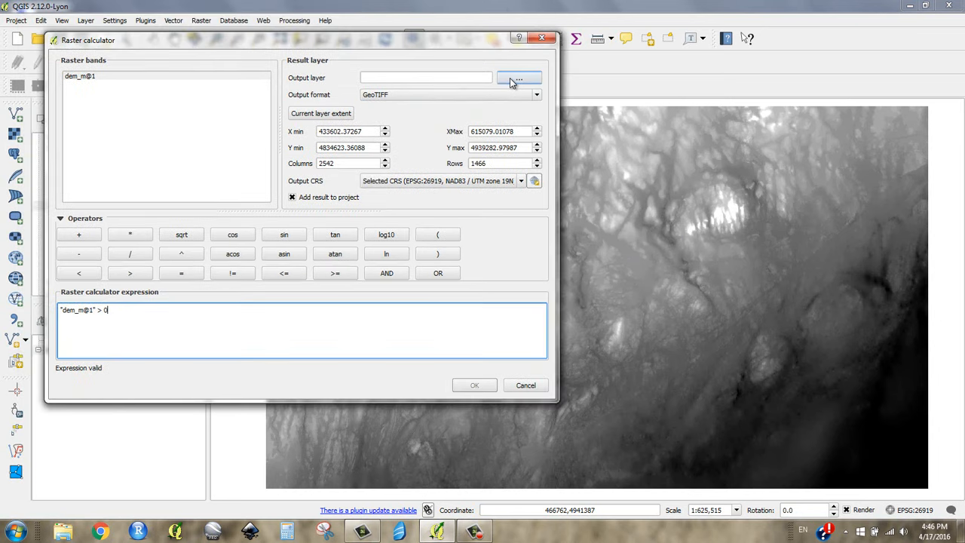
- Set the output raster to a file named land in Desktop > Workshop1
click(518, 77)
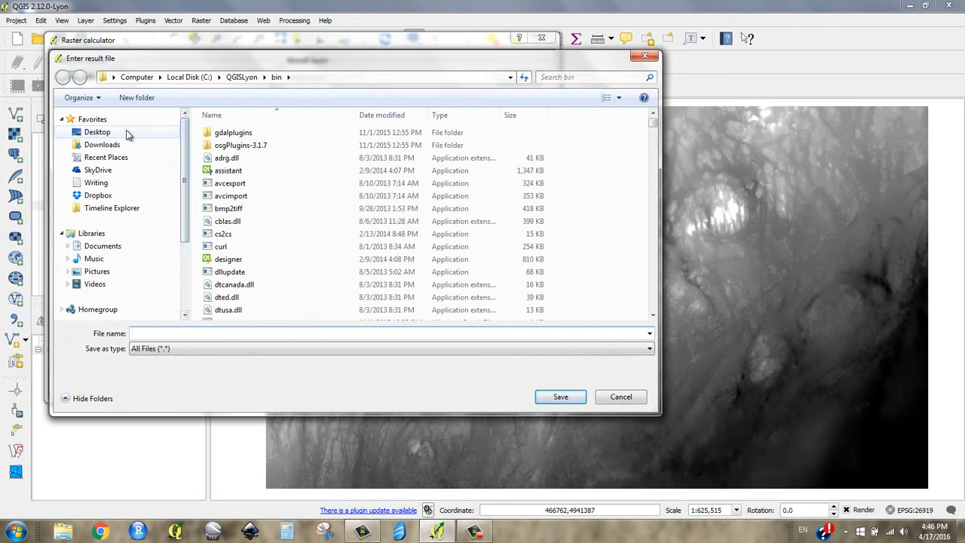
click(97, 132)
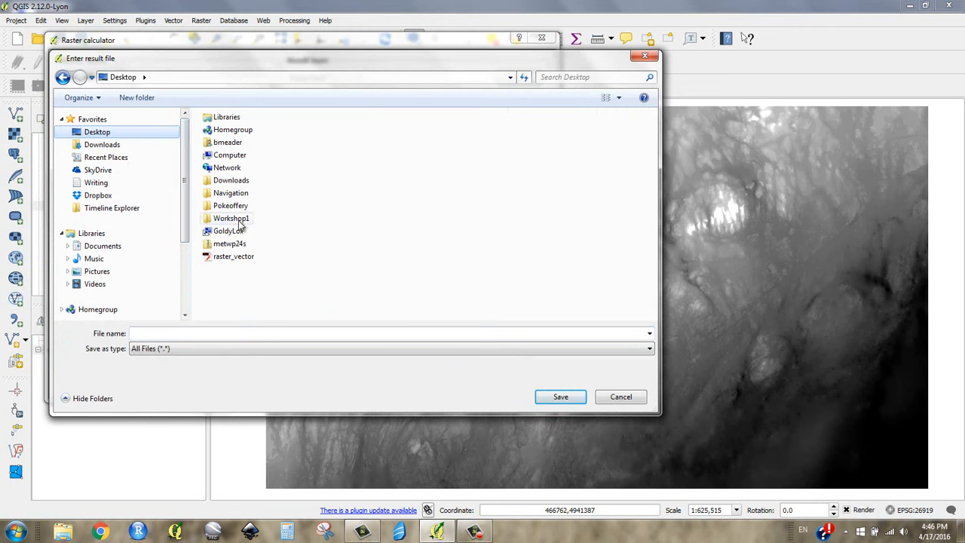
double_click(232, 218)
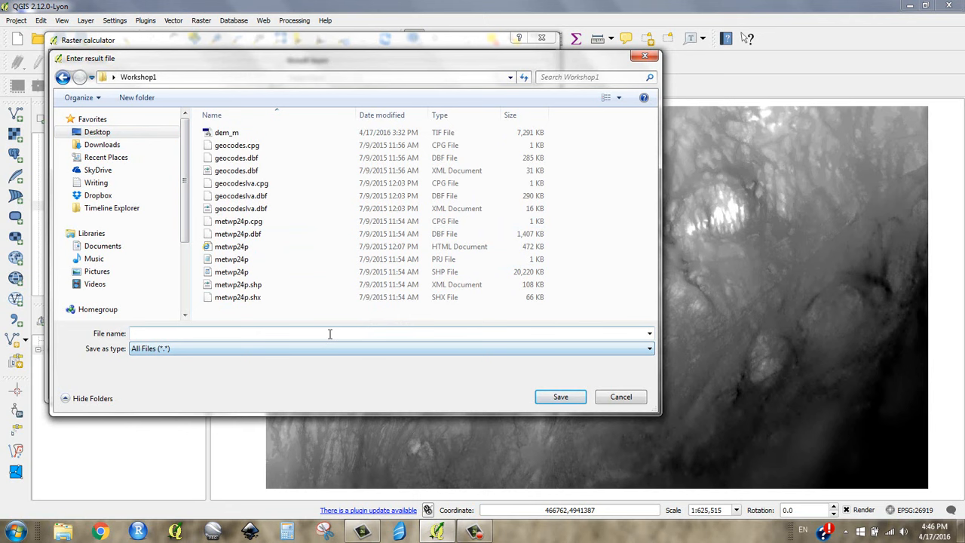
text(land)
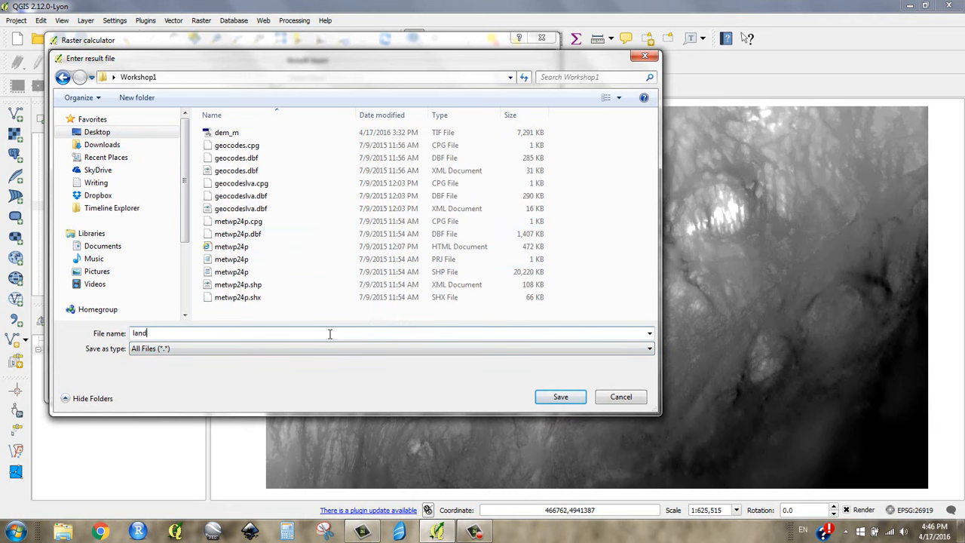
click(560, 396)
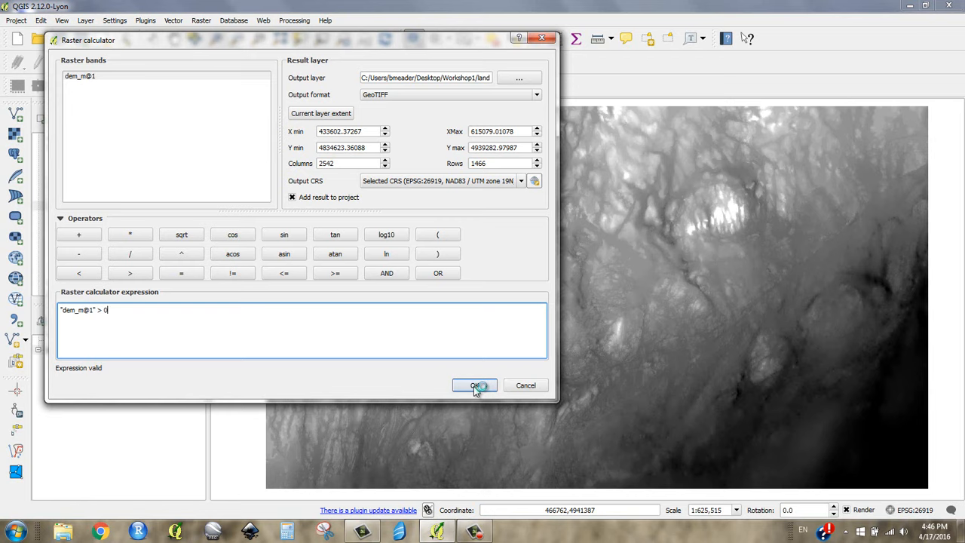
- Run the calculation to create the land raster and identify its value at a spot
click(474, 385)
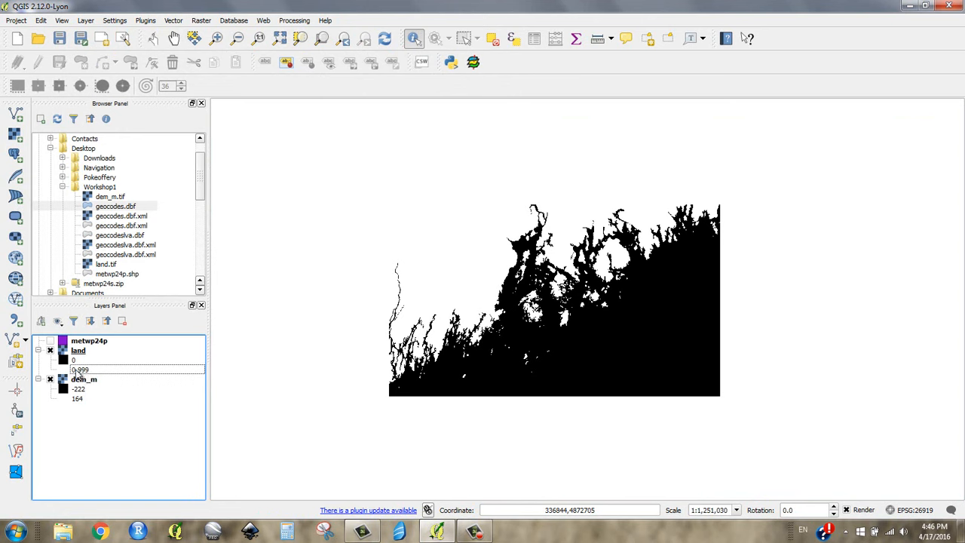
click(78, 350)
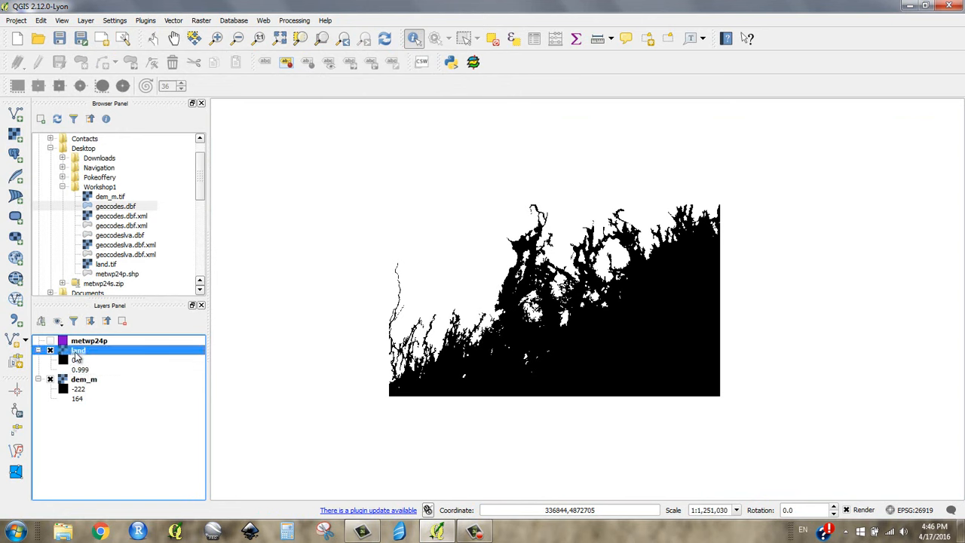
click(490, 288)
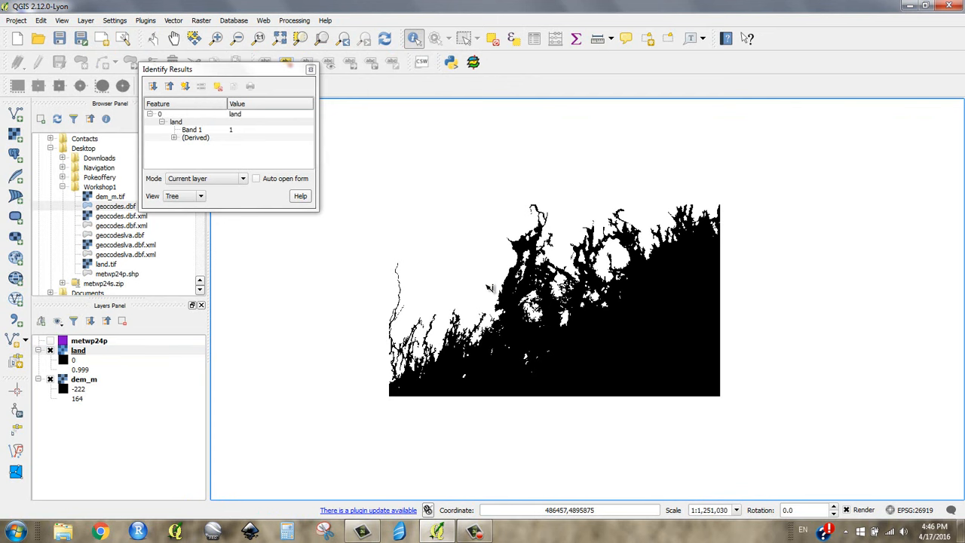
mouse_move(519, 336)
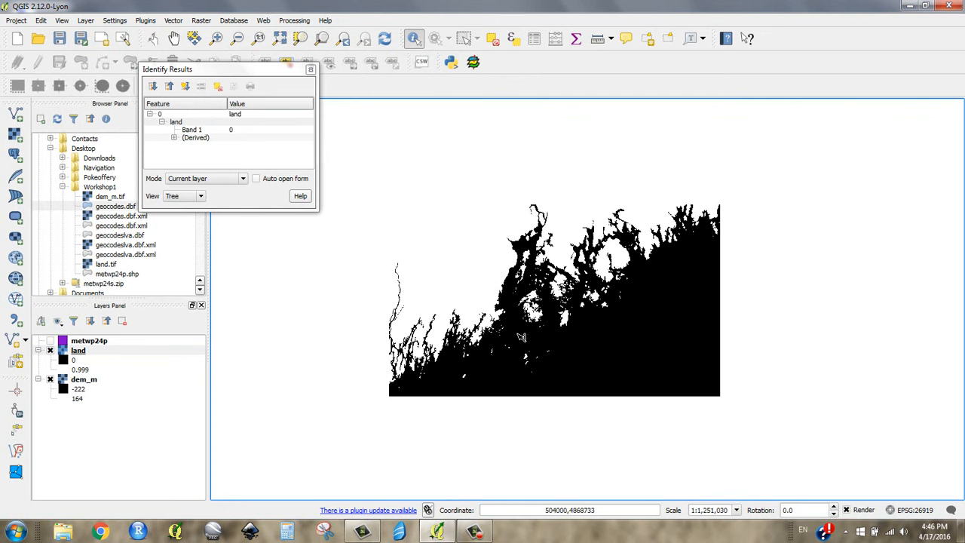
mouse_move(515, 328)
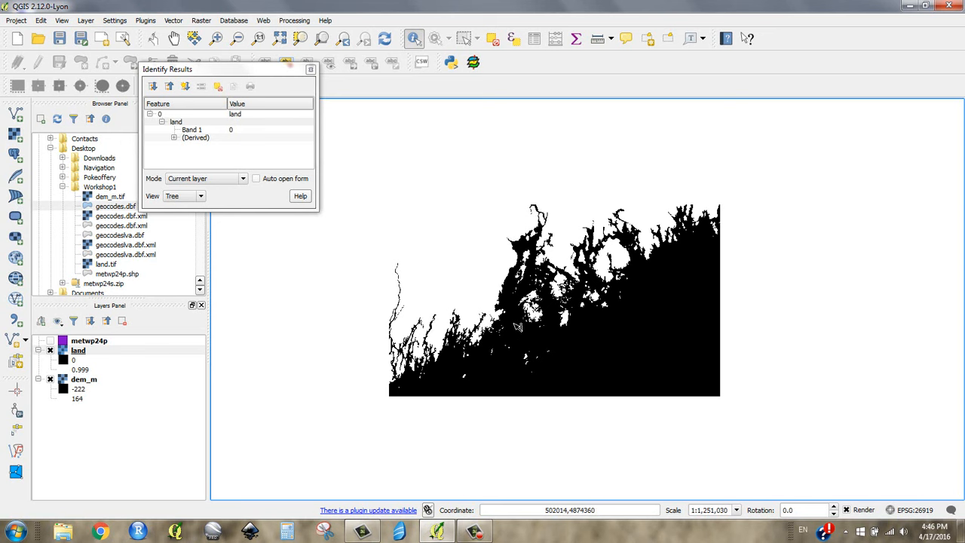
mouse_move(482, 322)
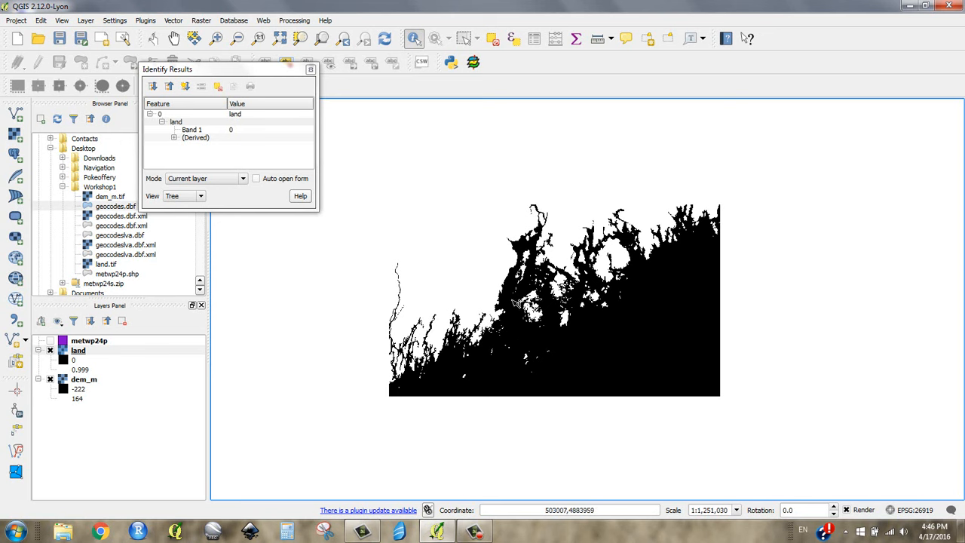
mouse_move(520, 301)
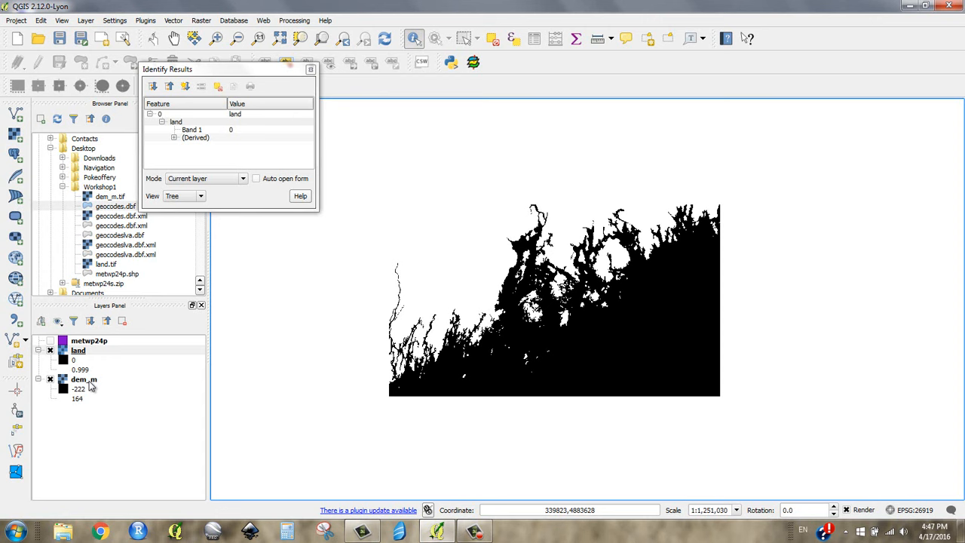
- Query more 0/1 values on the land raster, then hide the land layer
click(79, 379)
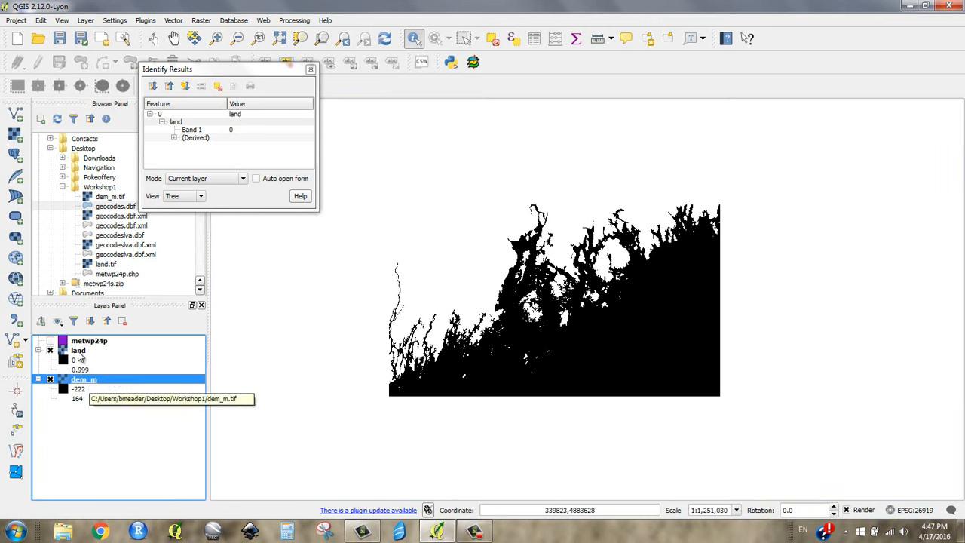
click(77, 349)
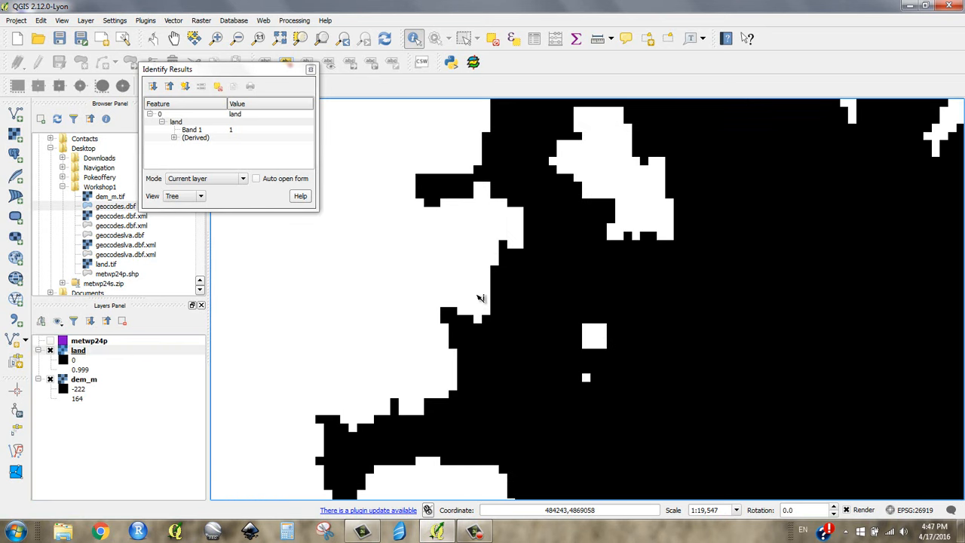
click(542, 296)
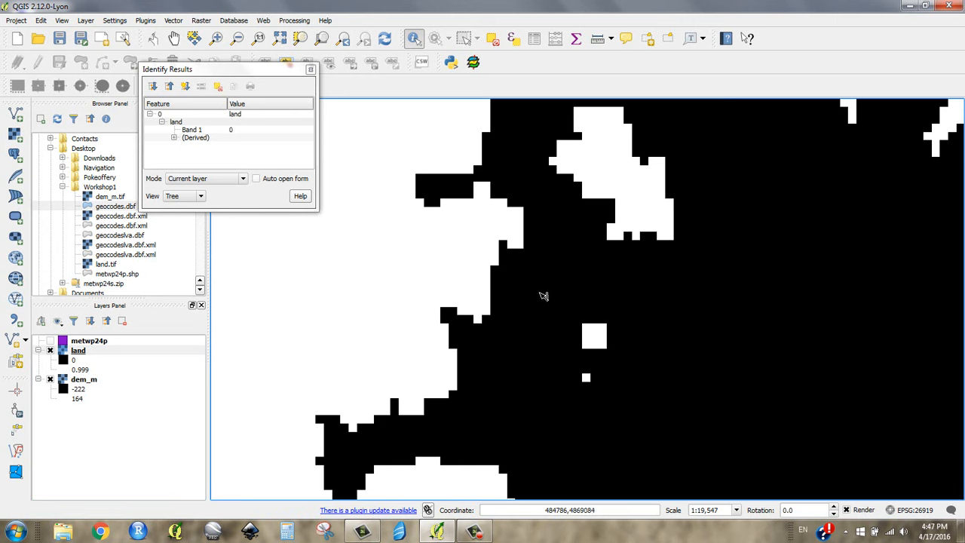
click(541, 295)
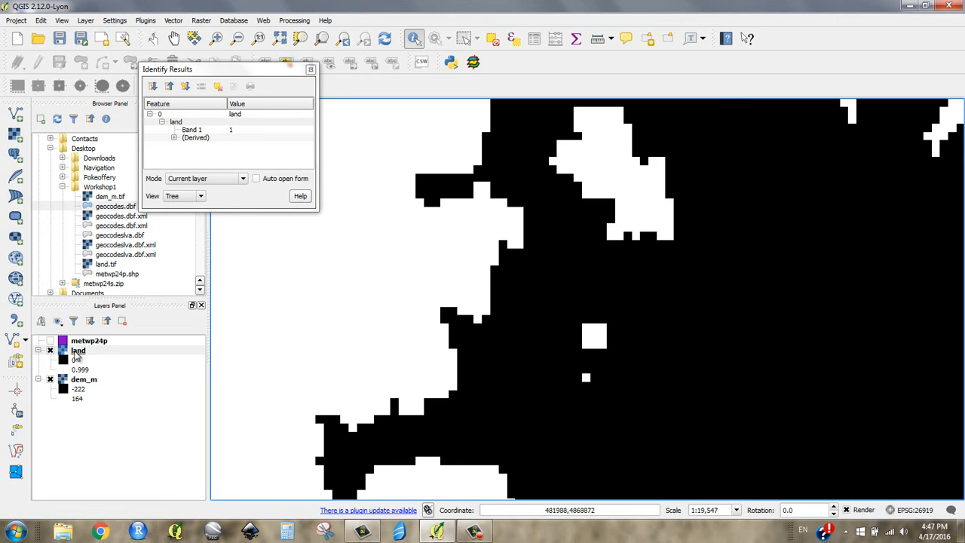
click(78, 351)
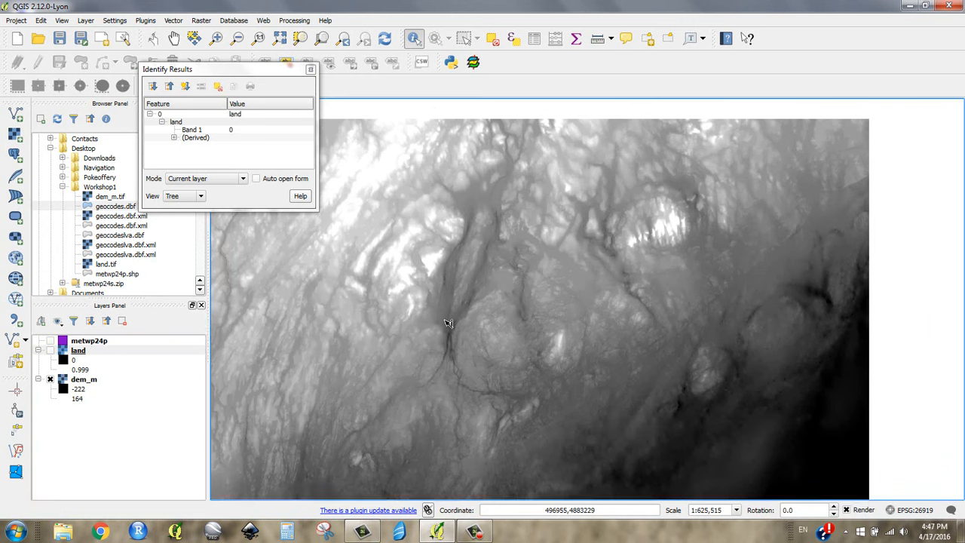
- Pan the elevation map slightly and close the Identify Results panel
drag(449, 324, 473, 288)
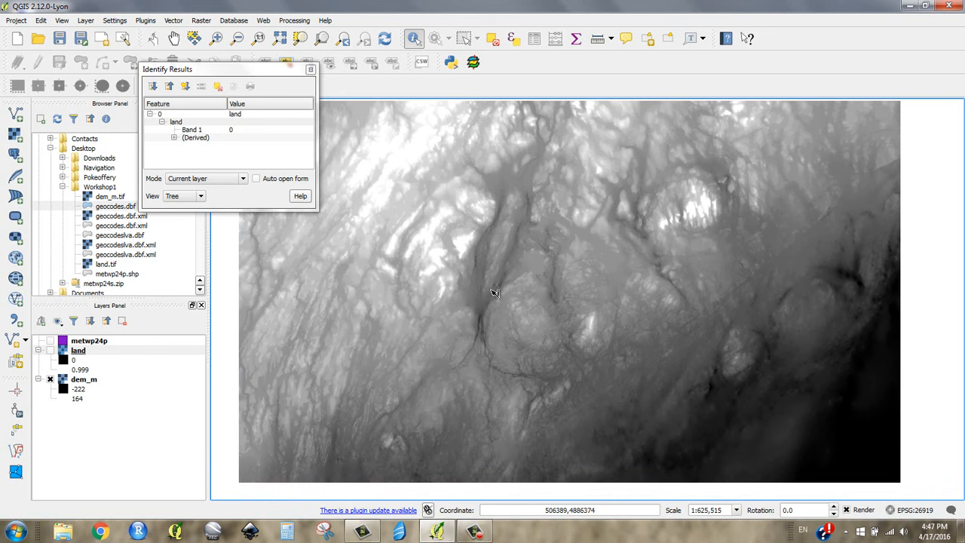
mouse_move(448, 275)
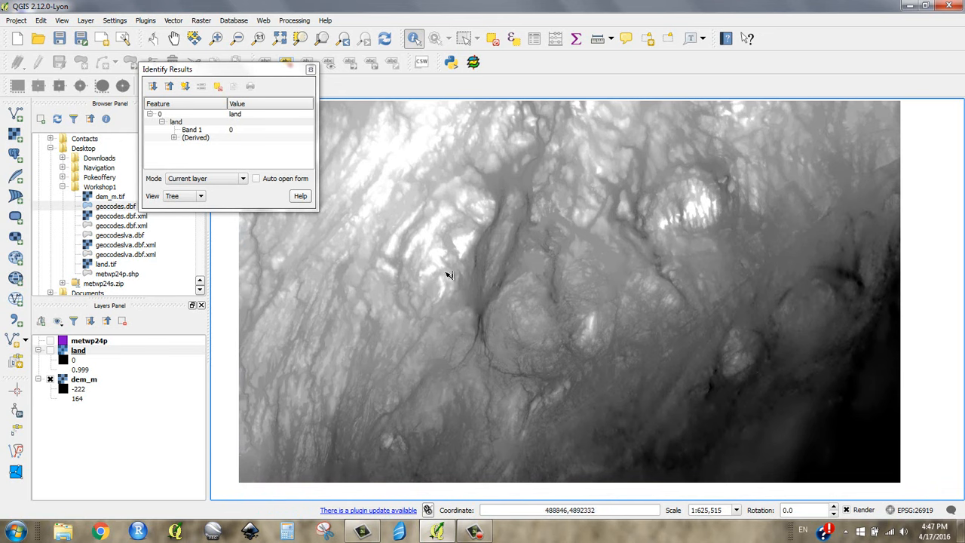
mouse_move(395, 229)
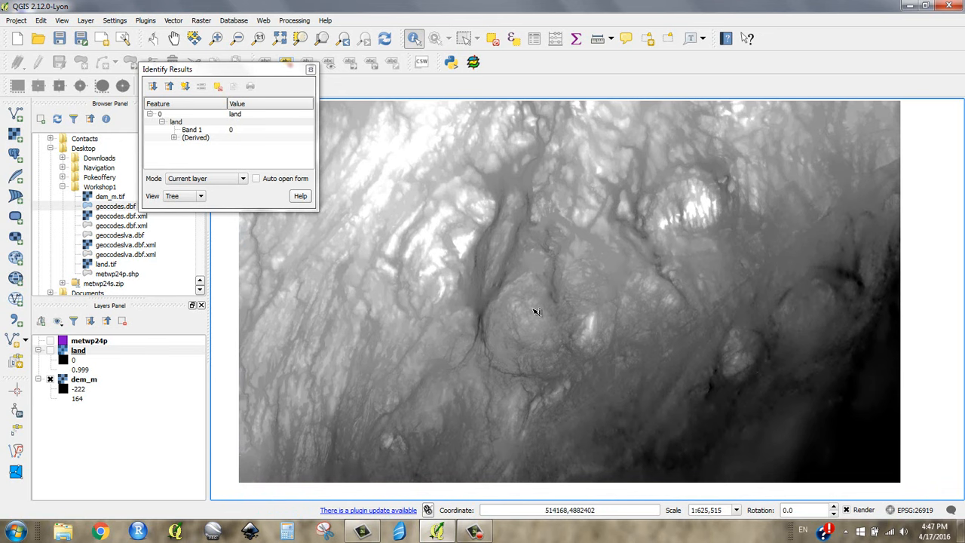
mouse_move(531, 303)
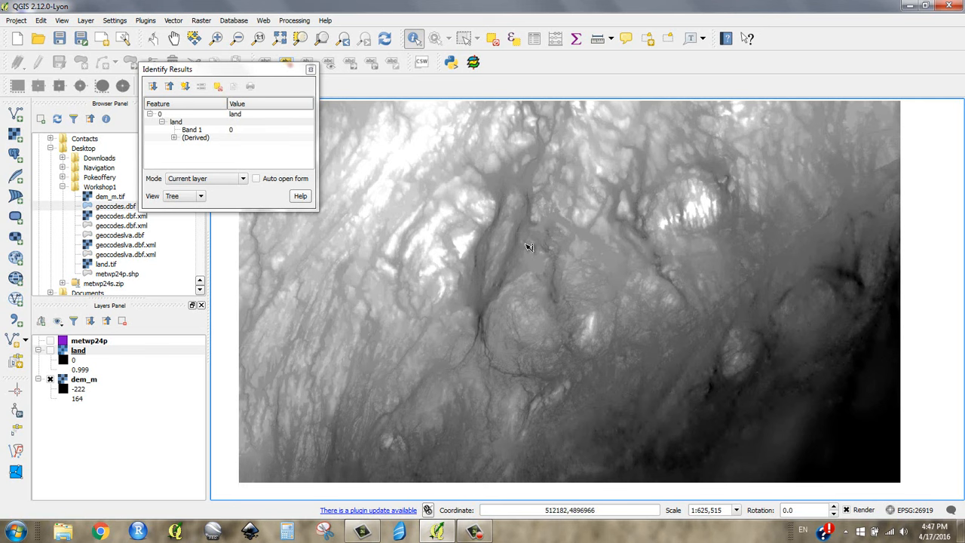
click(309, 69)
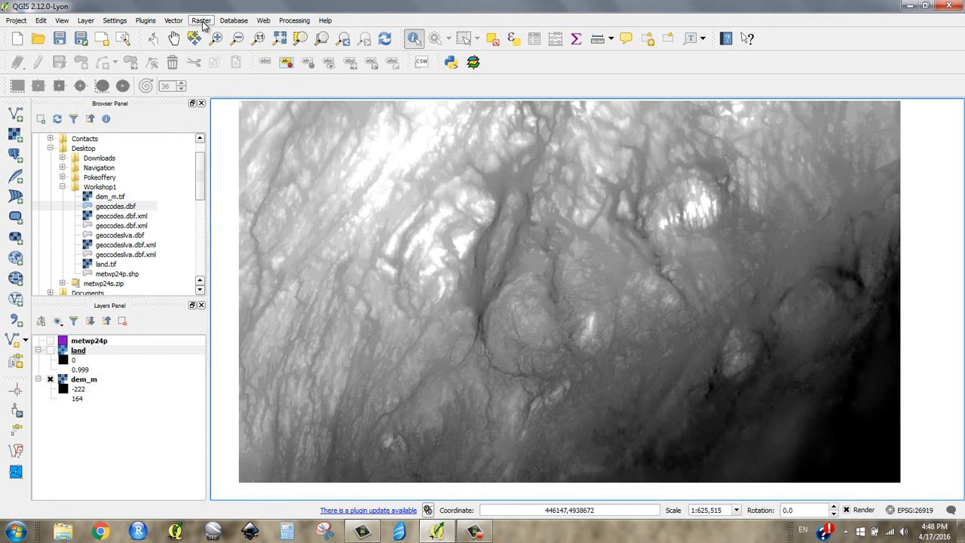
- Browse the Raster and Plugins menus and launch Raster > Terrain Analysis > Hillshade
click(178, 21)
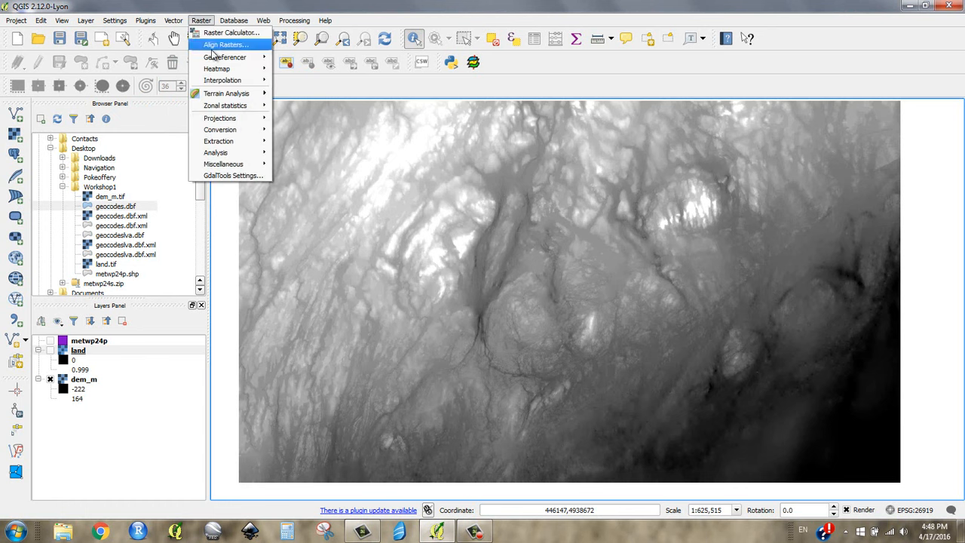
mouse_move(226, 93)
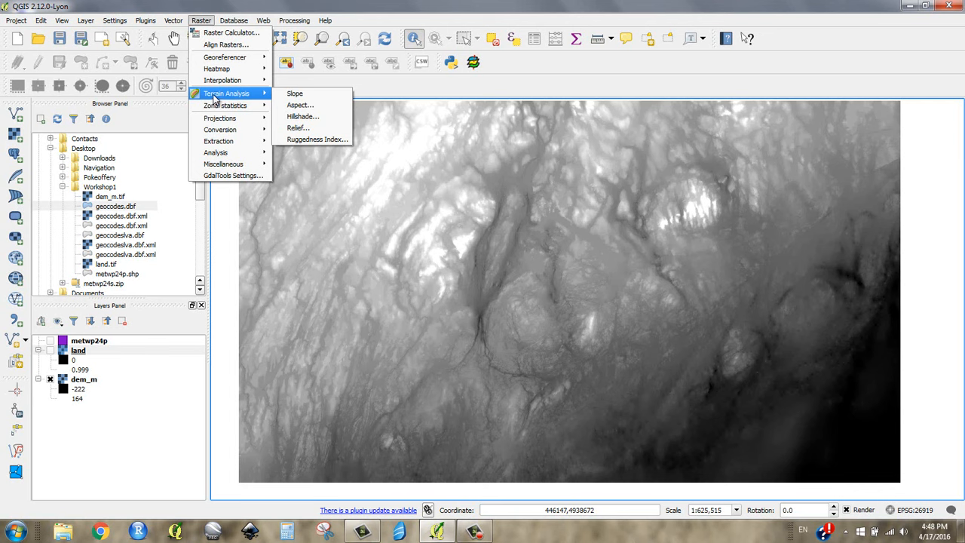
click(146, 20)
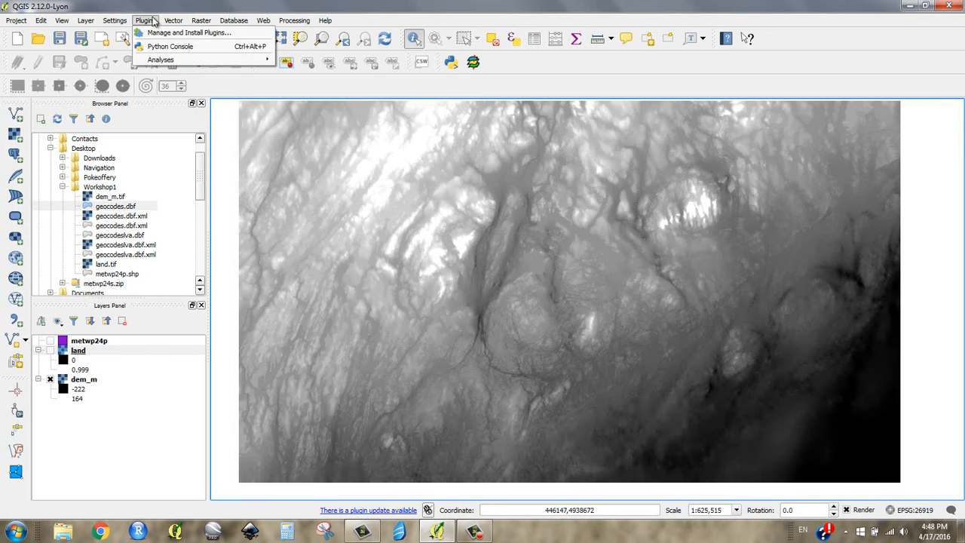
mouse_move(143, 26)
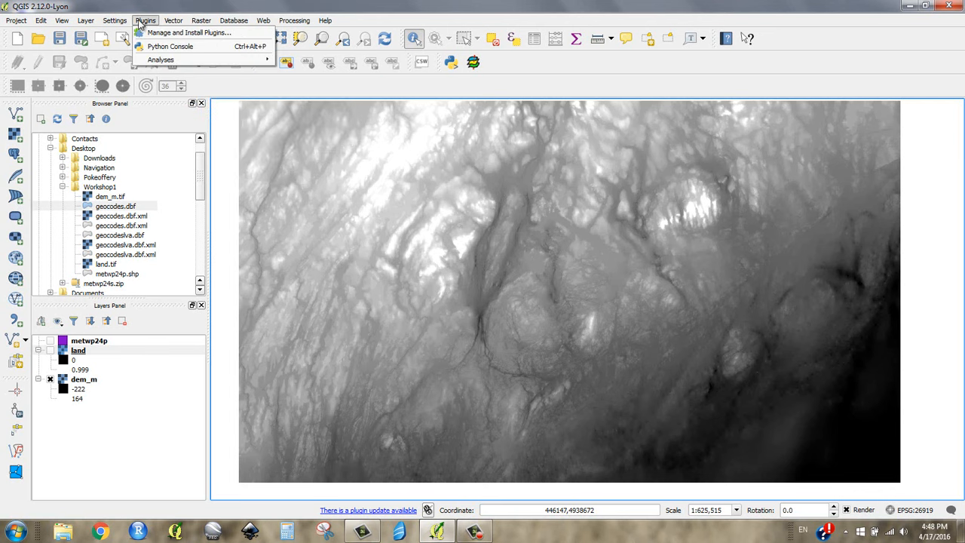
mouse_move(188, 31)
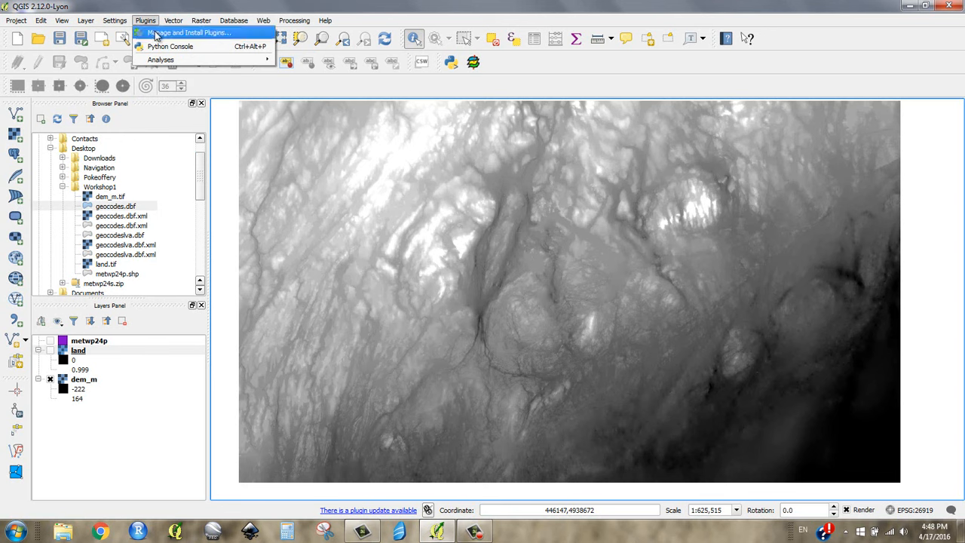
mouse_move(175, 38)
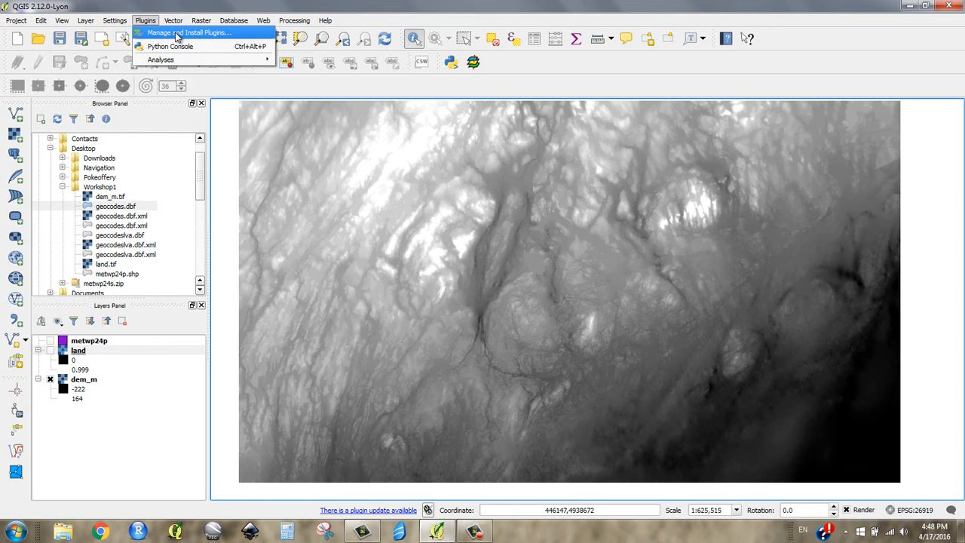
mouse_move(158, 31)
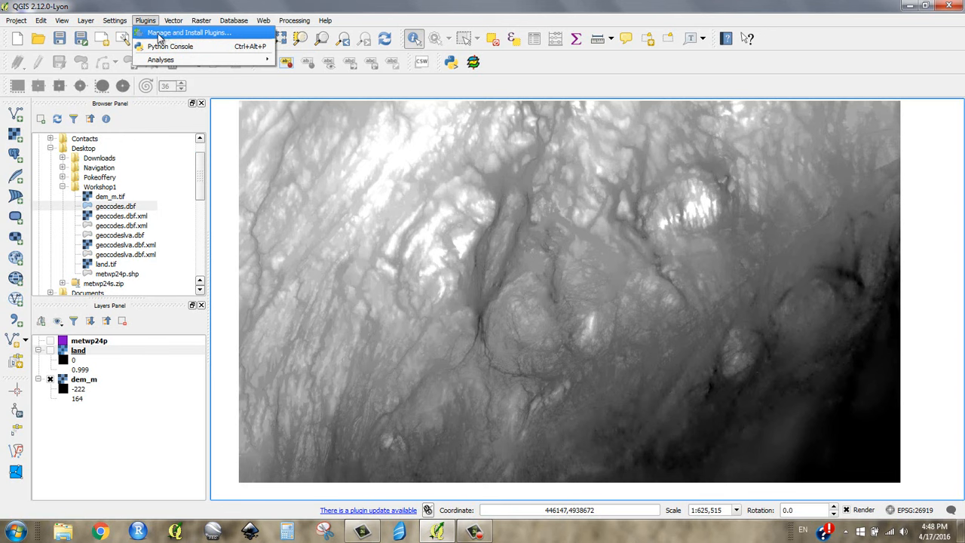
click(171, 21)
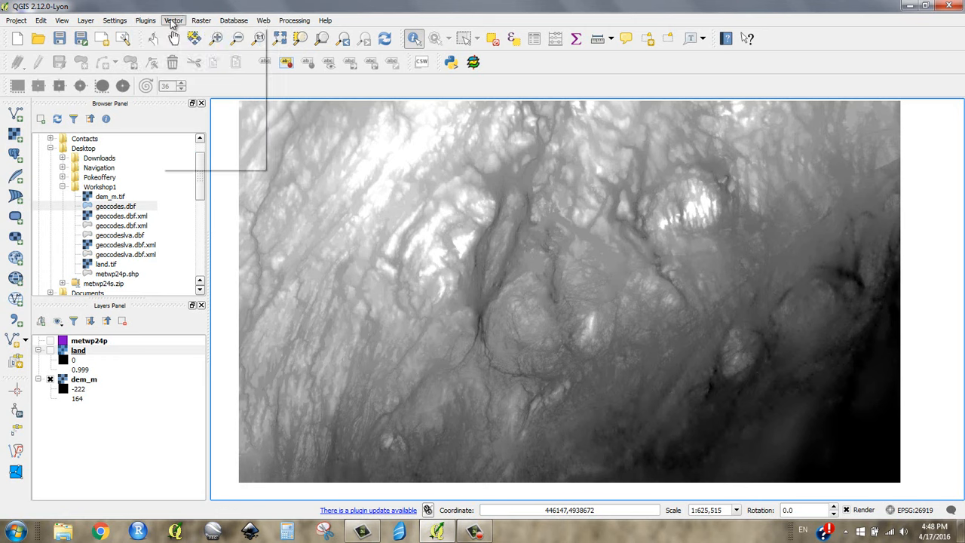
click(201, 20)
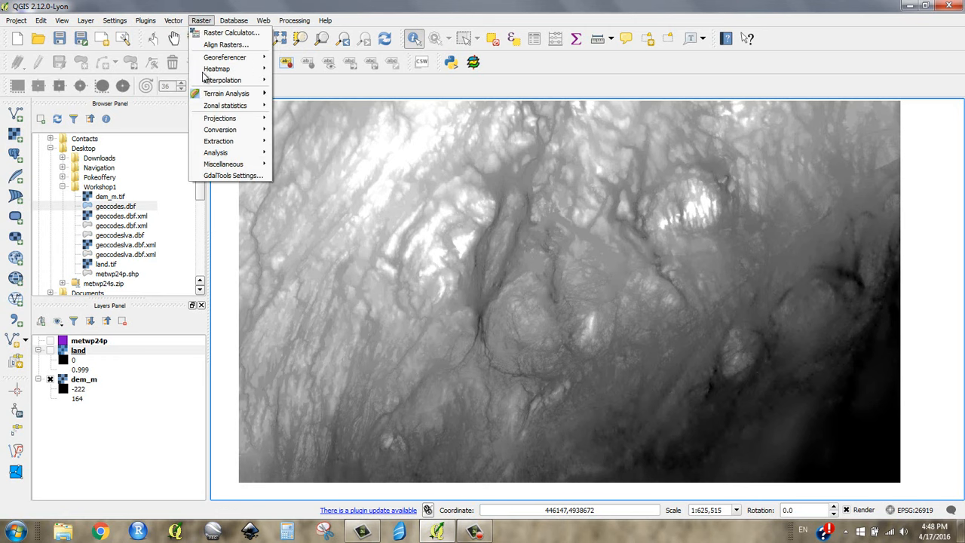
mouse_move(226, 93)
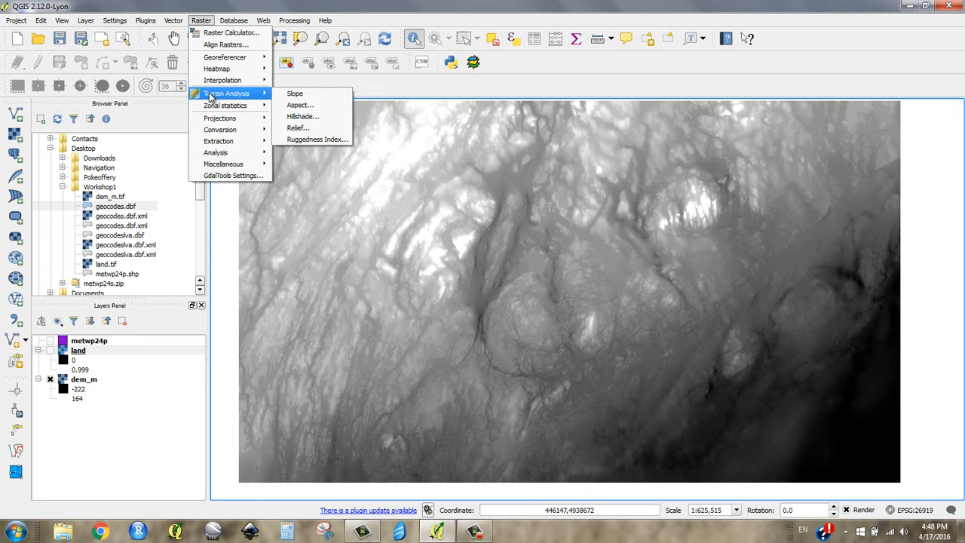
mouse_move(224, 56)
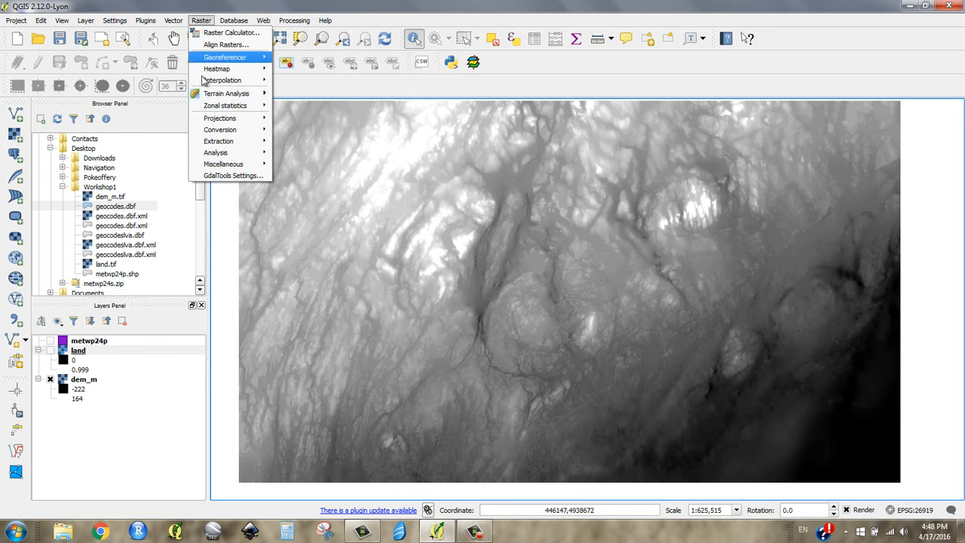
mouse_move(226, 93)
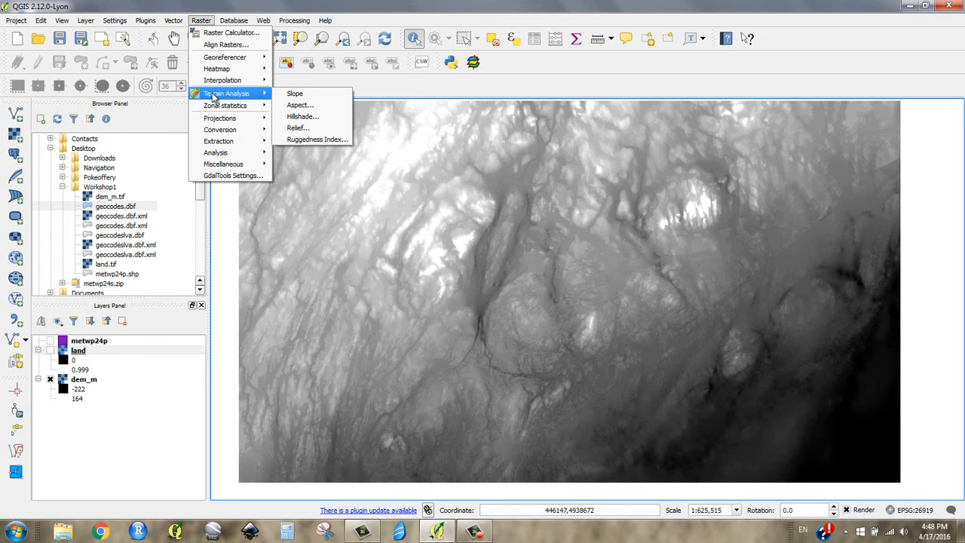
mouse_move(303, 116)
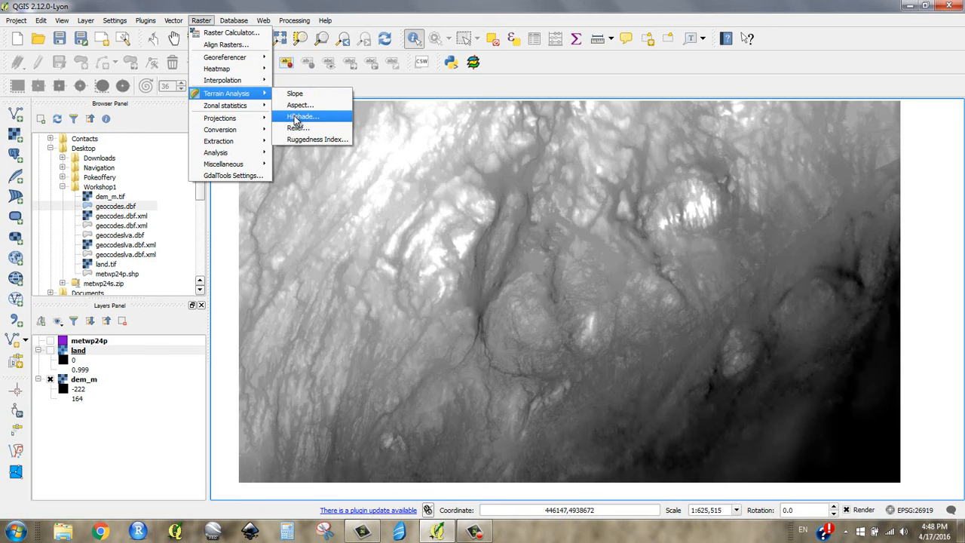
click(302, 116)
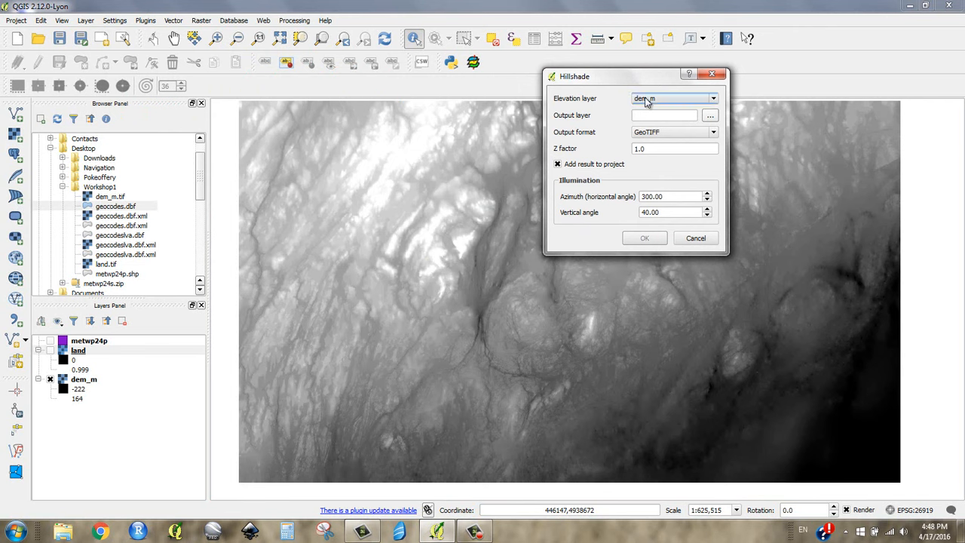
- Keep dem_m as the hillshade elevation layer and start choosing its output file
click(719, 98)
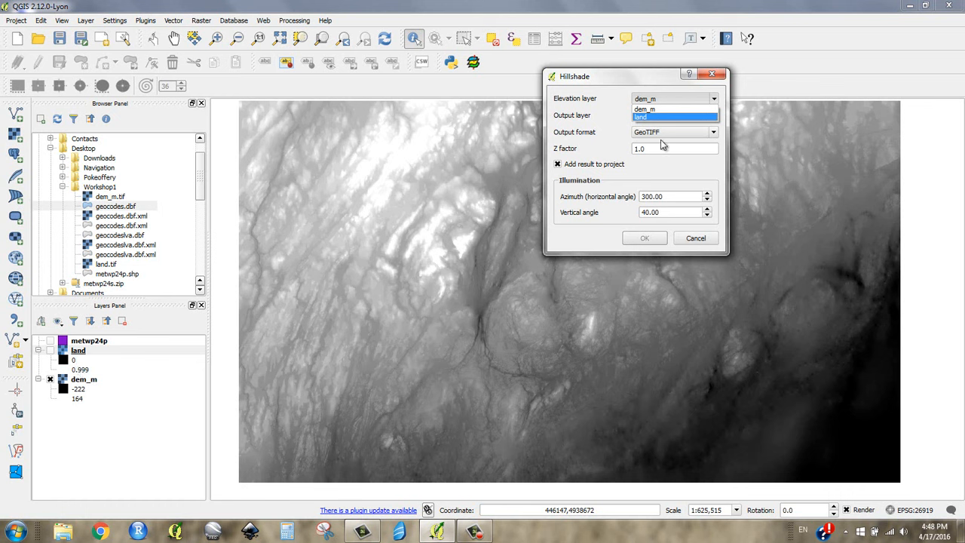
click(656, 108)
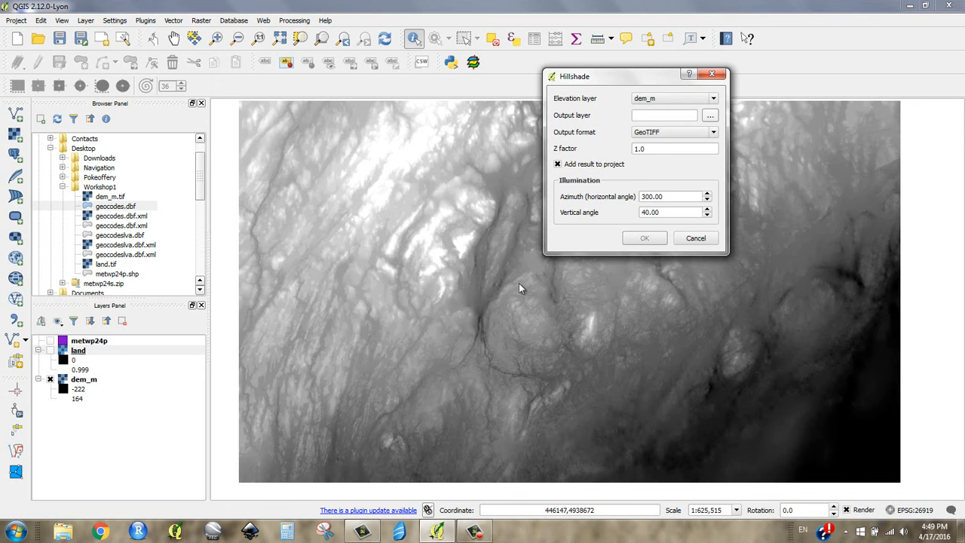
mouse_move(312, 171)
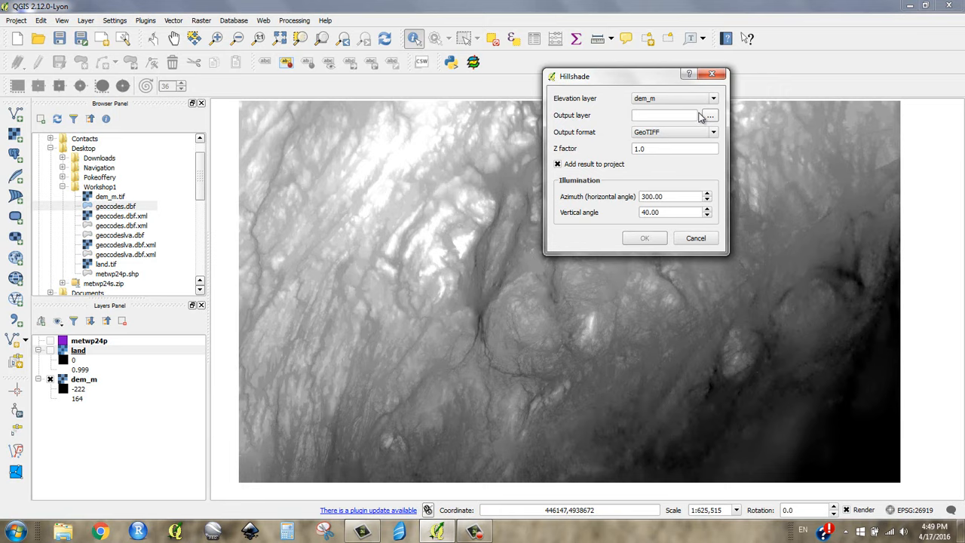
click(711, 115)
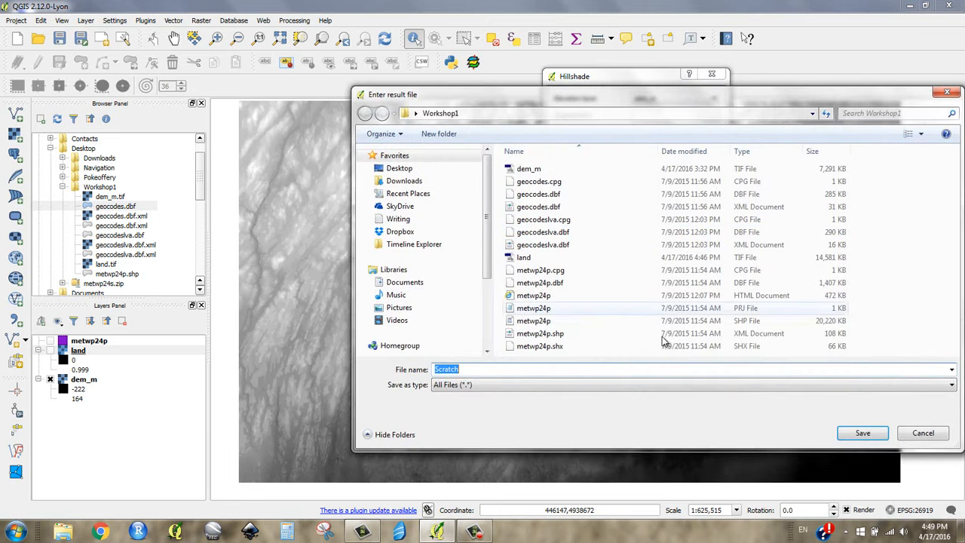
text(hills)
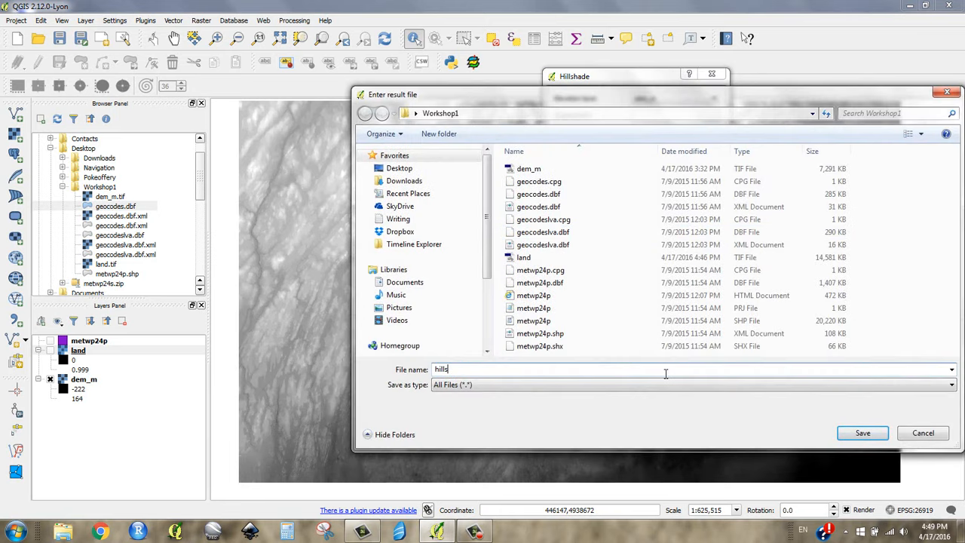
click(862, 432)
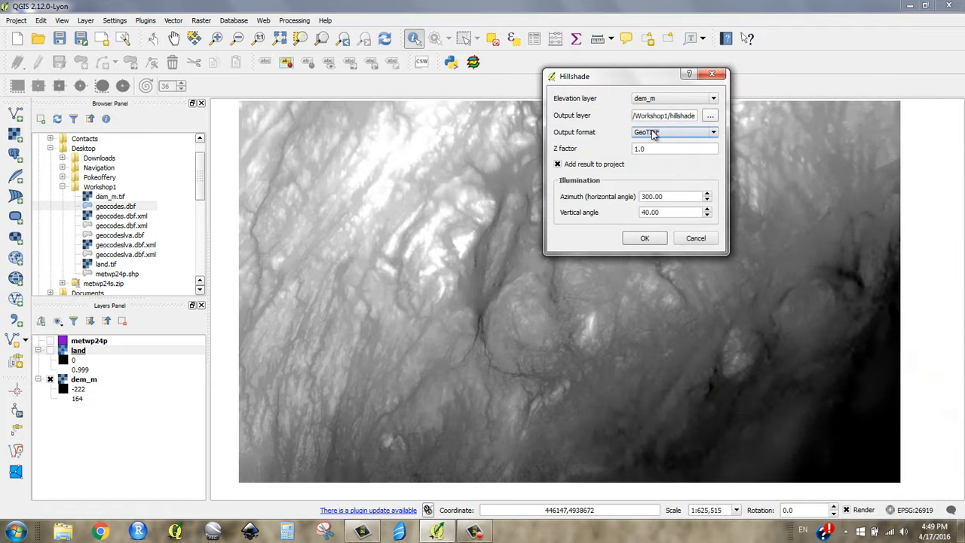
mouse_move(594, 98)
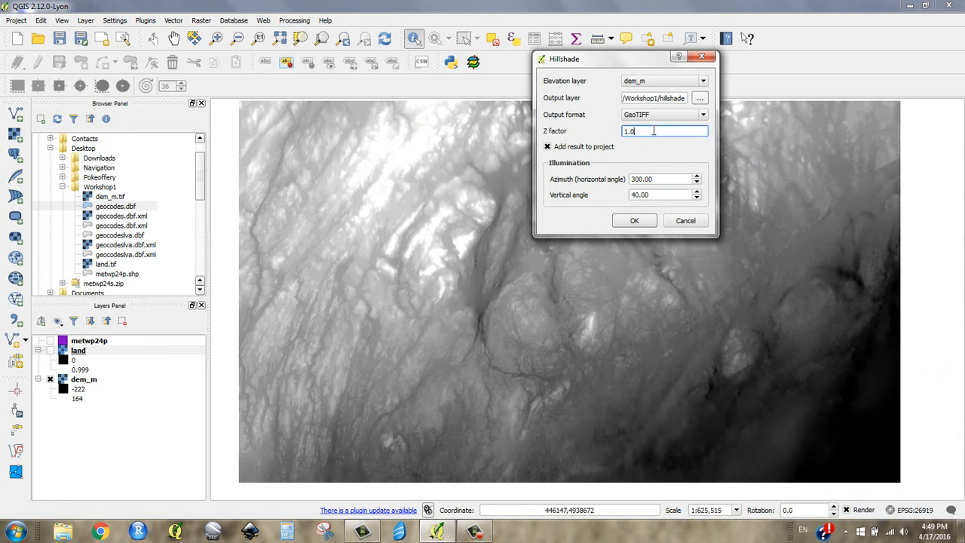
mouse_move(636, 131)
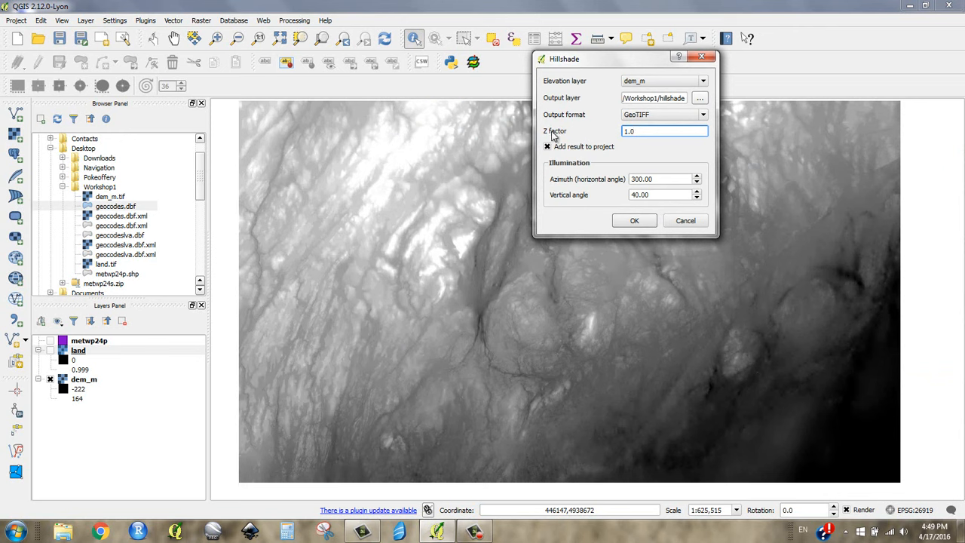
mouse_move(563, 137)
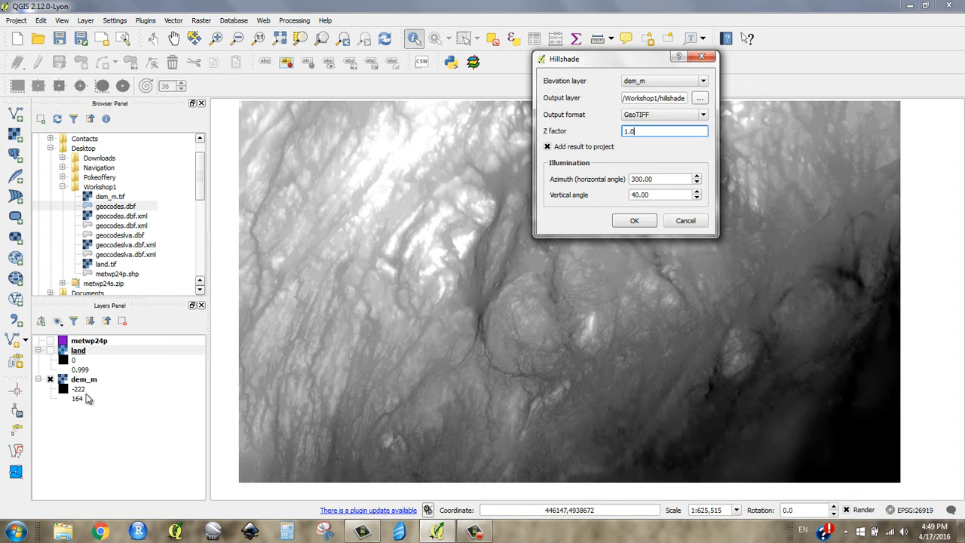
mouse_move(134, 388)
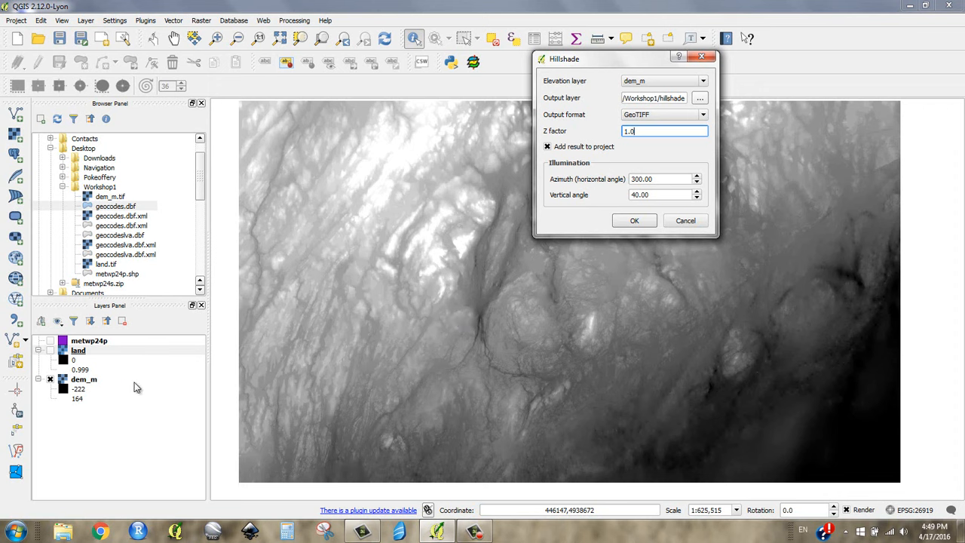
mouse_move(509, 328)
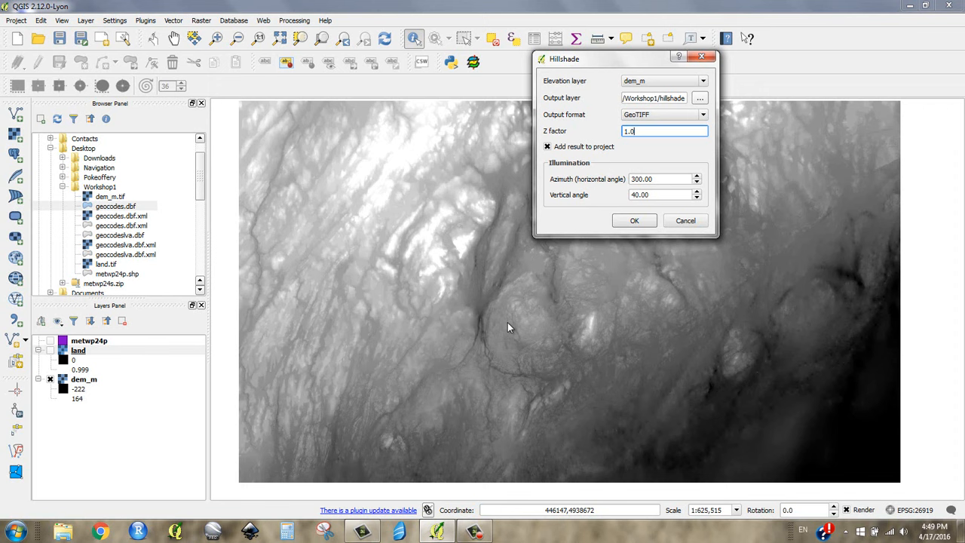
mouse_move(504, 328)
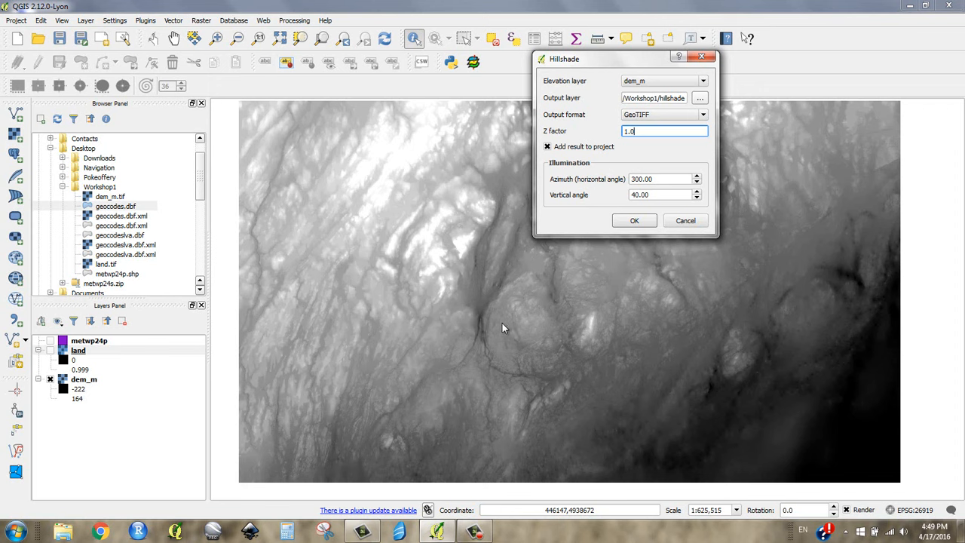
mouse_move(519, 332)
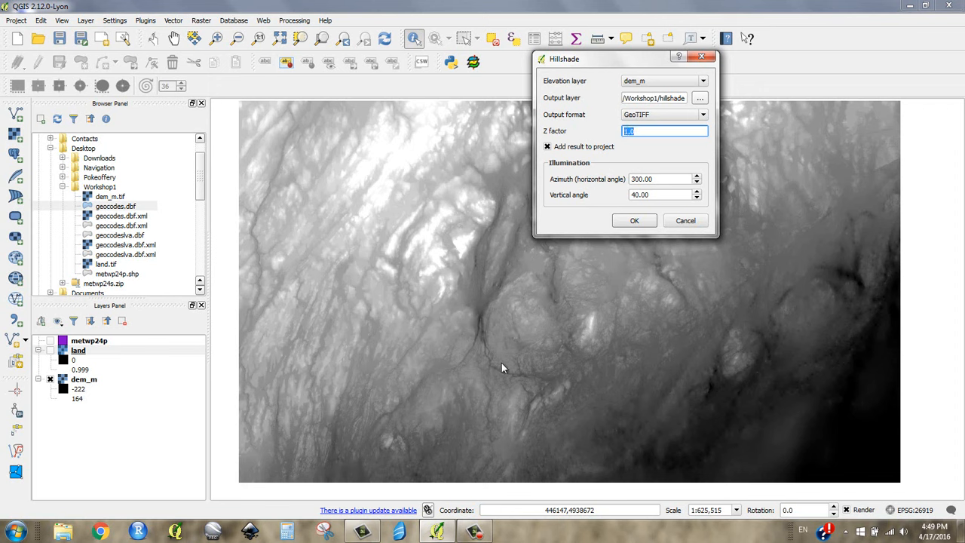
mouse_move(440, 266)
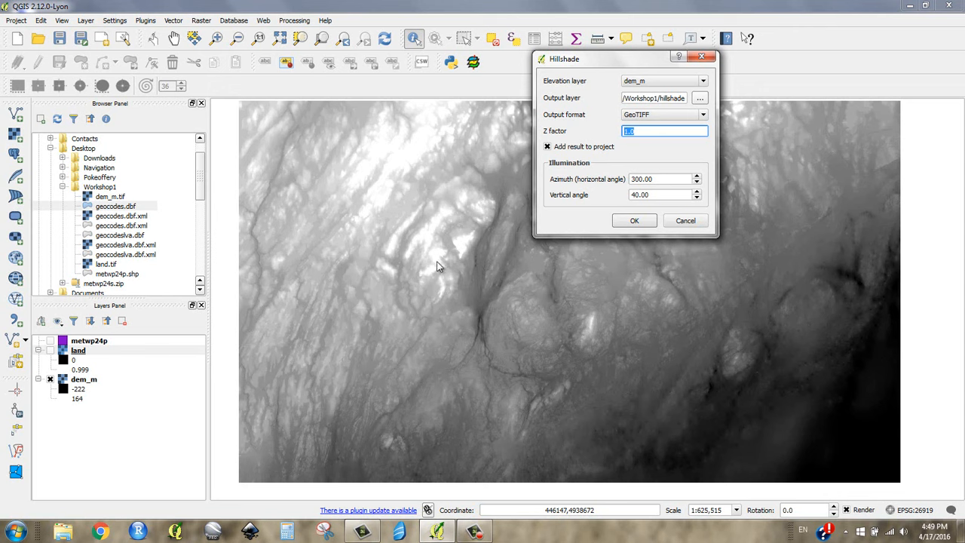
mouse_move(133, 355)
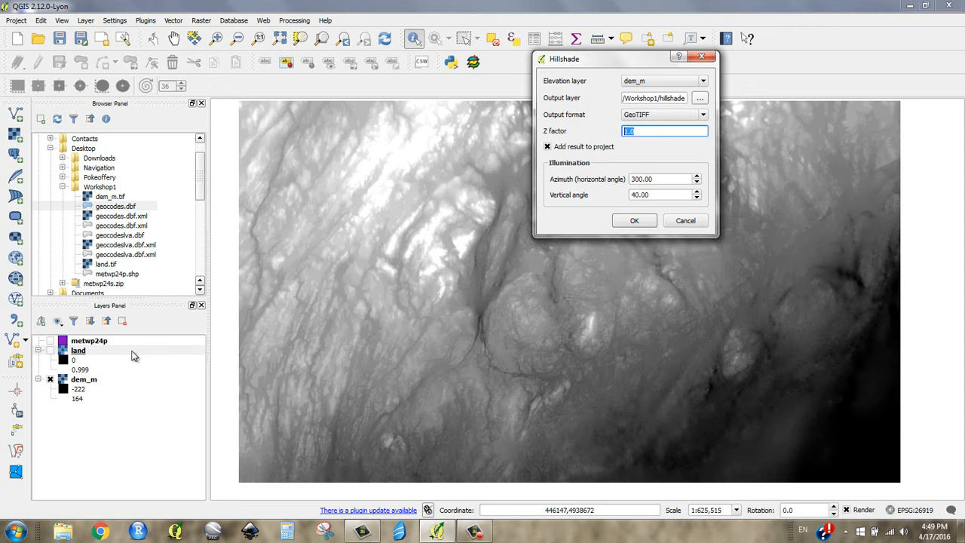
text(1.0)
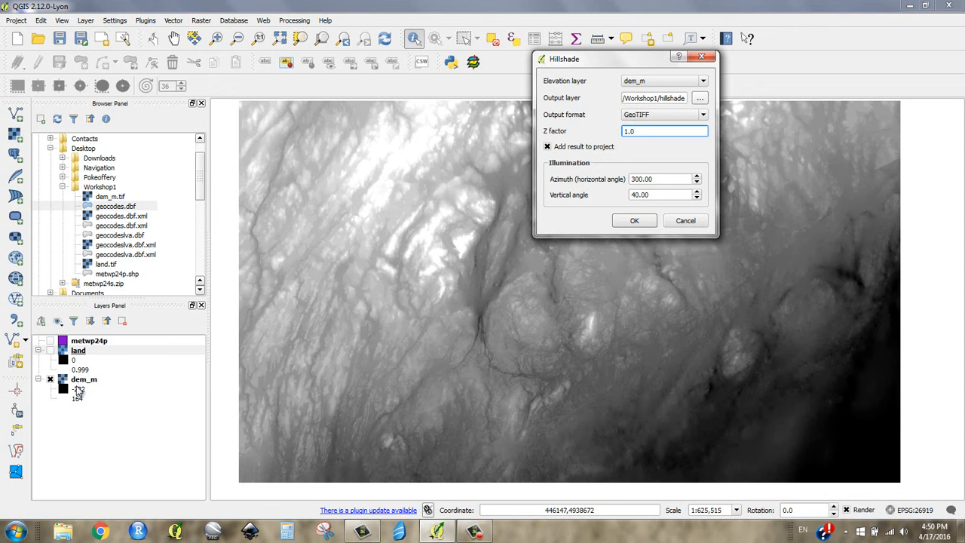
click(652, 130)
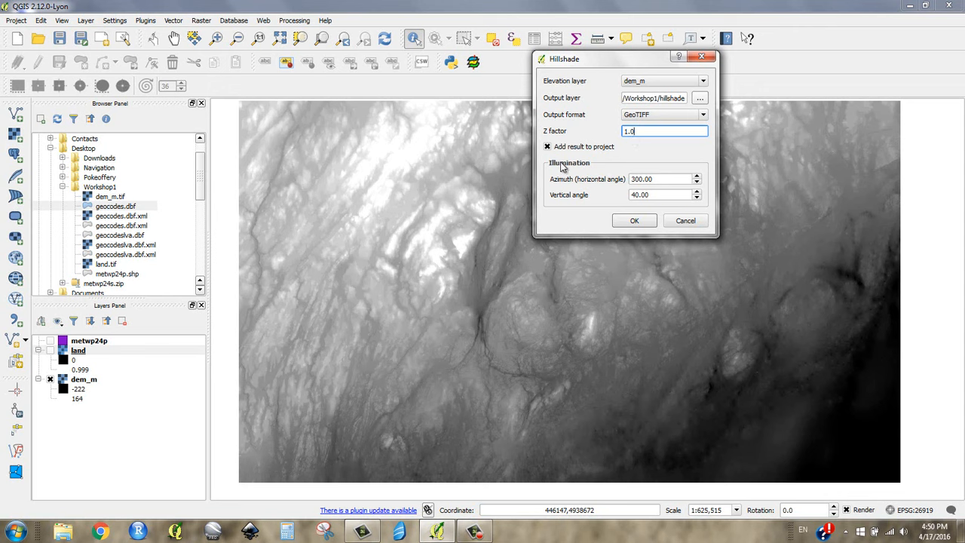
mouse_move(348, 291)
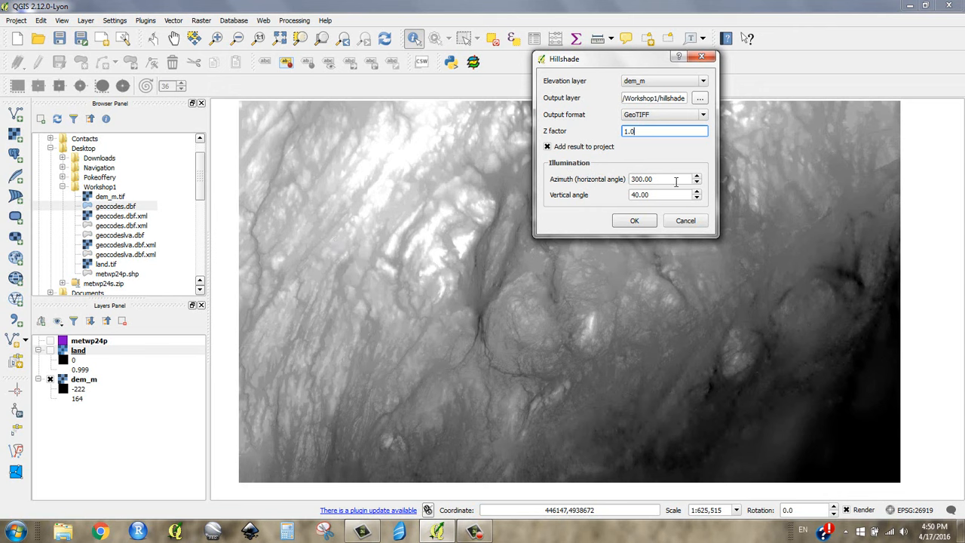
- Run the hillshade with azimuth 300 and vertical angle 40
click(660, 179)
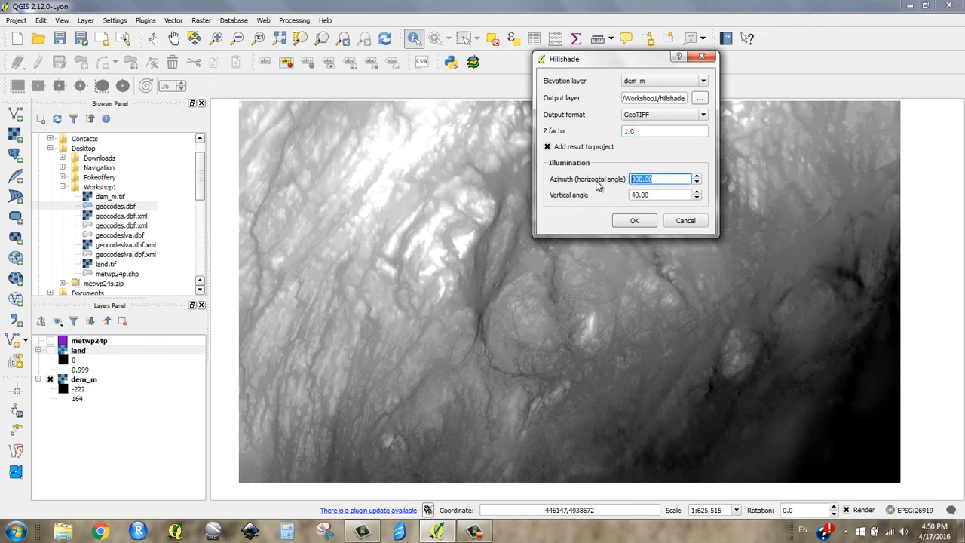
mouse_move(467, 163)
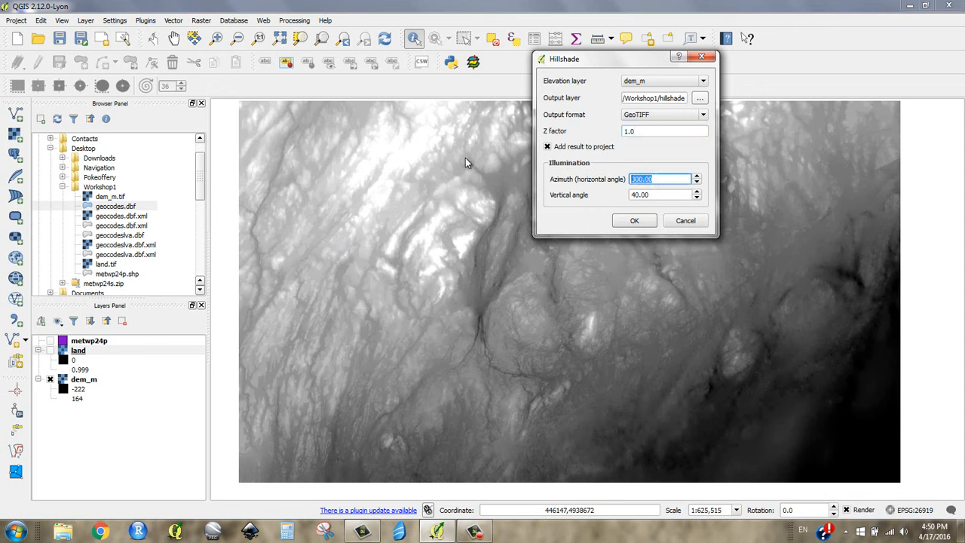
mouse_move(446, 299)
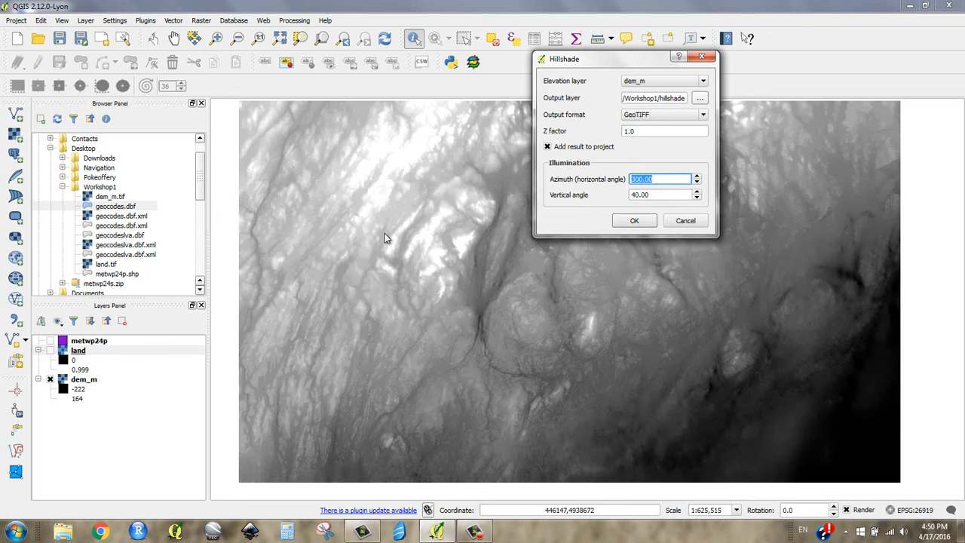
mouse_move(449, 153)
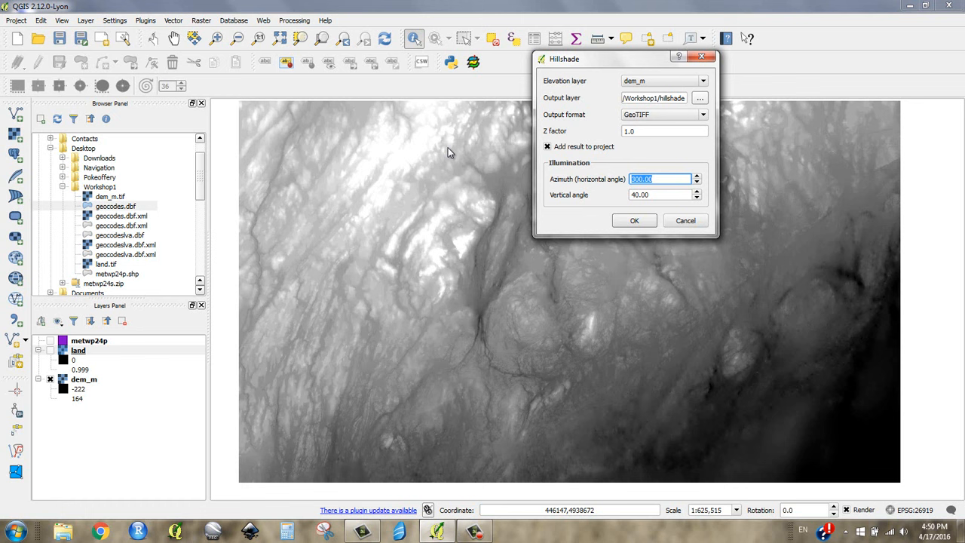
mouse_move(447, 154)
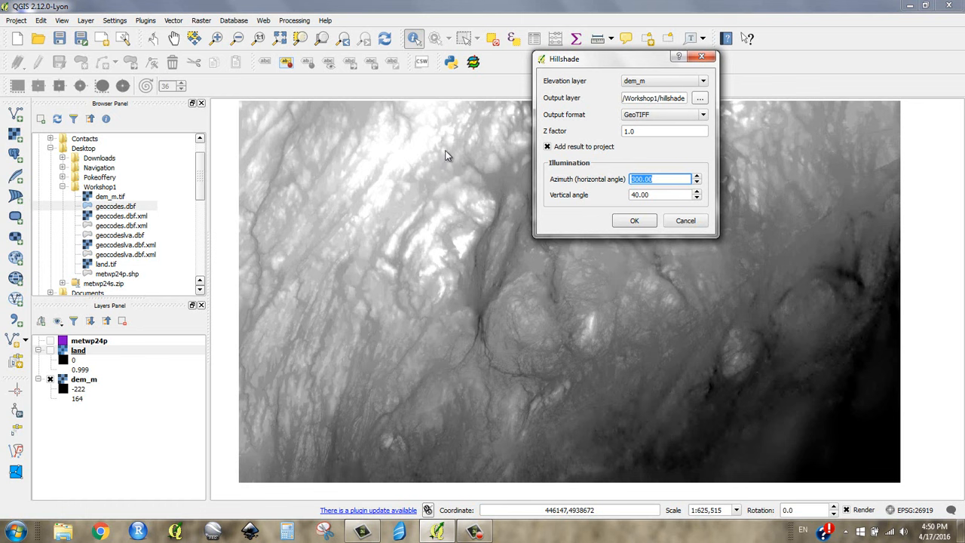
mouse_move(424, 165)
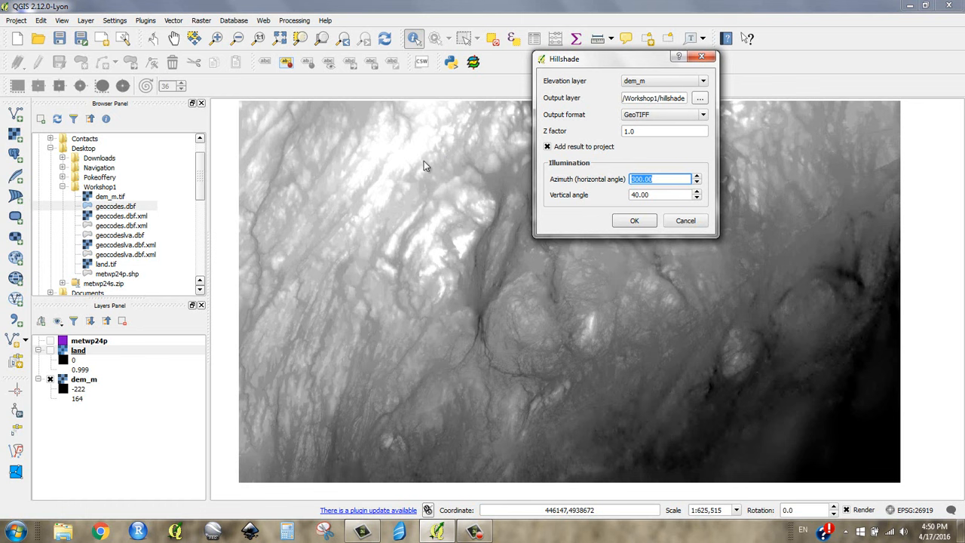
mouse_move(362, 194)
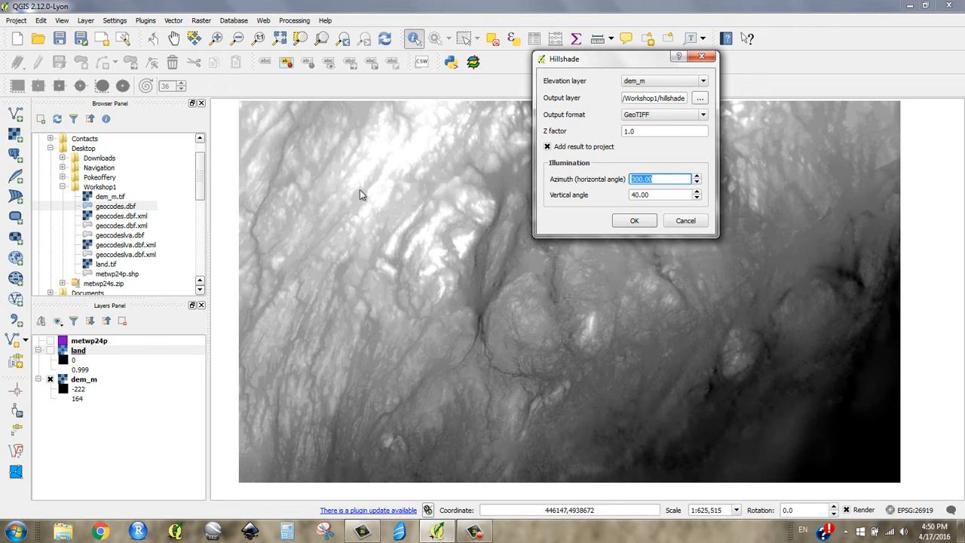
mouse_move(409, 200)
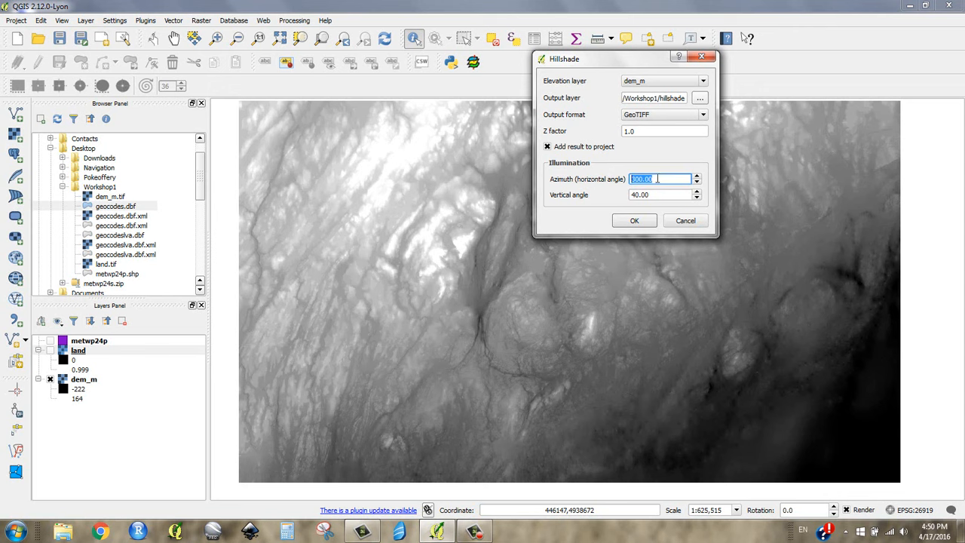
mouse_move(637, 178)
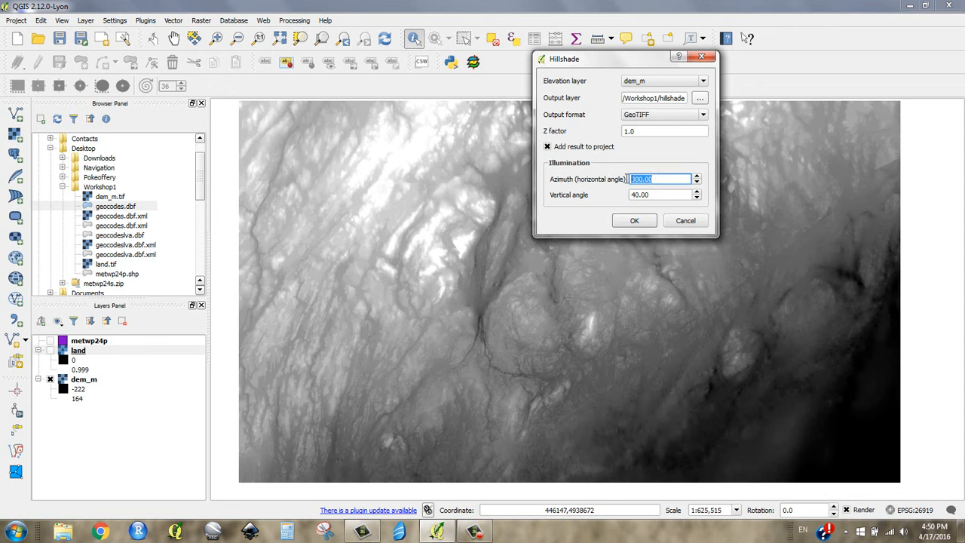
mouse_move(420, 208)
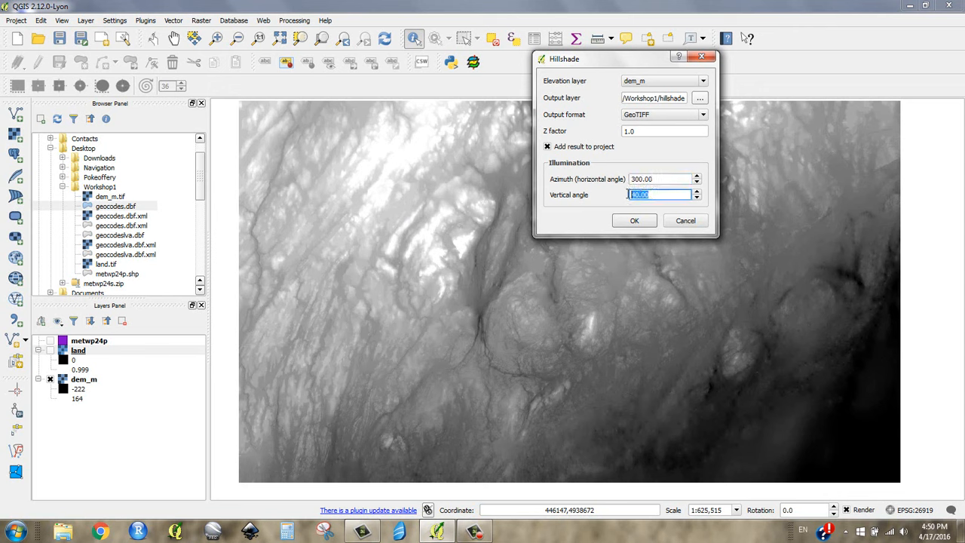
click(634, 220)
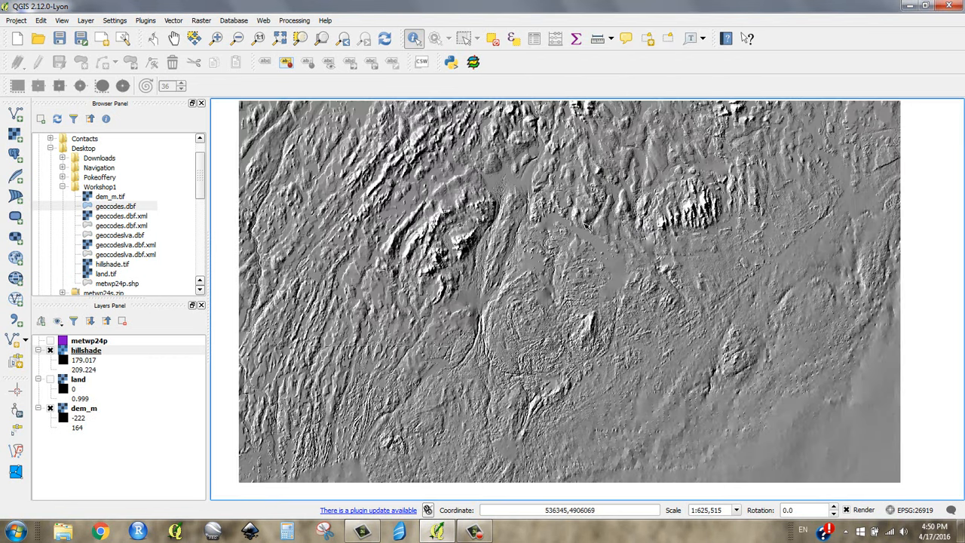
mouse_move(400, 228)
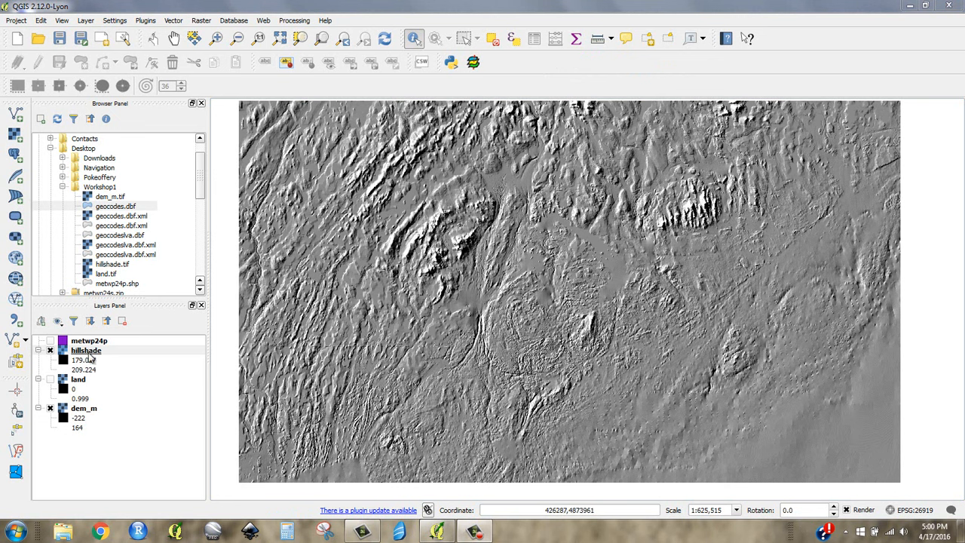
- Group the land, hillshade and dem_m layers into a new layer group
click(85, 349)
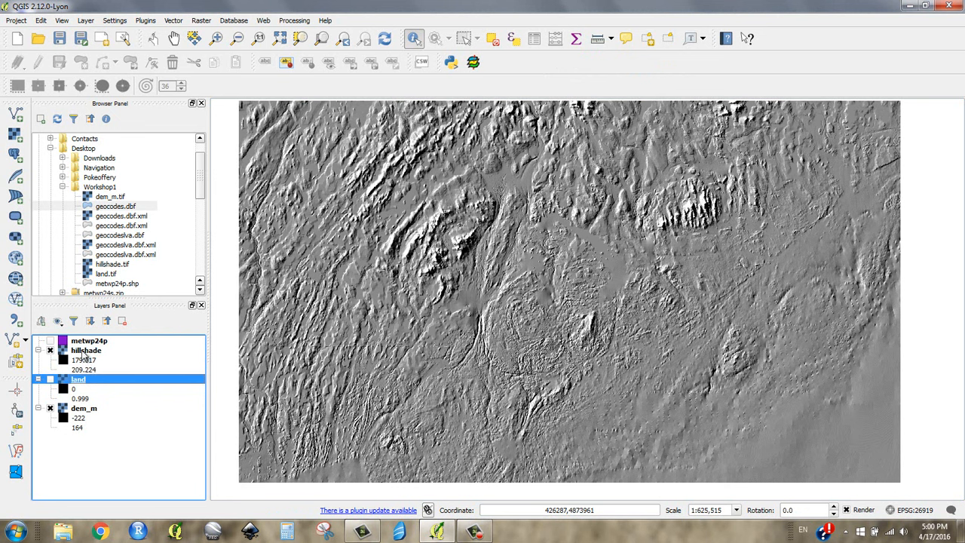
click(85, 350)
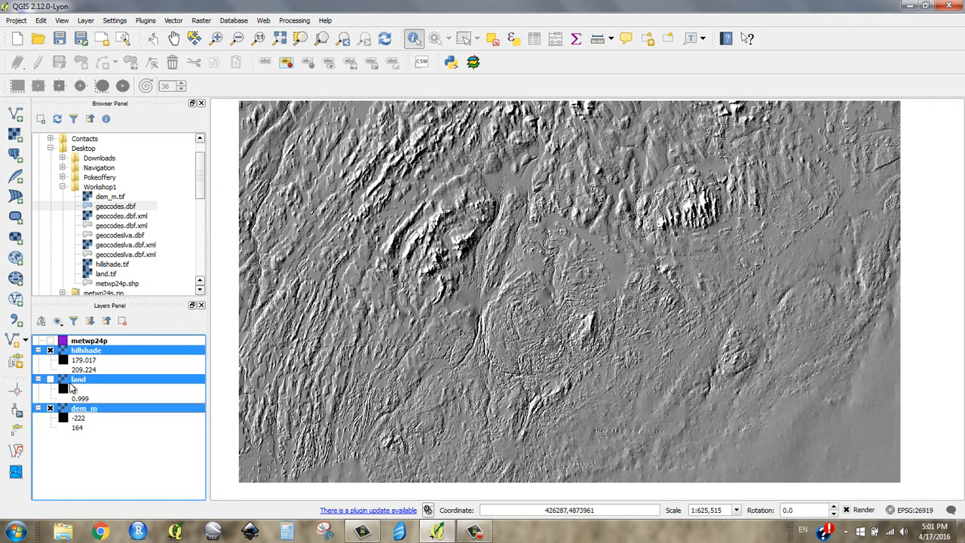
right_click(84, 379)
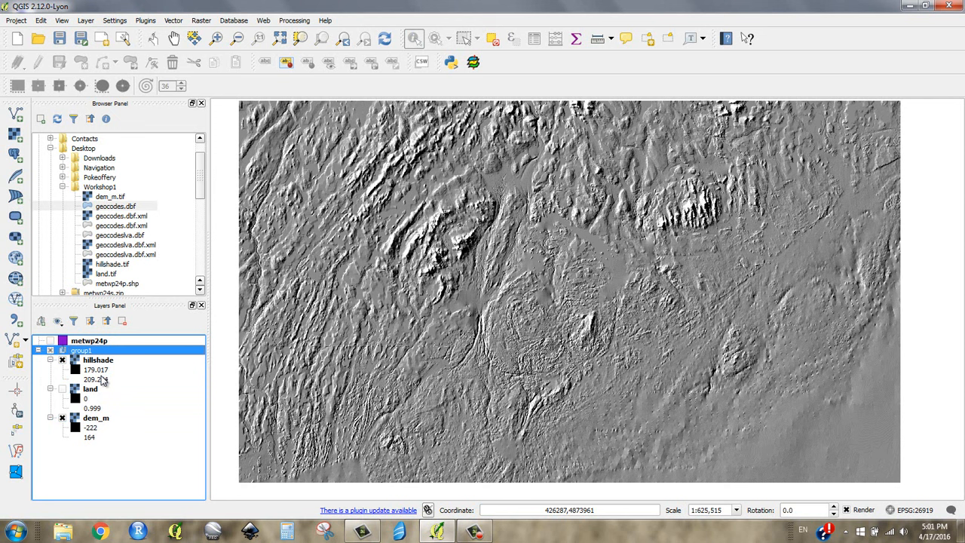
click(81, 349)
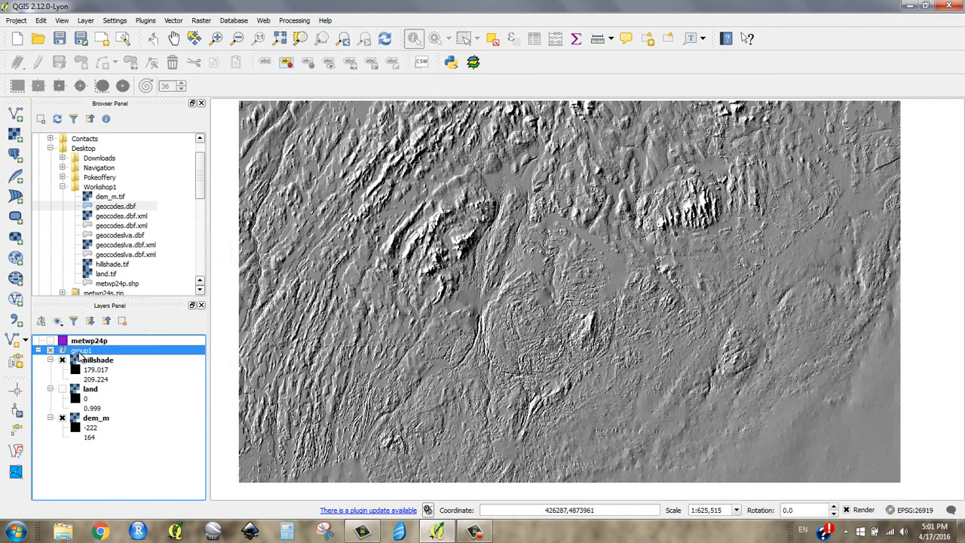
- Rename the new group from group1 to Topography
right_click(79, 349)
text(Topography)
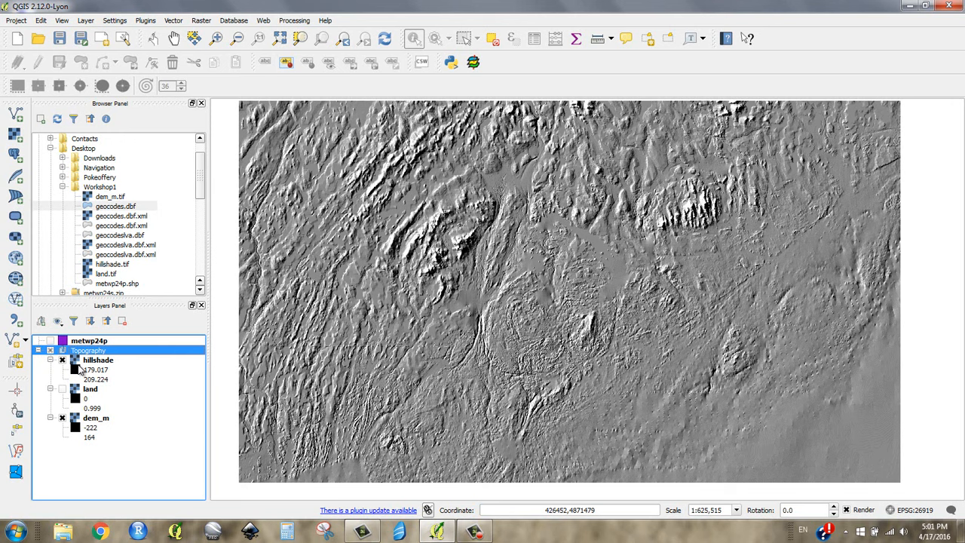
click(98, 359)
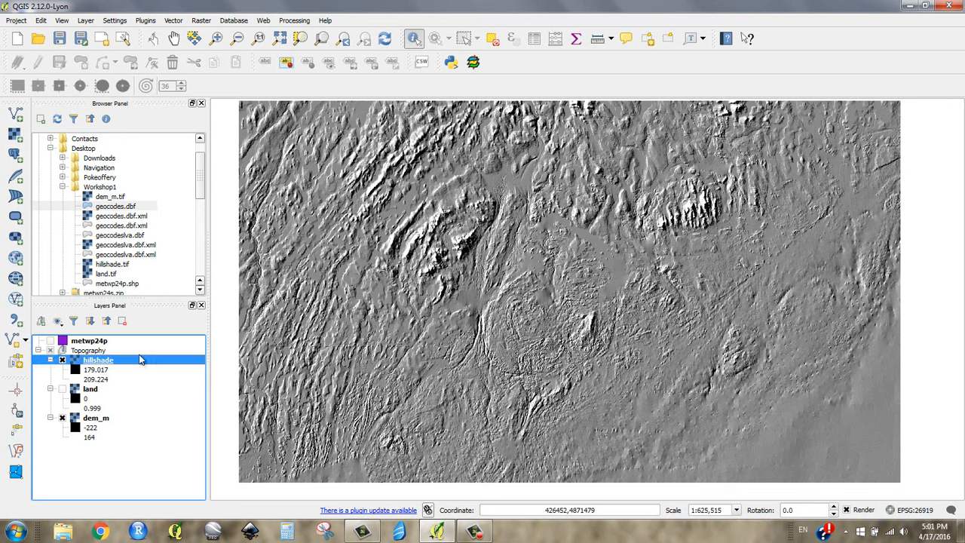
- Hide the hillshade to reveal the grey dem_m elevation beneath, then show it again
click(61, 360)
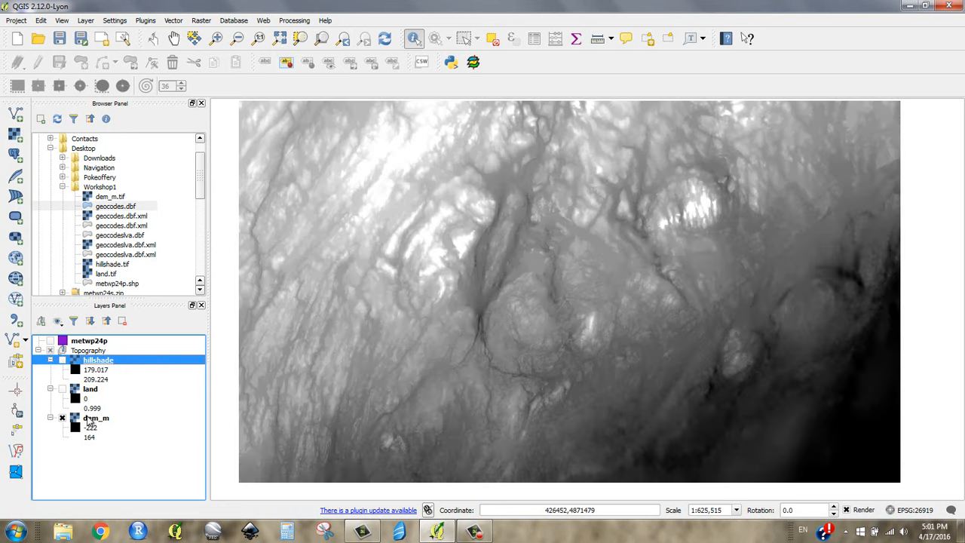
click(63, 361)
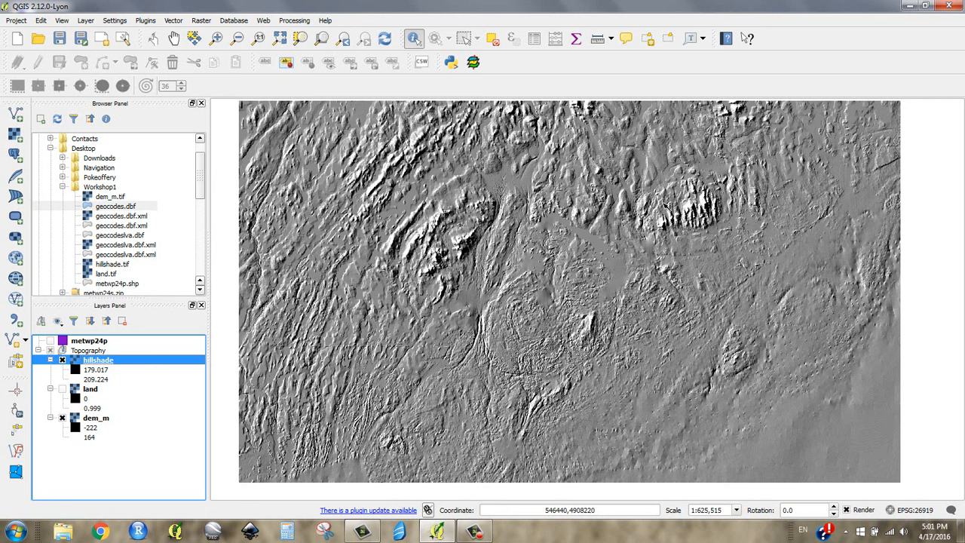
mouse_move(380, 257)
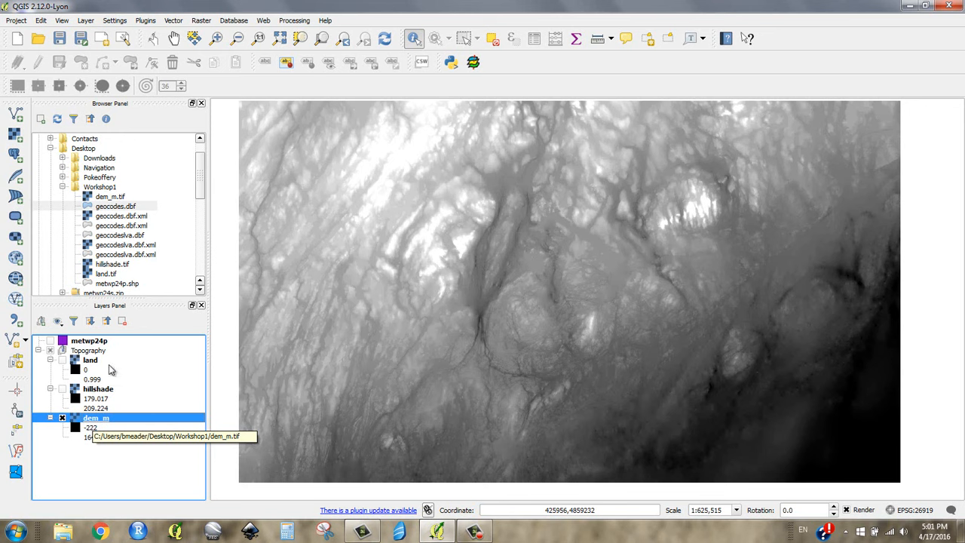
- Bring up the layer properties for the dem_m elevation layer
right_click(86, 418)
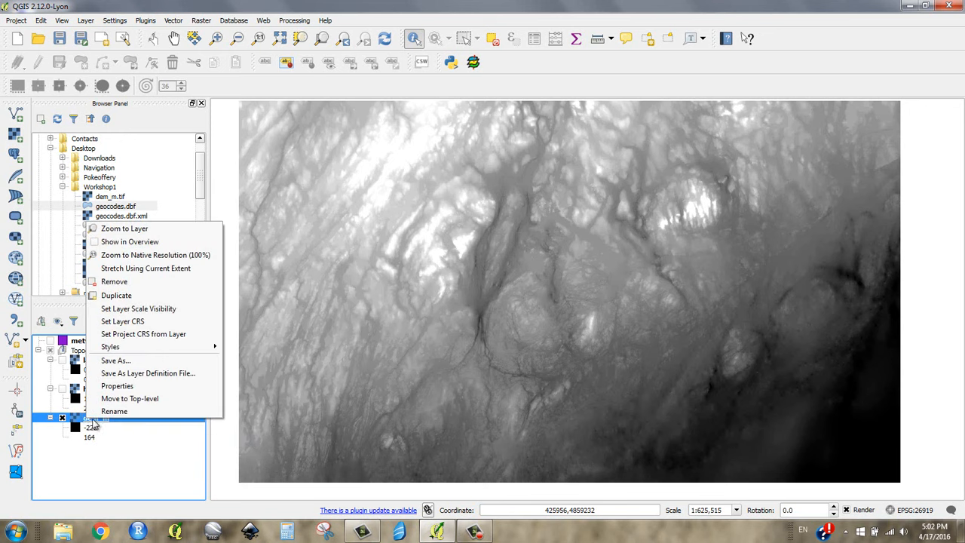
mouse_move(116, 385)
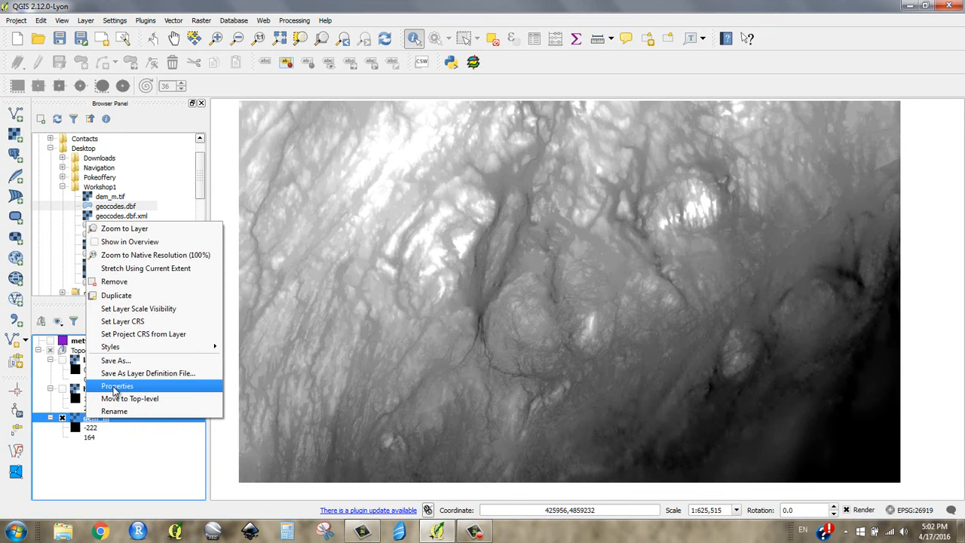
click(117, 385)
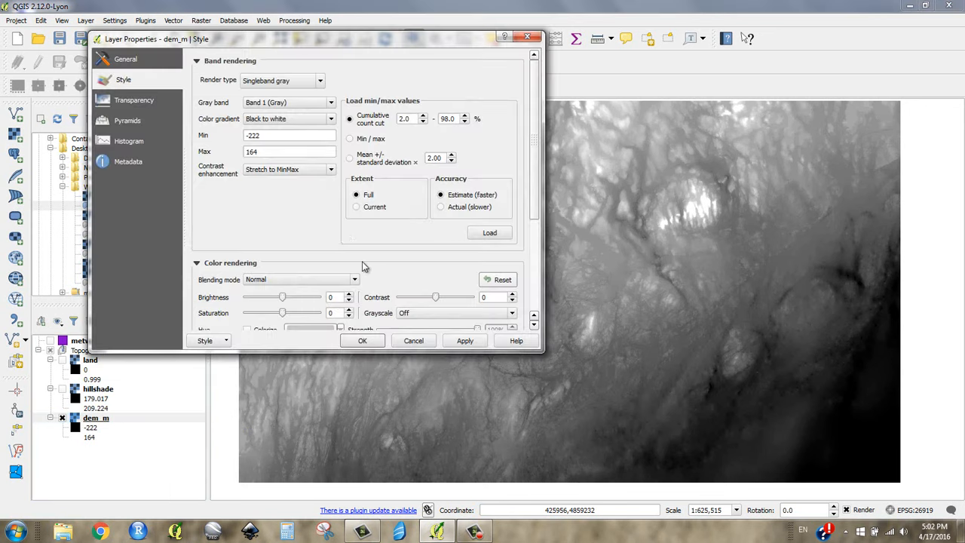
mouse_move(136, 100)
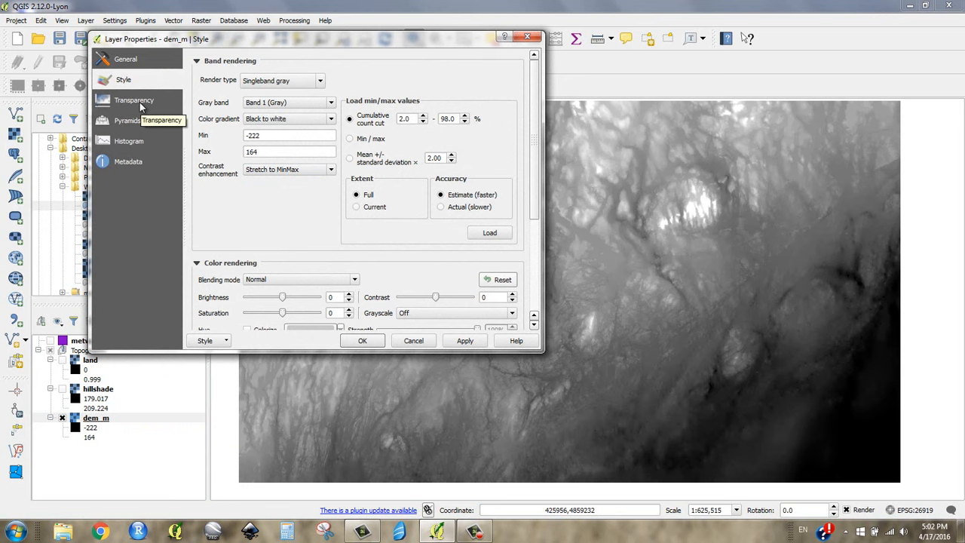
- Set dem_m's global transparency to 70% and switch the hillshade layer back on
click(135, 100)
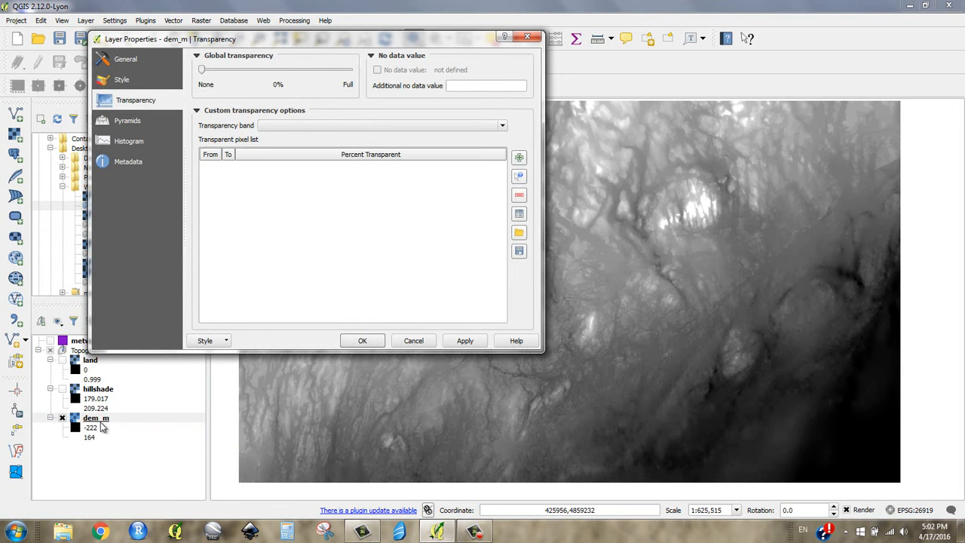
drag(202, 68, 209, 68)
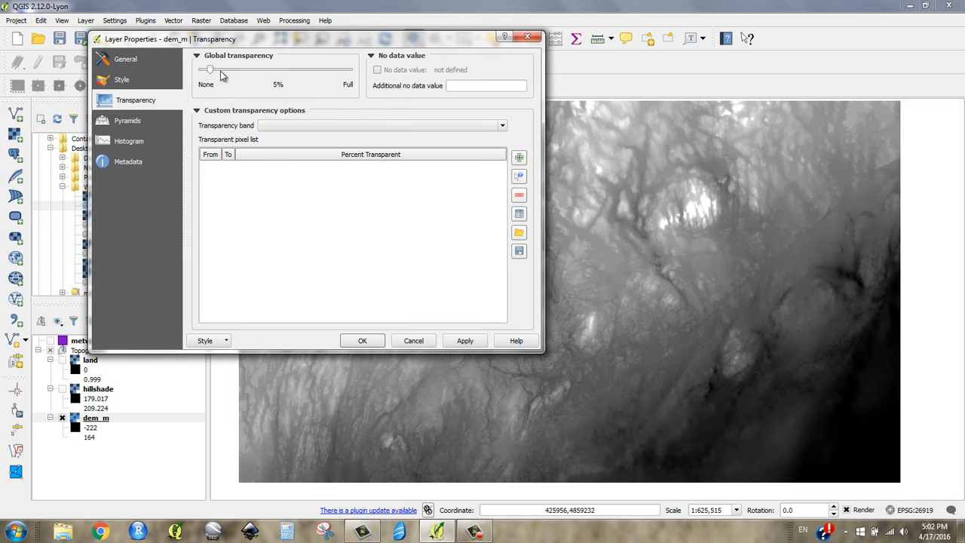
drag(209, 69, 306, 68)
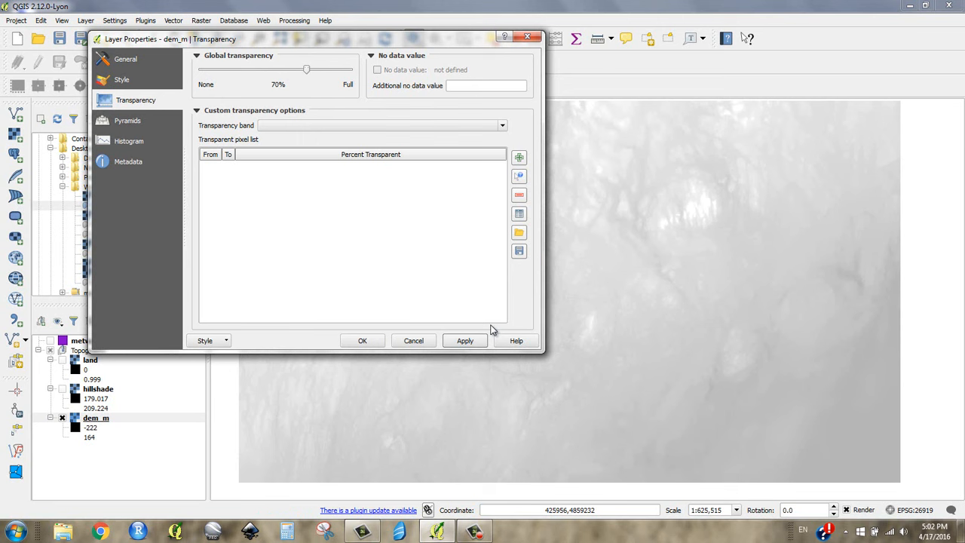
mouse_move(630, 328)
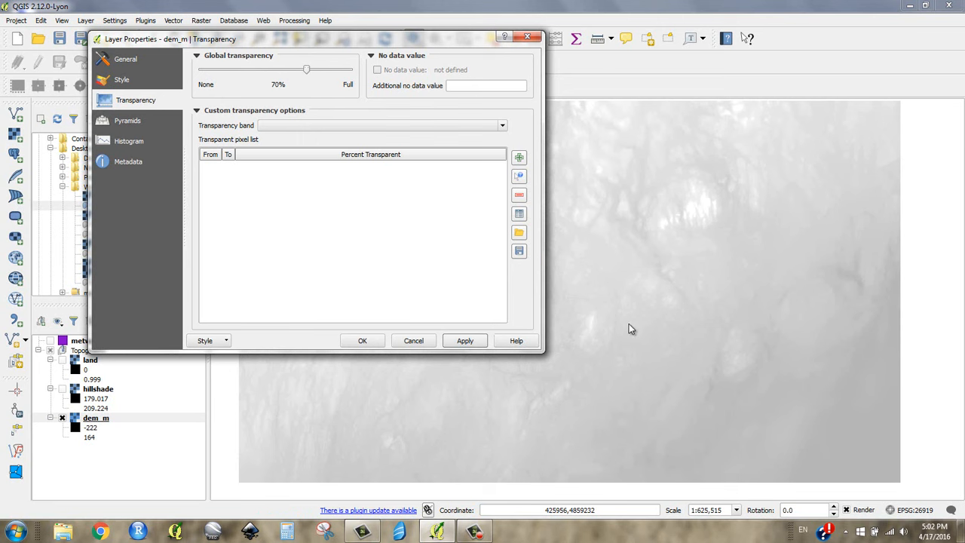
mouse_move(663, 190)
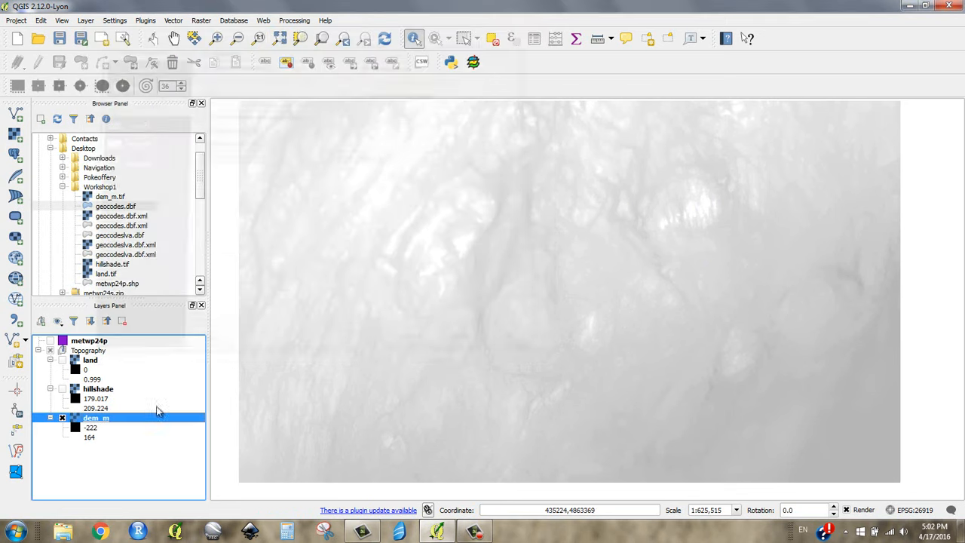
click(62, 388)
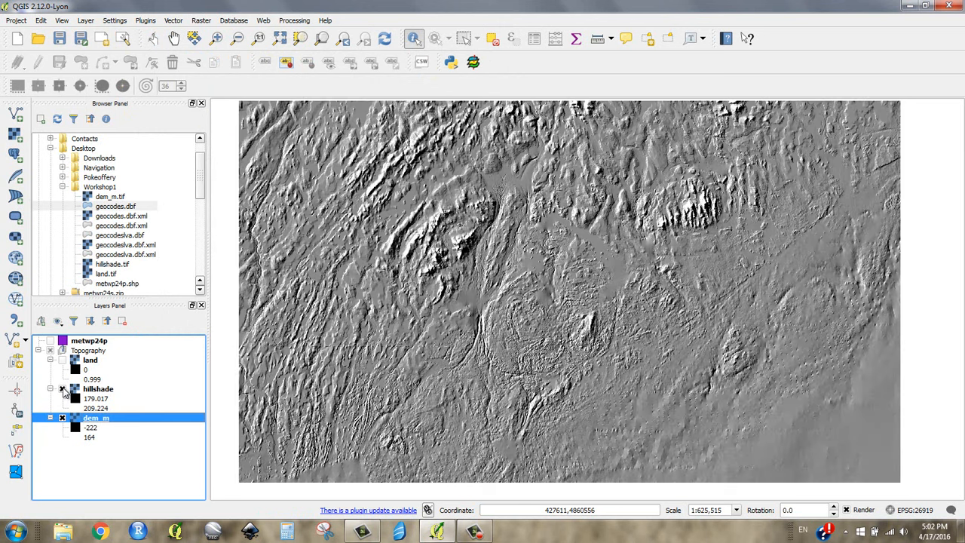
- In the hillshade properties, apply a global transparency of 70%
right_click(96, 388)
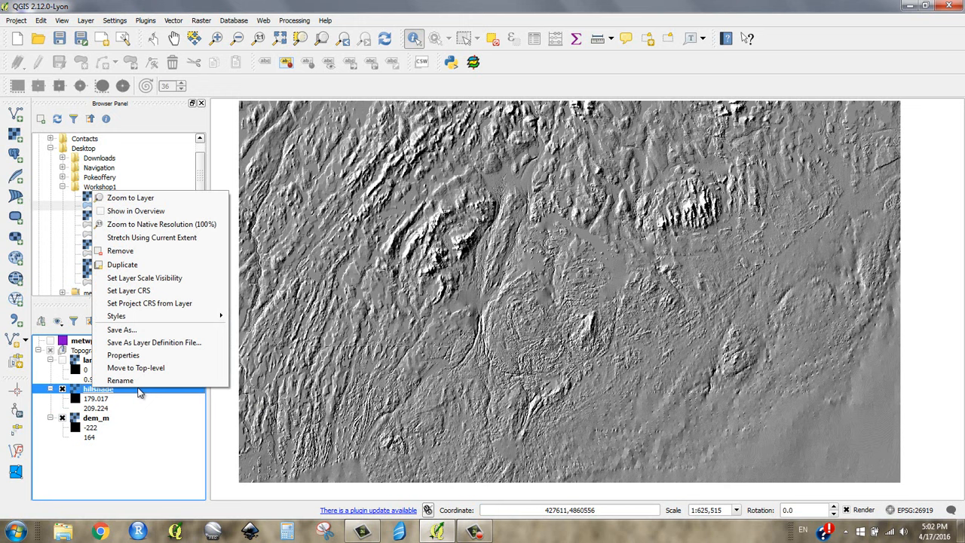
mouse_move(123, 355)
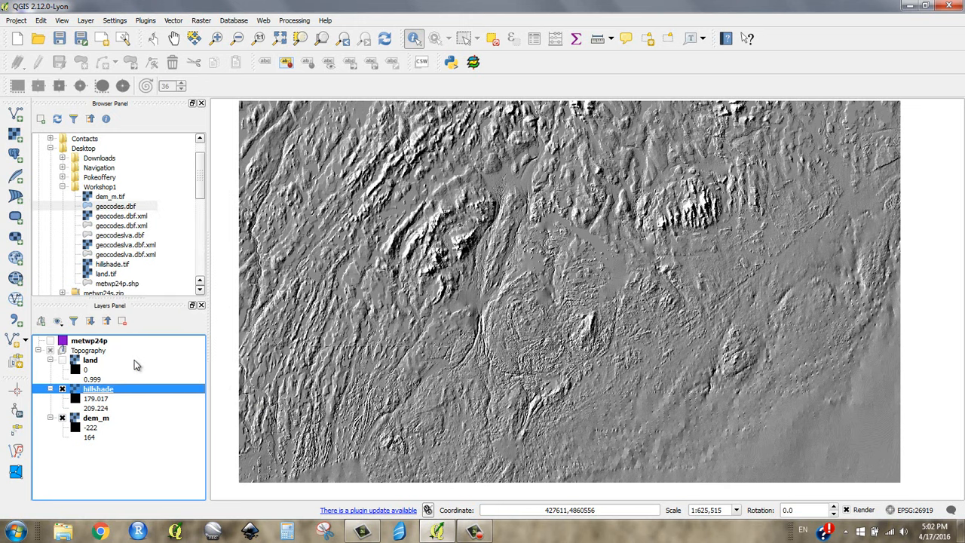
double_click(97, 388)
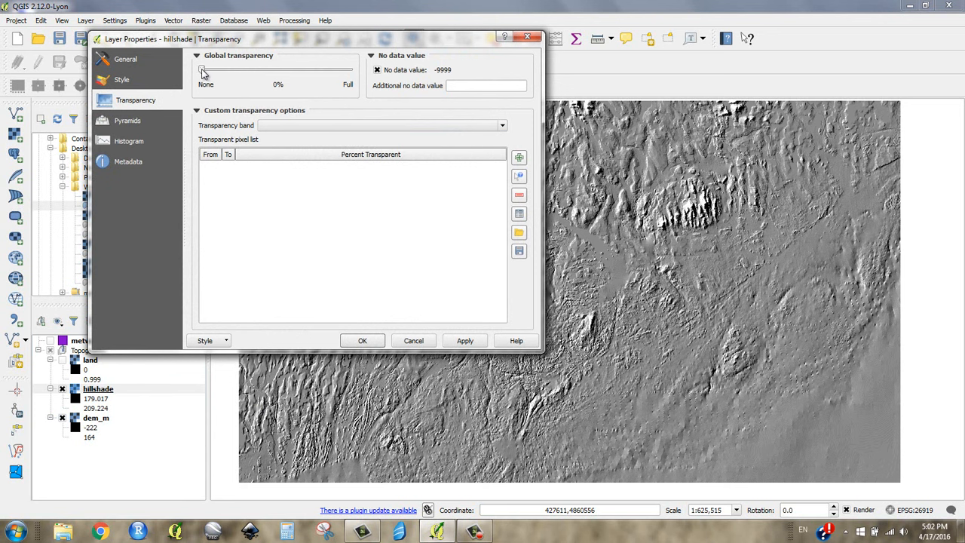
drag(201, 69, 306, 69)
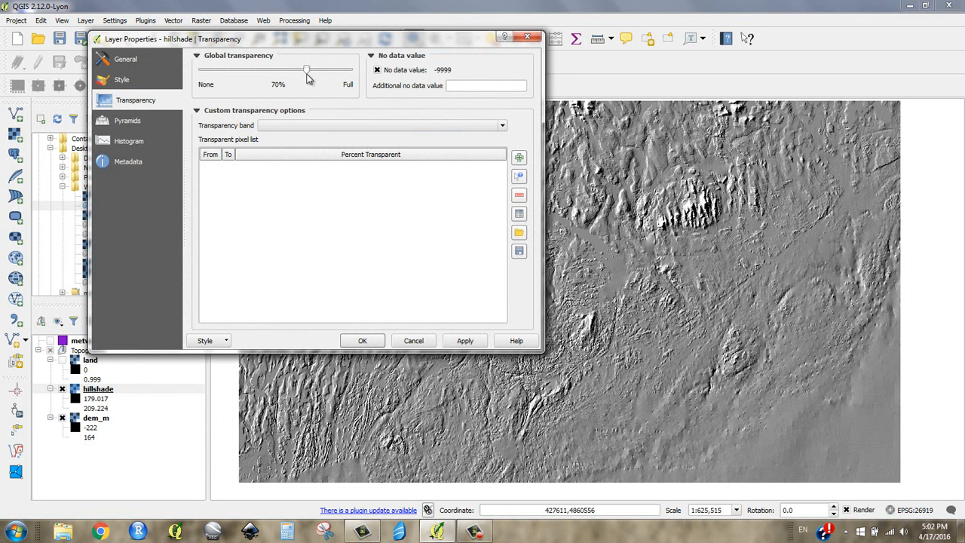
click(464, 340)
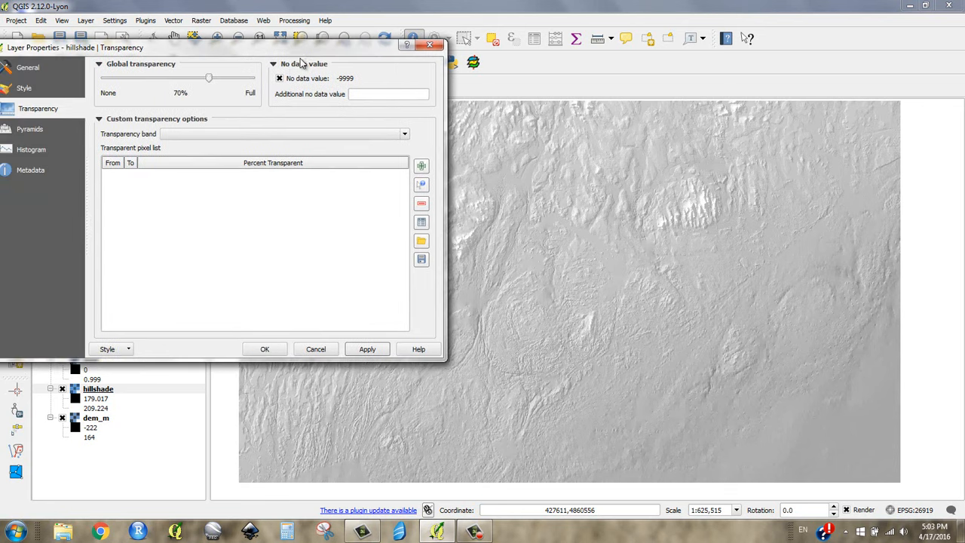
- Raise the hillshade transparency to 85%, apply it and close the properties
drag(209, 78, 228, 78)
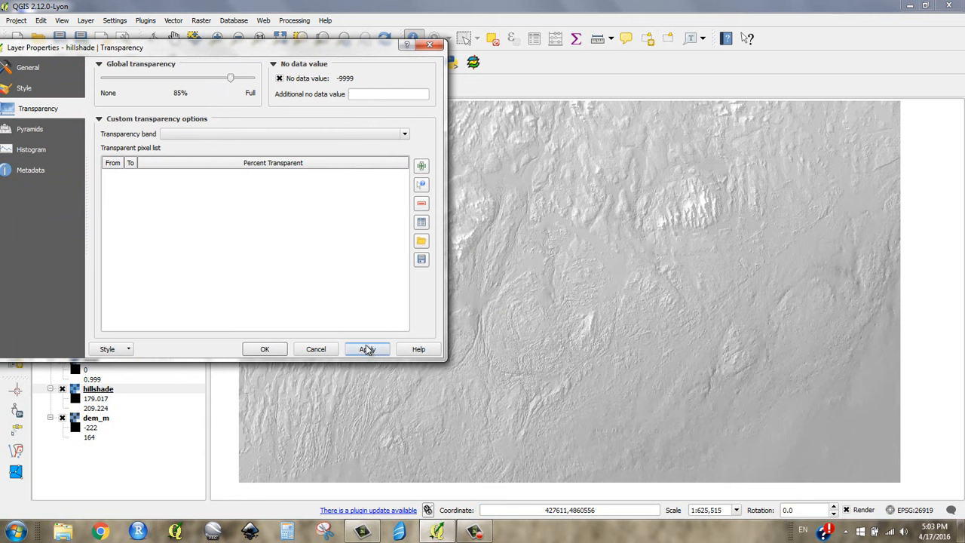
click(367, 349)
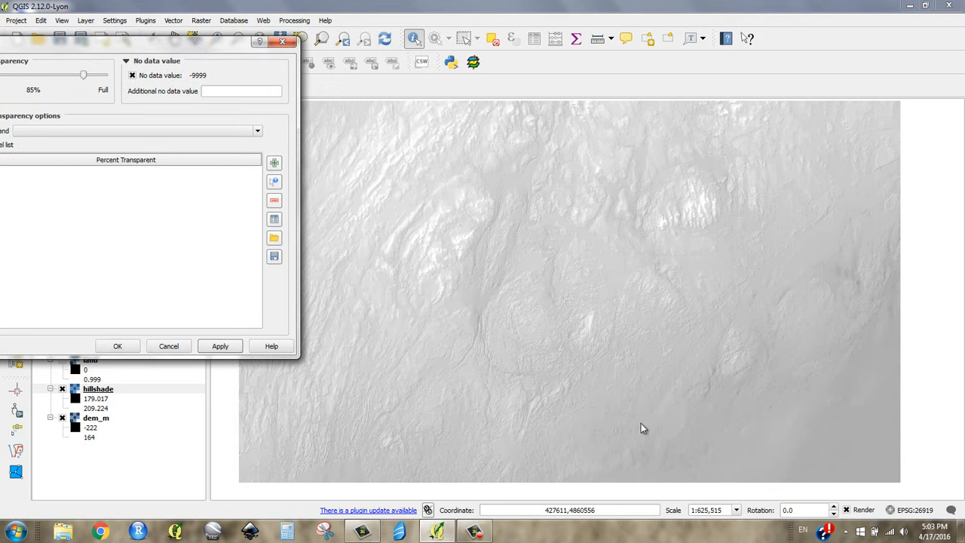
mouse_move(584, 420)
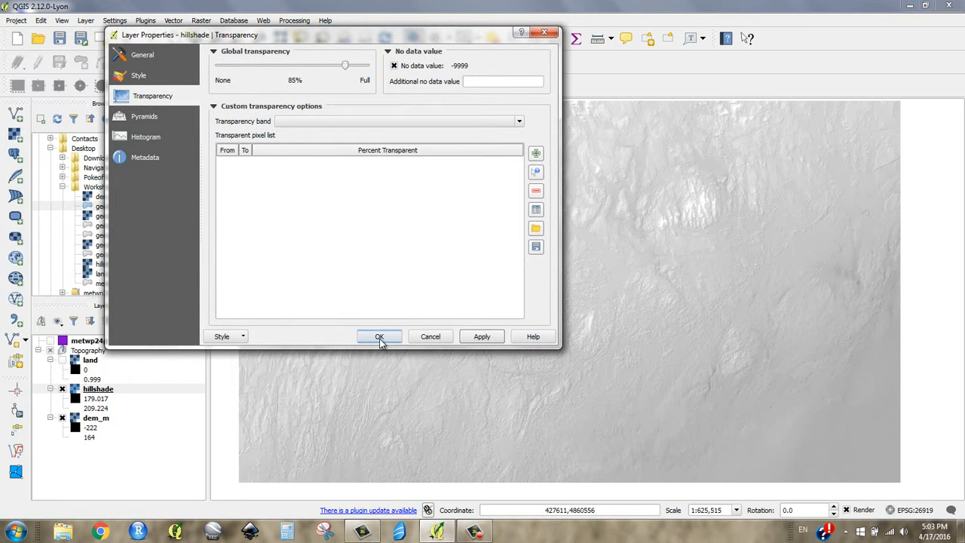
click(379, 336)
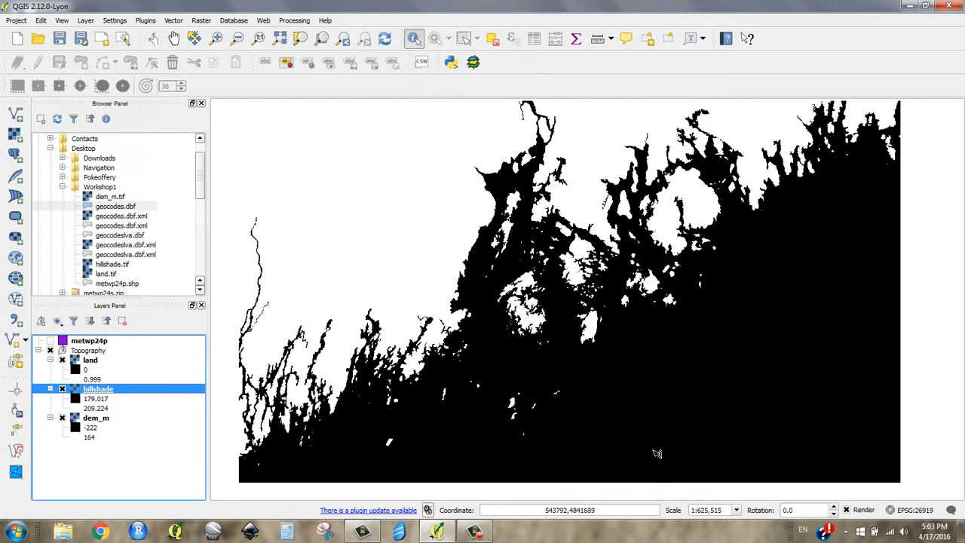
mouse_move(607, 384)
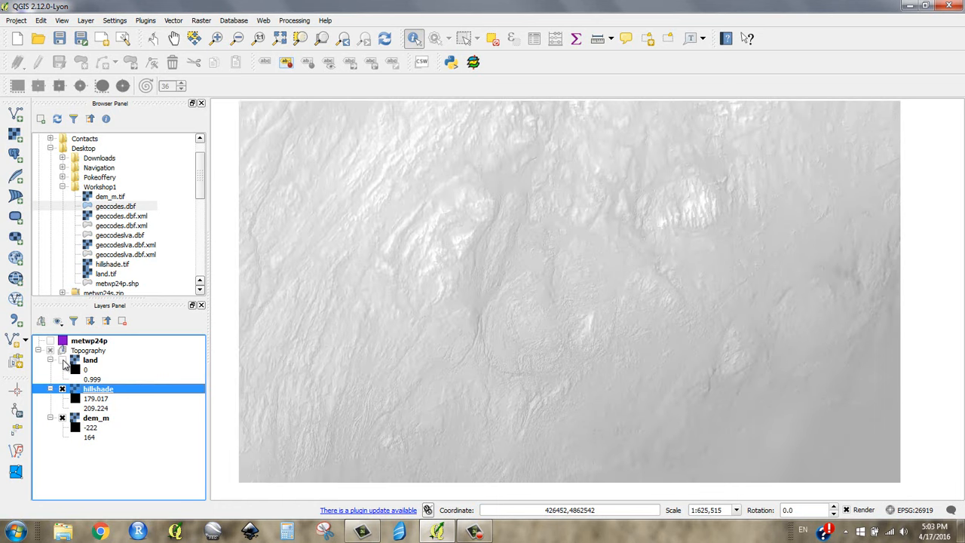
- Make the land layer visible so its black land mask covers the hillshade
click(62, 359)
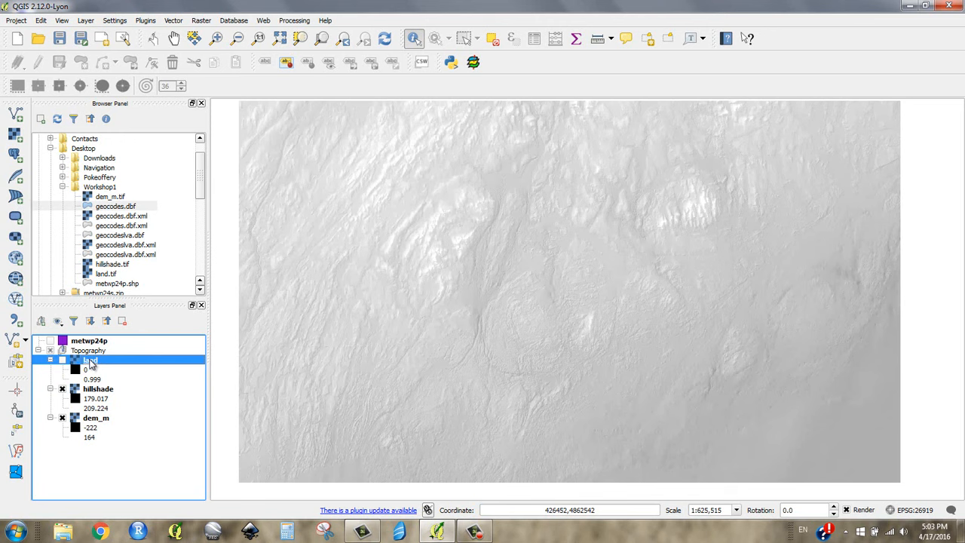
click(97, 388)
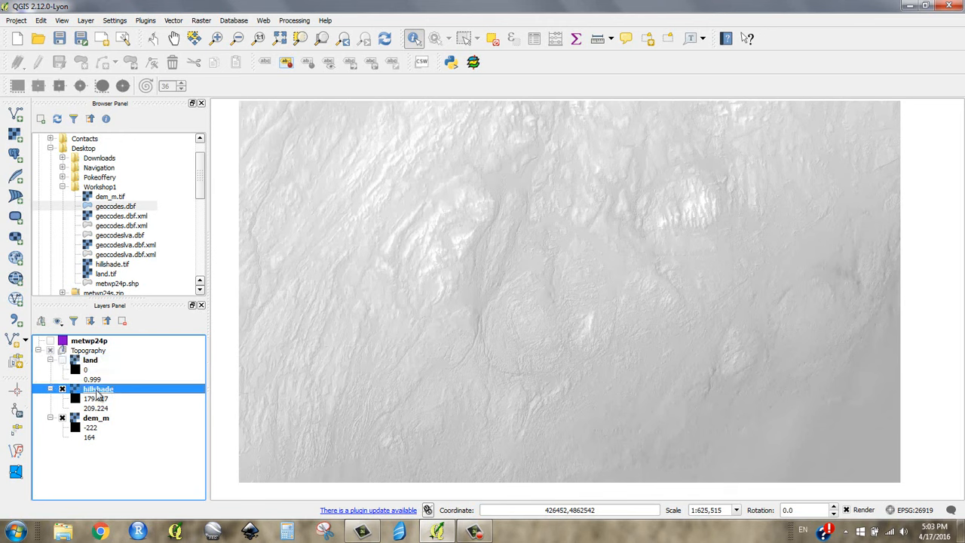
click(94, 417)
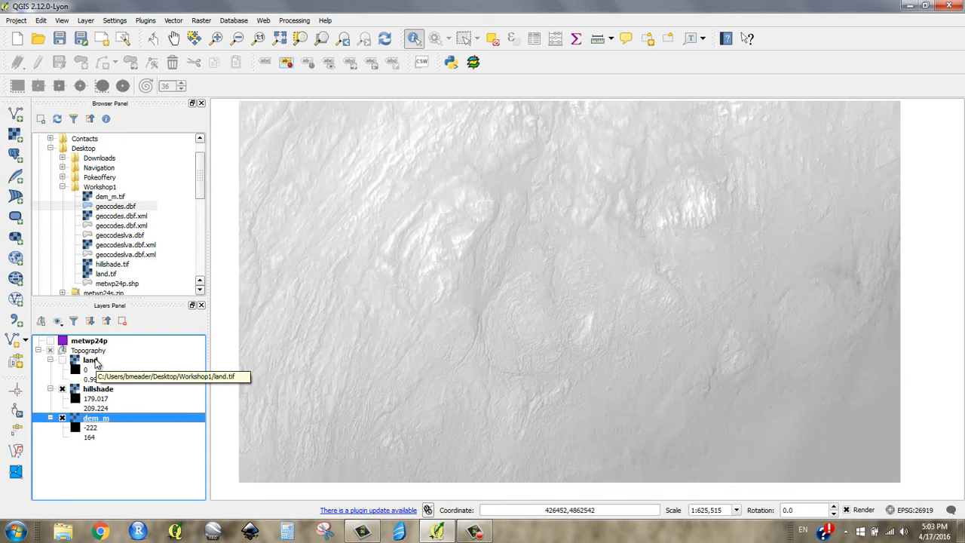
click(62, 360)
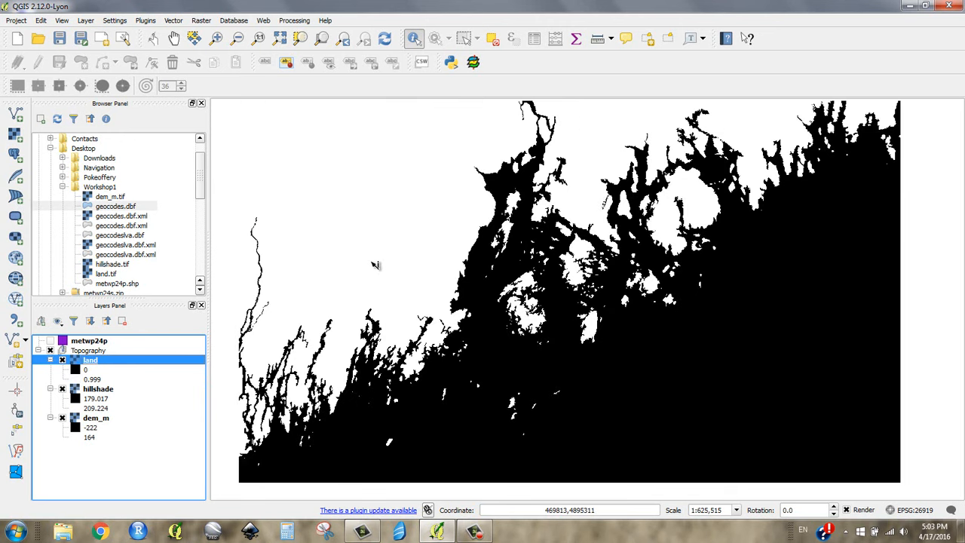
- Read the land raster's value at a point with Identify Features and close the results
click(375, 265)
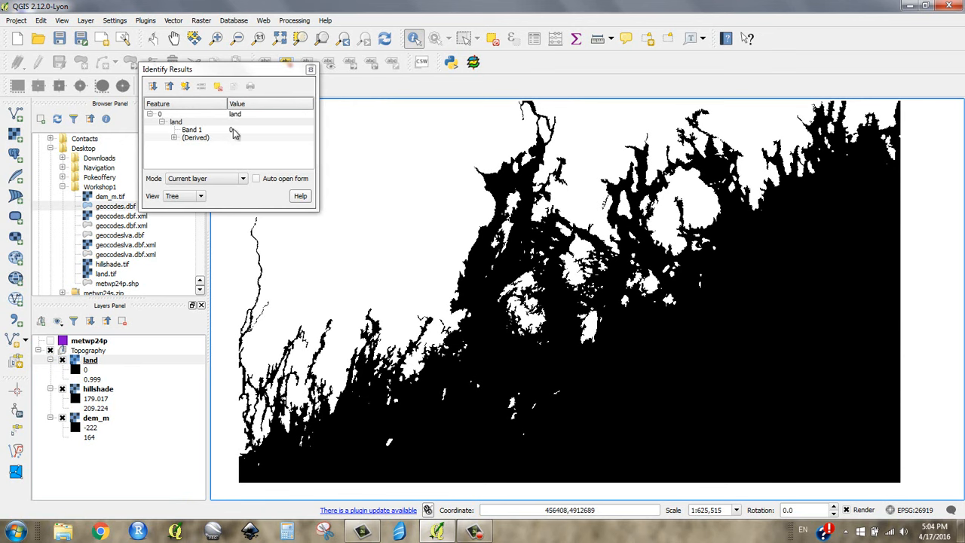
click(311, 69)
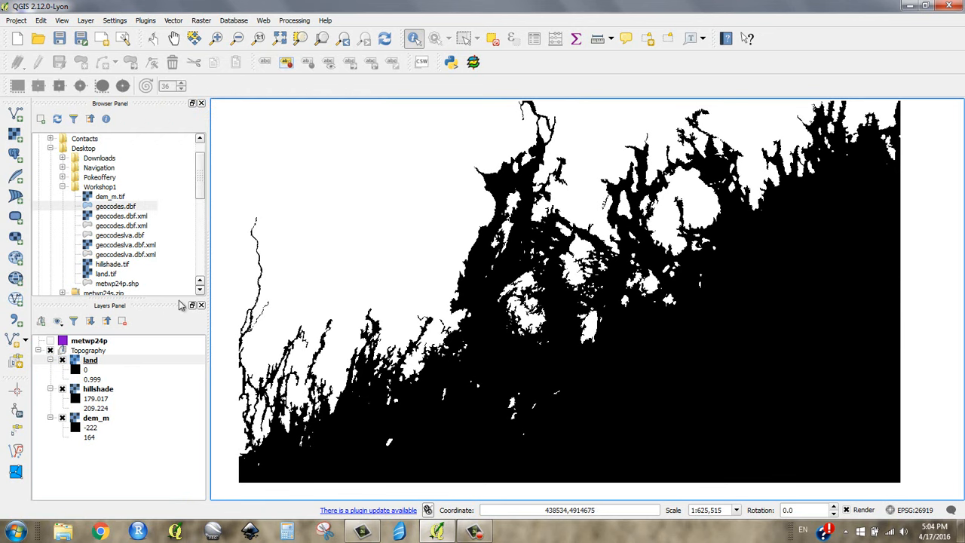
right_click(88, 359)
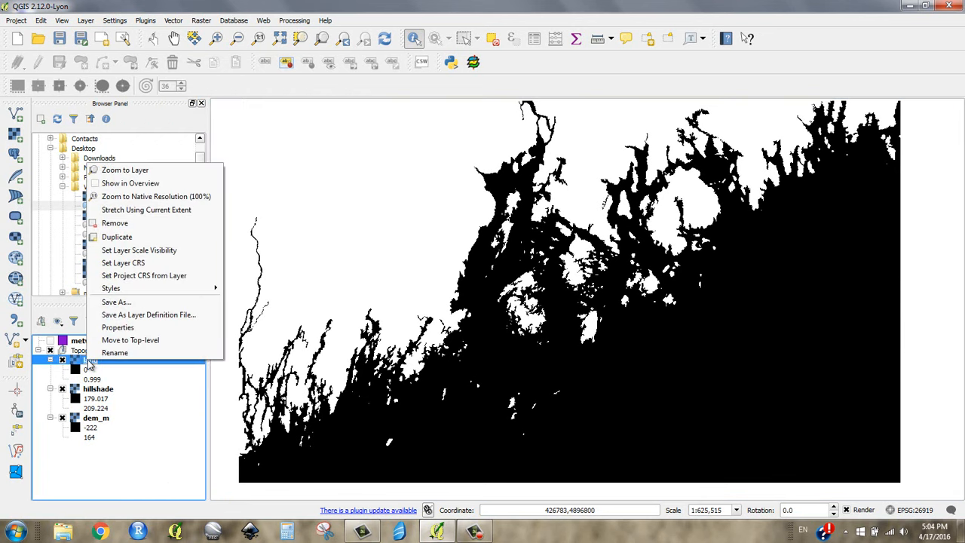
mouse_move(117, 327)
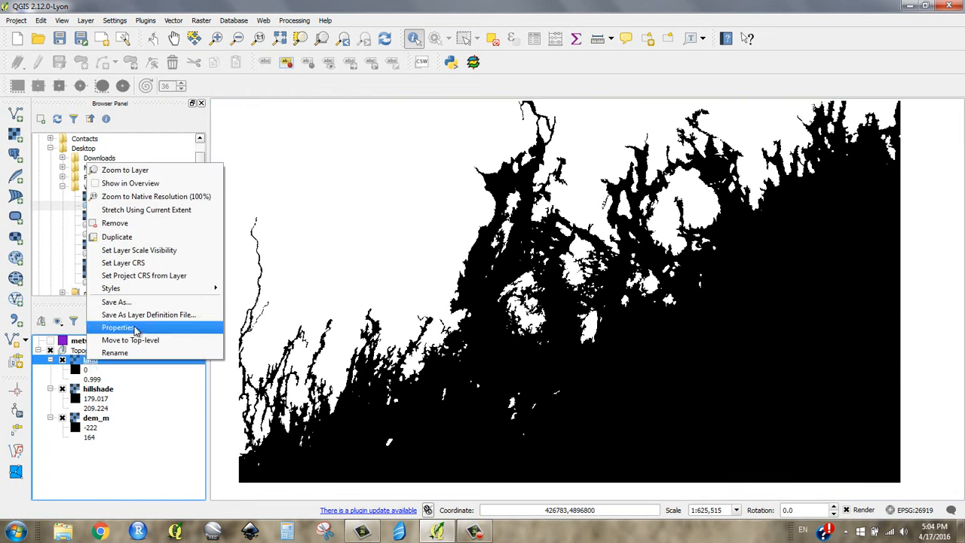
- Set the land layer's render type to Singleband pseudocolor in its Style properties
click(118, 327)
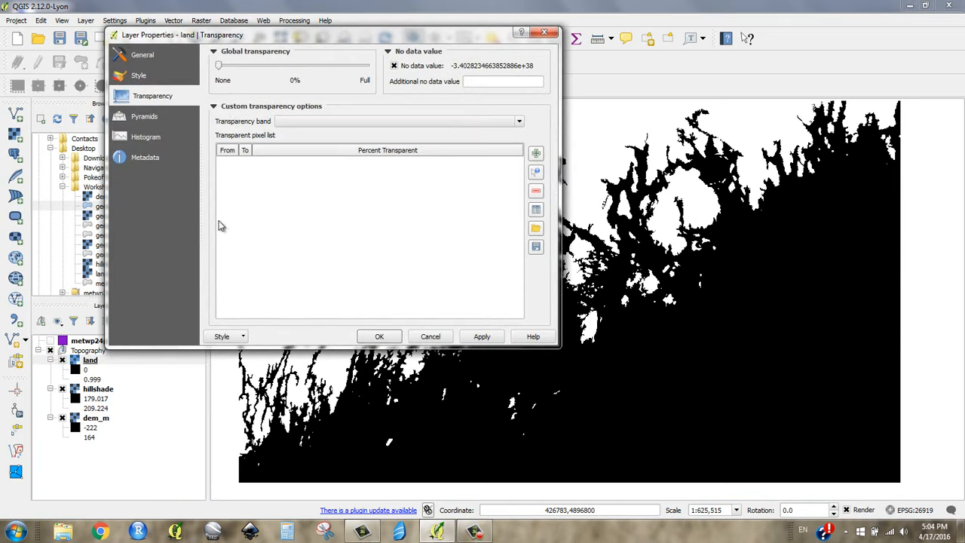
mouse_move(160, 80)
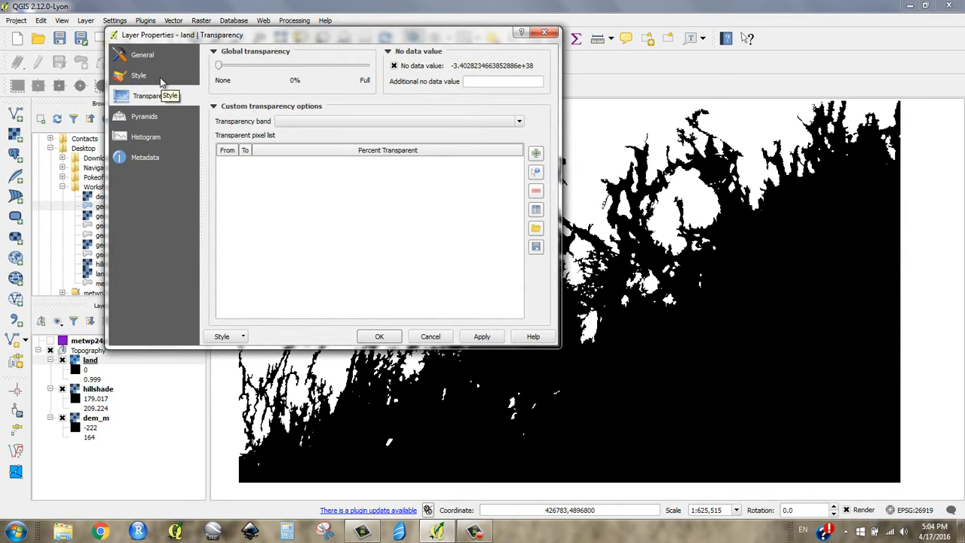
click(141, 75)
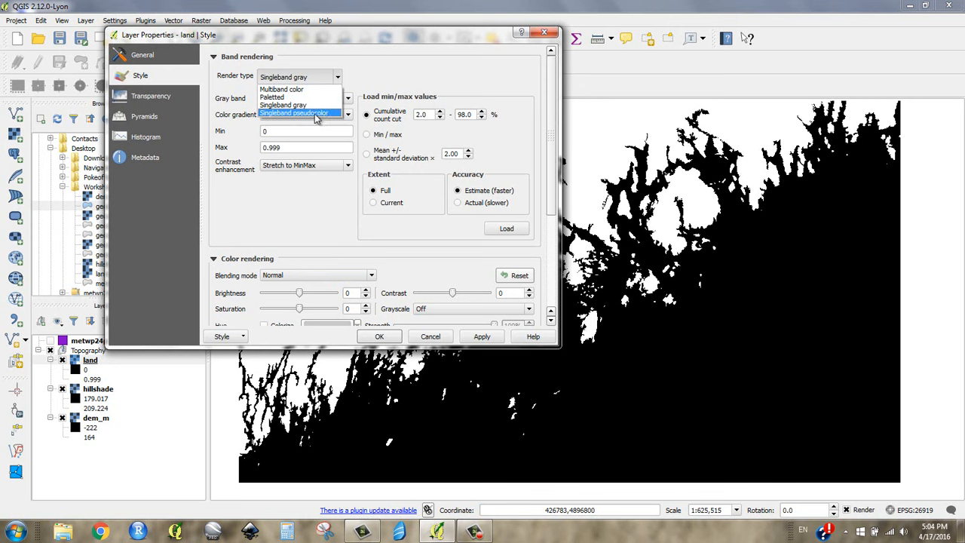
click(305, 112)
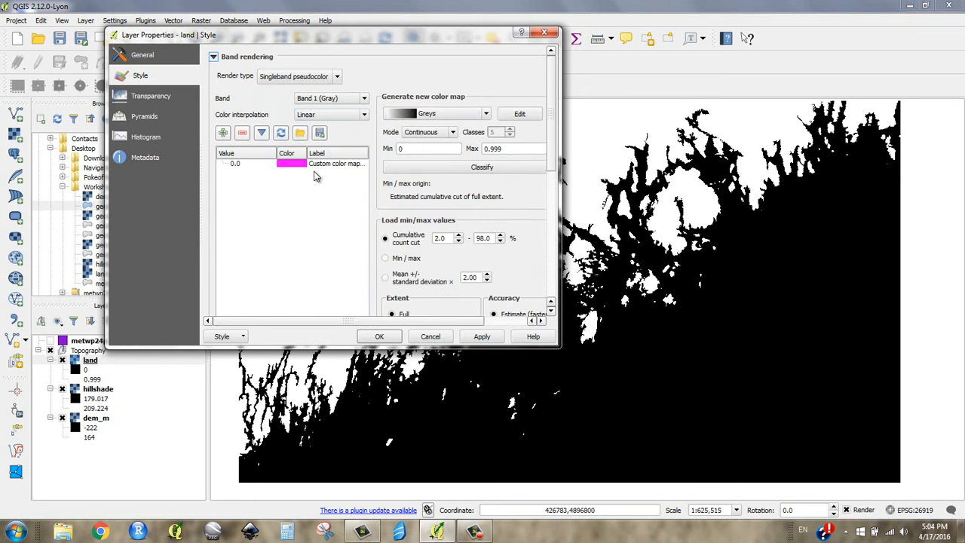
- Add a colour-map entry for value 1 labelled Land in green, and start recolouring value 0
click(336, 164)
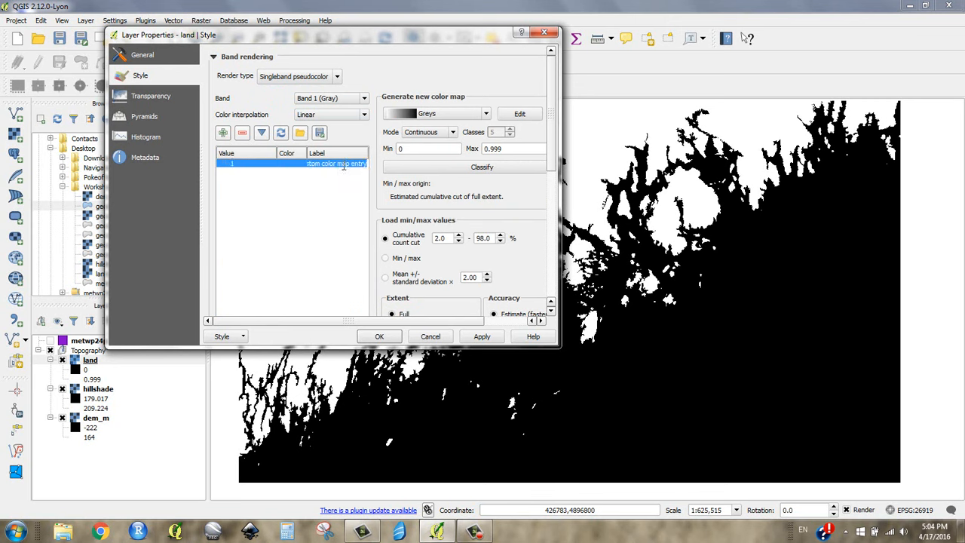
text(Land)
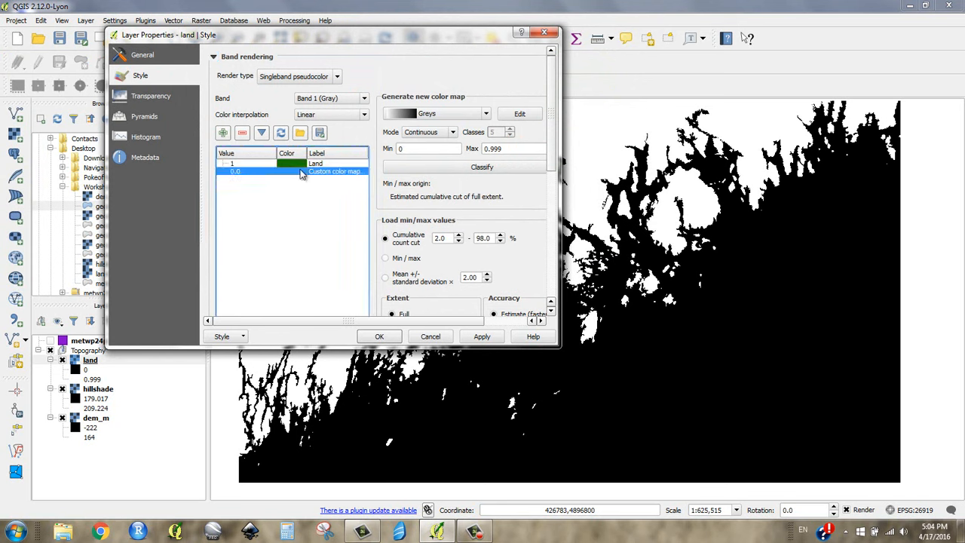
double_click(290, 171)
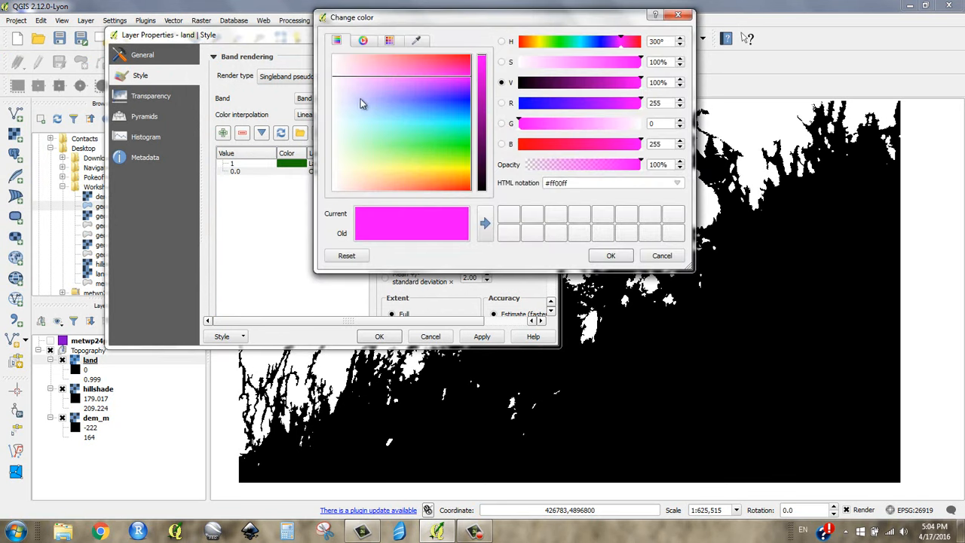
- Colour the 0 value blue for the ocean and apply, giving green land and blue water
click(455, 105)
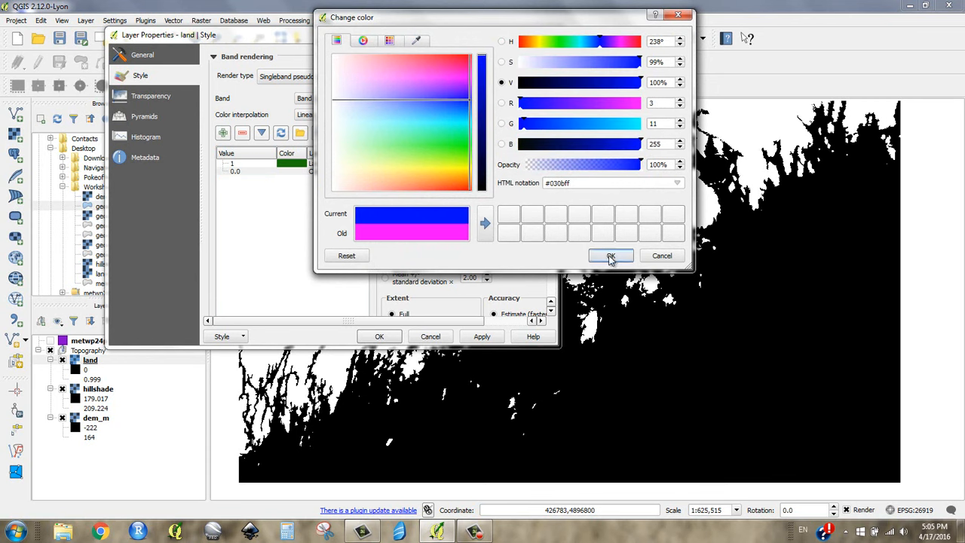
click(611, 255)
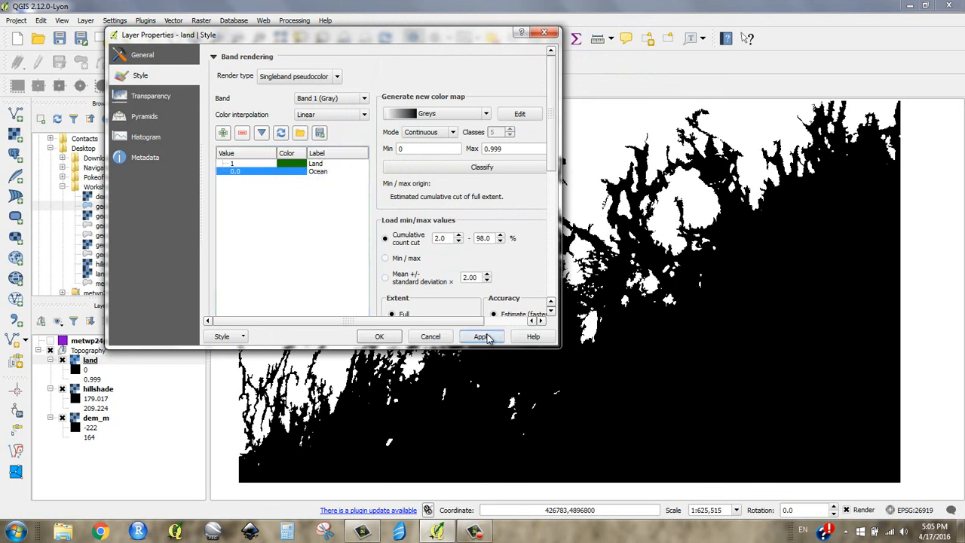
click(481, 336)
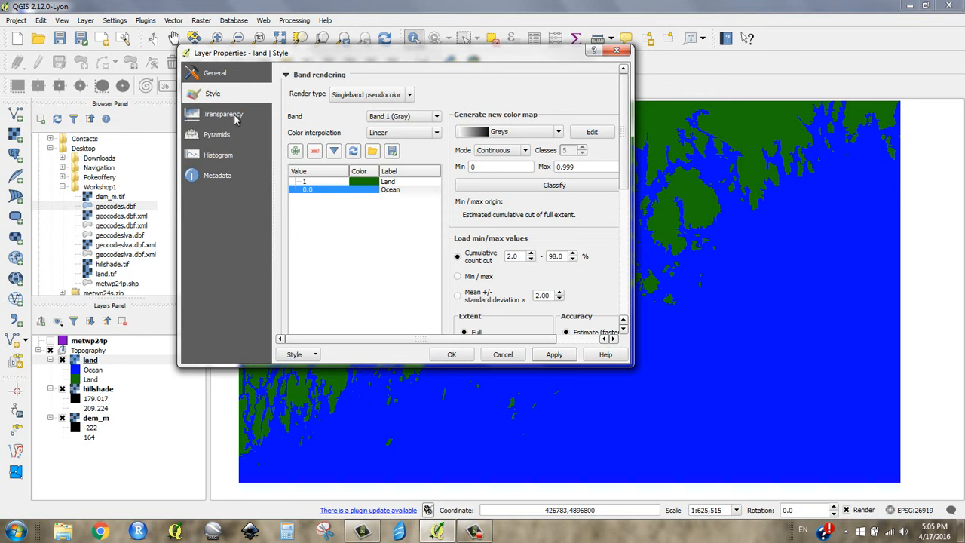
mouse_move(236, 117)
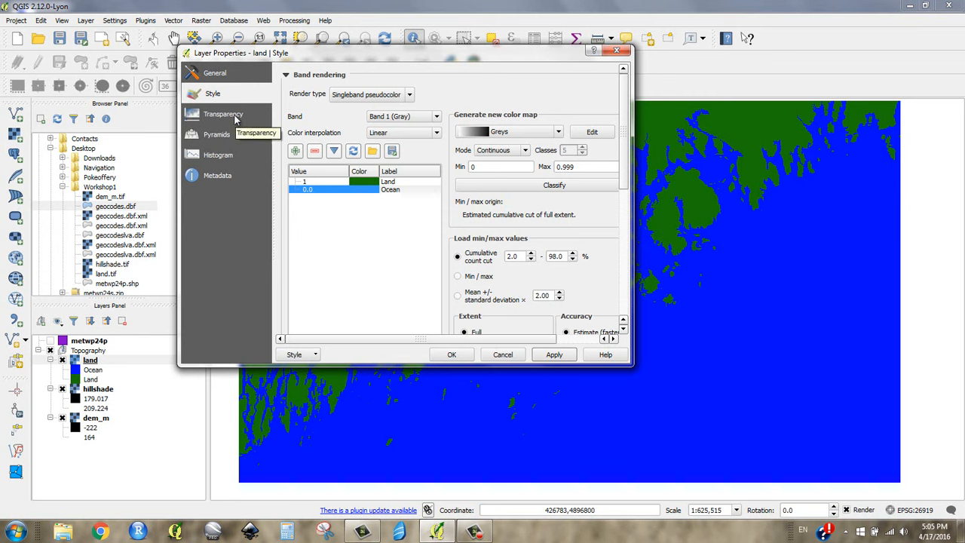
- Set the land layer's global transparency to about 47% so the relief shows through
click(223, 114)
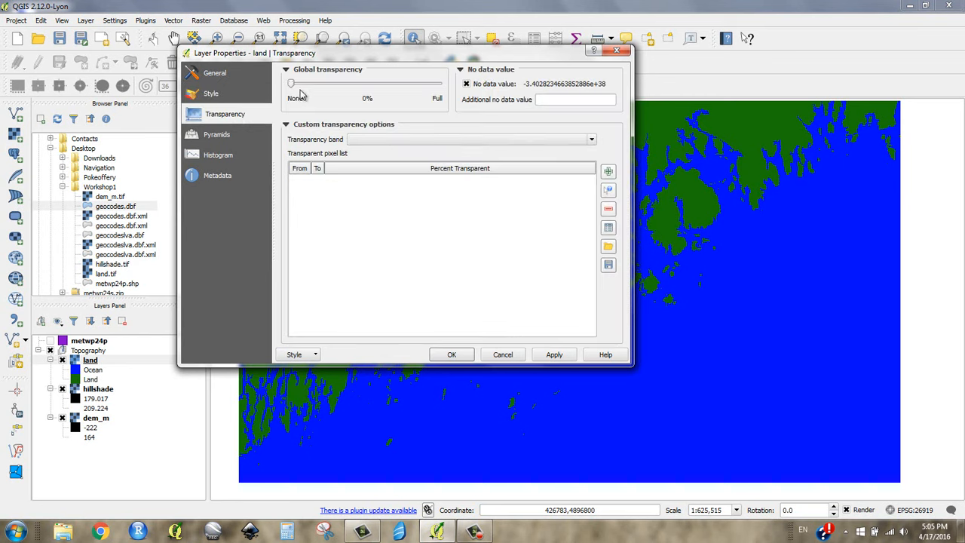
drag(292, 83, 366, 83)
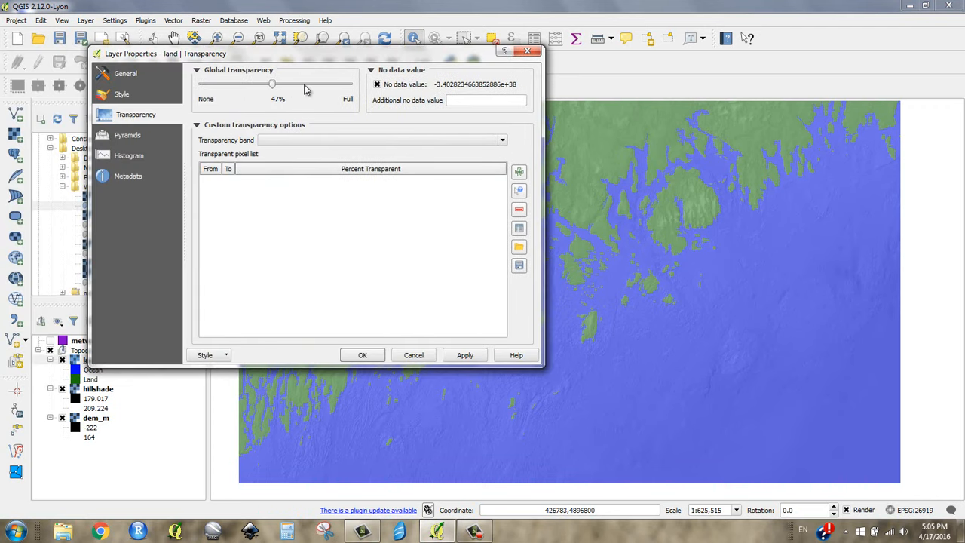
drag(272, 84, 313, 84)
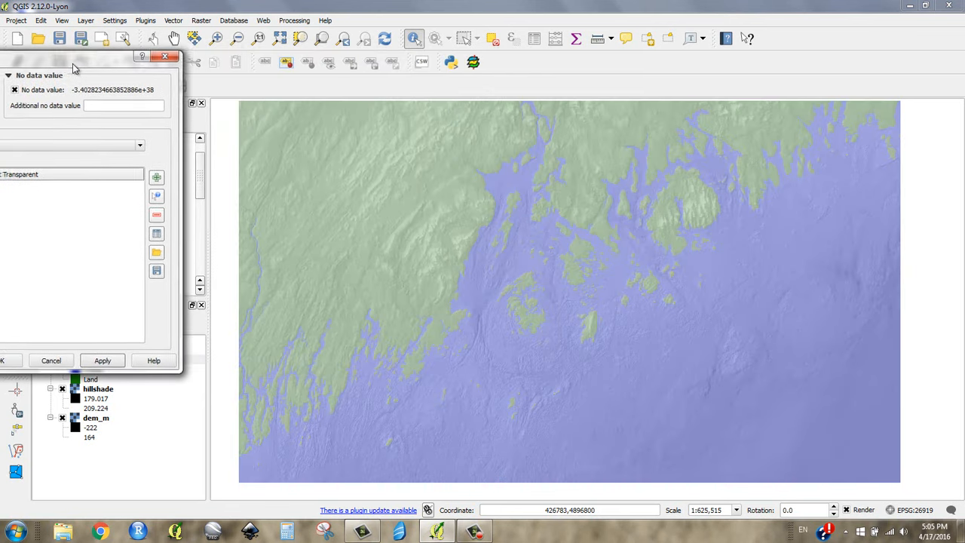
drag(72, 66, 129, 71)
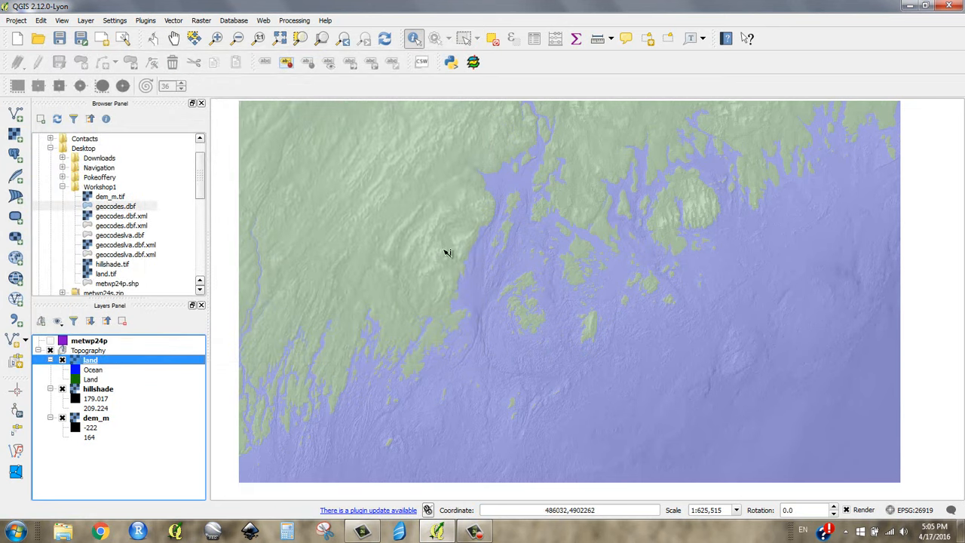
mouse_move(455, 271)
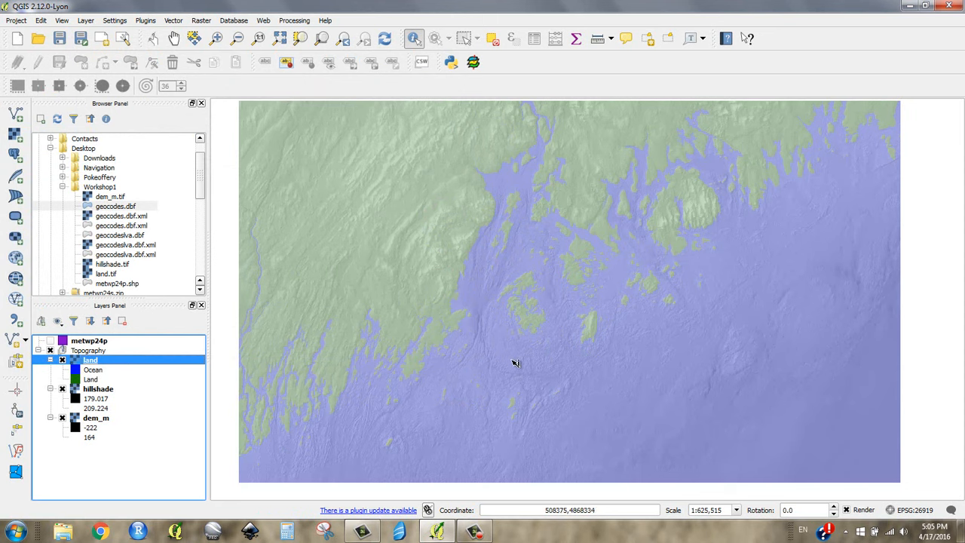
mouse_move(453, 236)
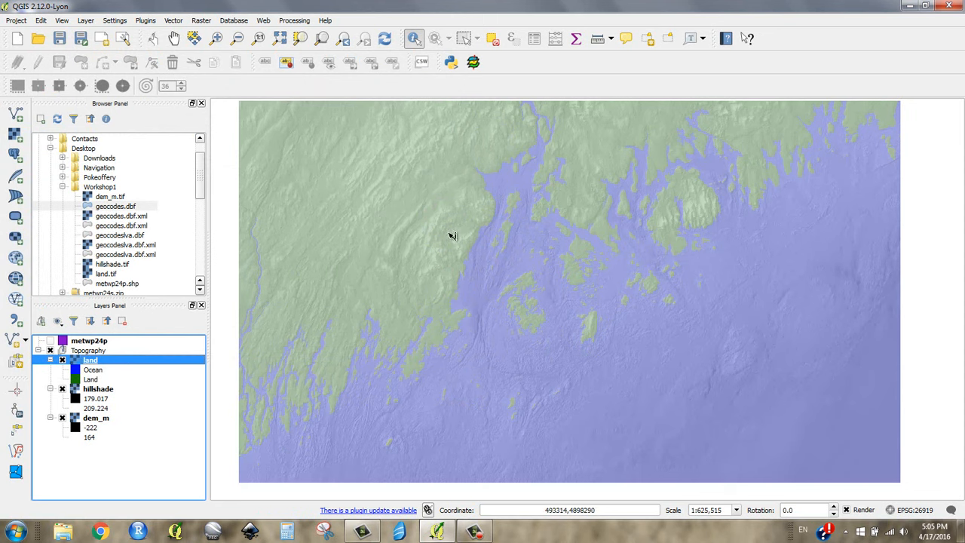
mouse_move(464, 272)
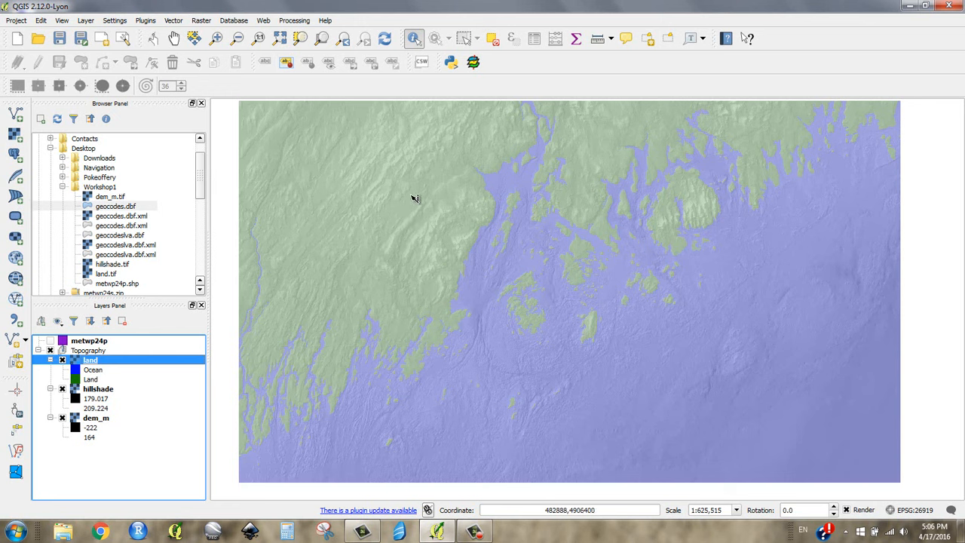
mouse_move(466, 264)
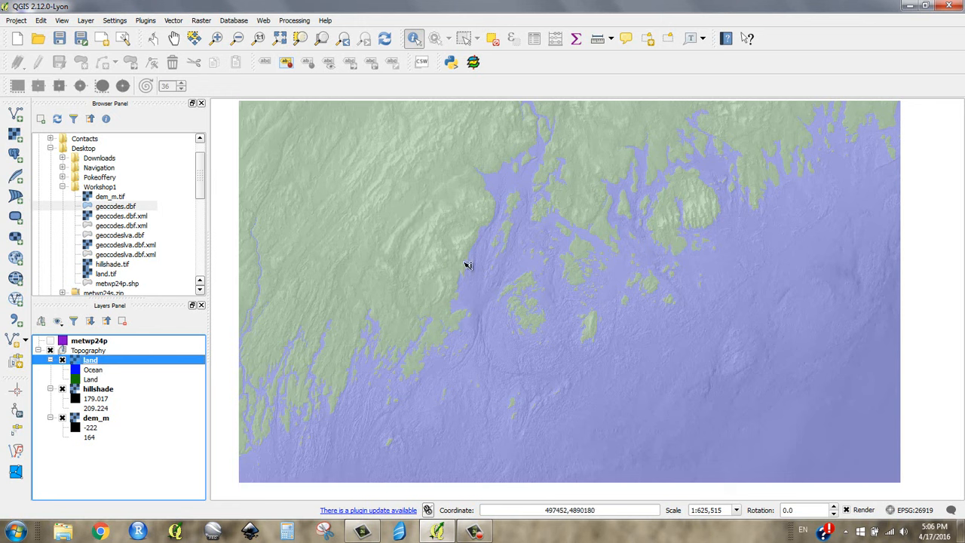